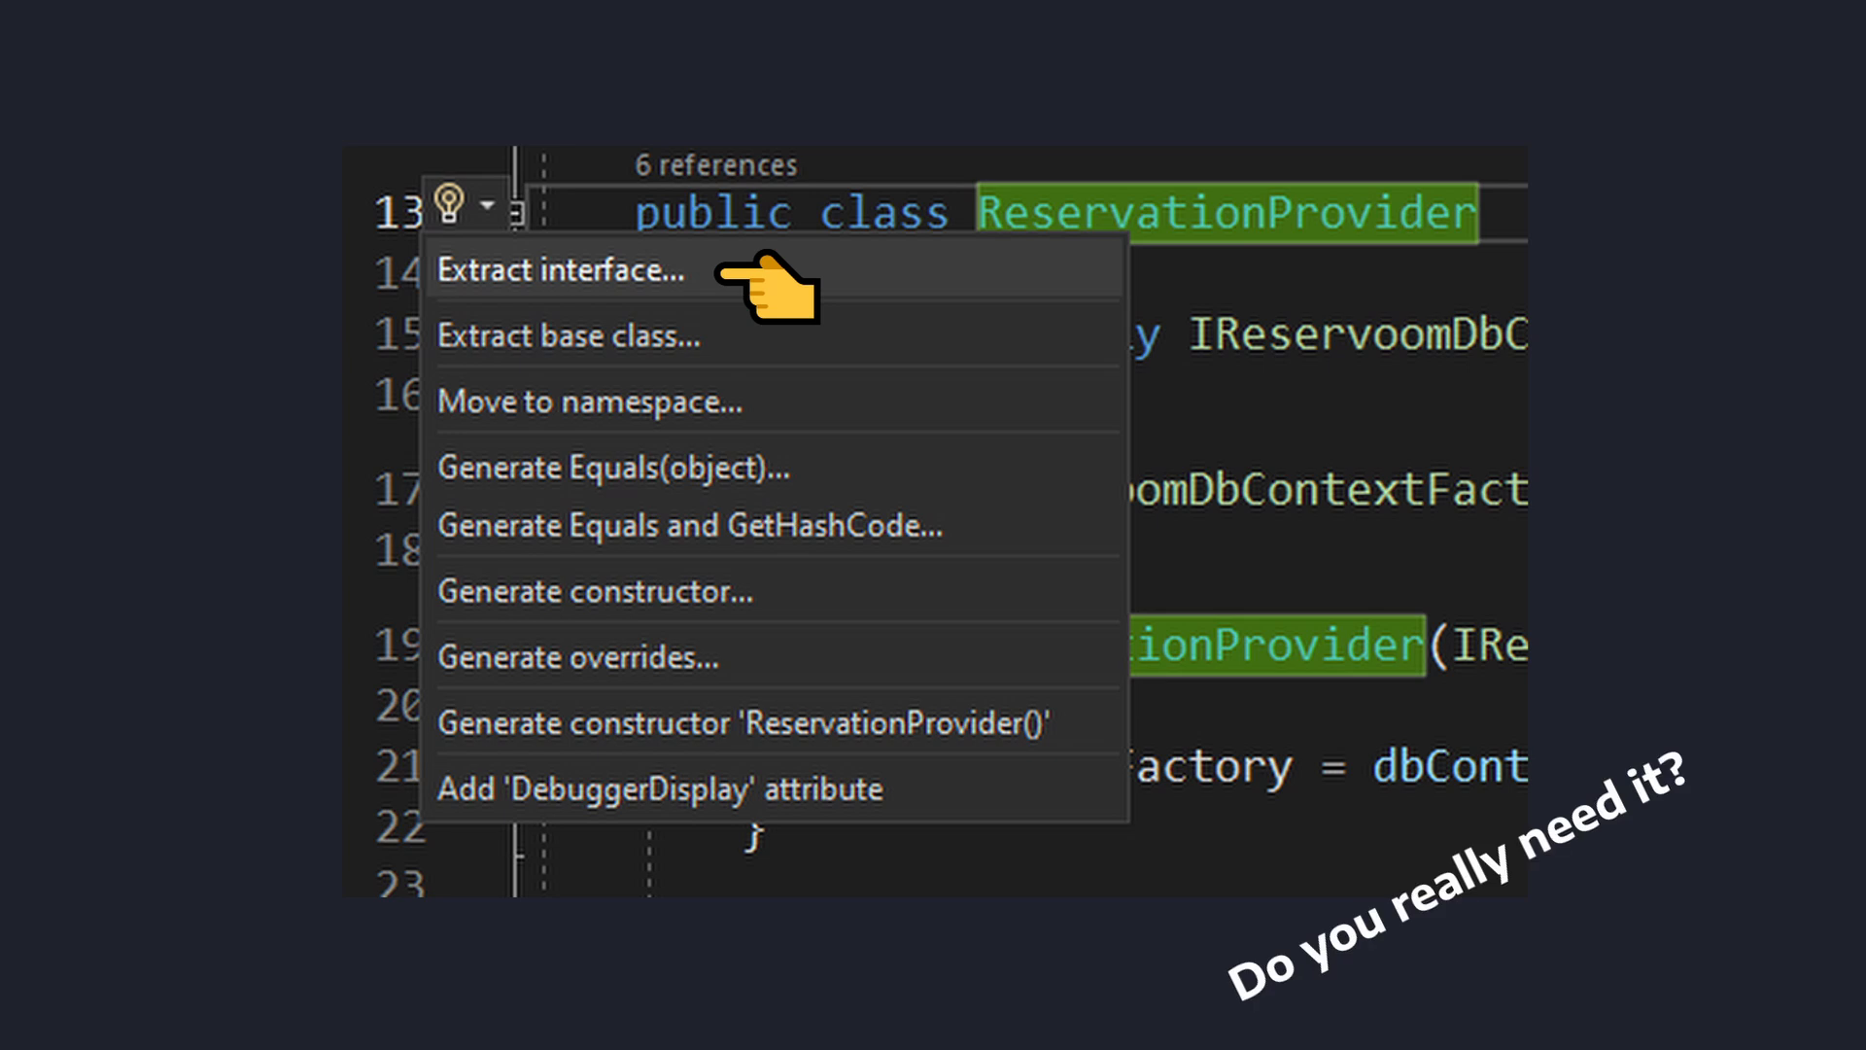
Step: Open IReservationProvider.cs from Services > ReservationProviders in Solution Explorer
click(560, 270)
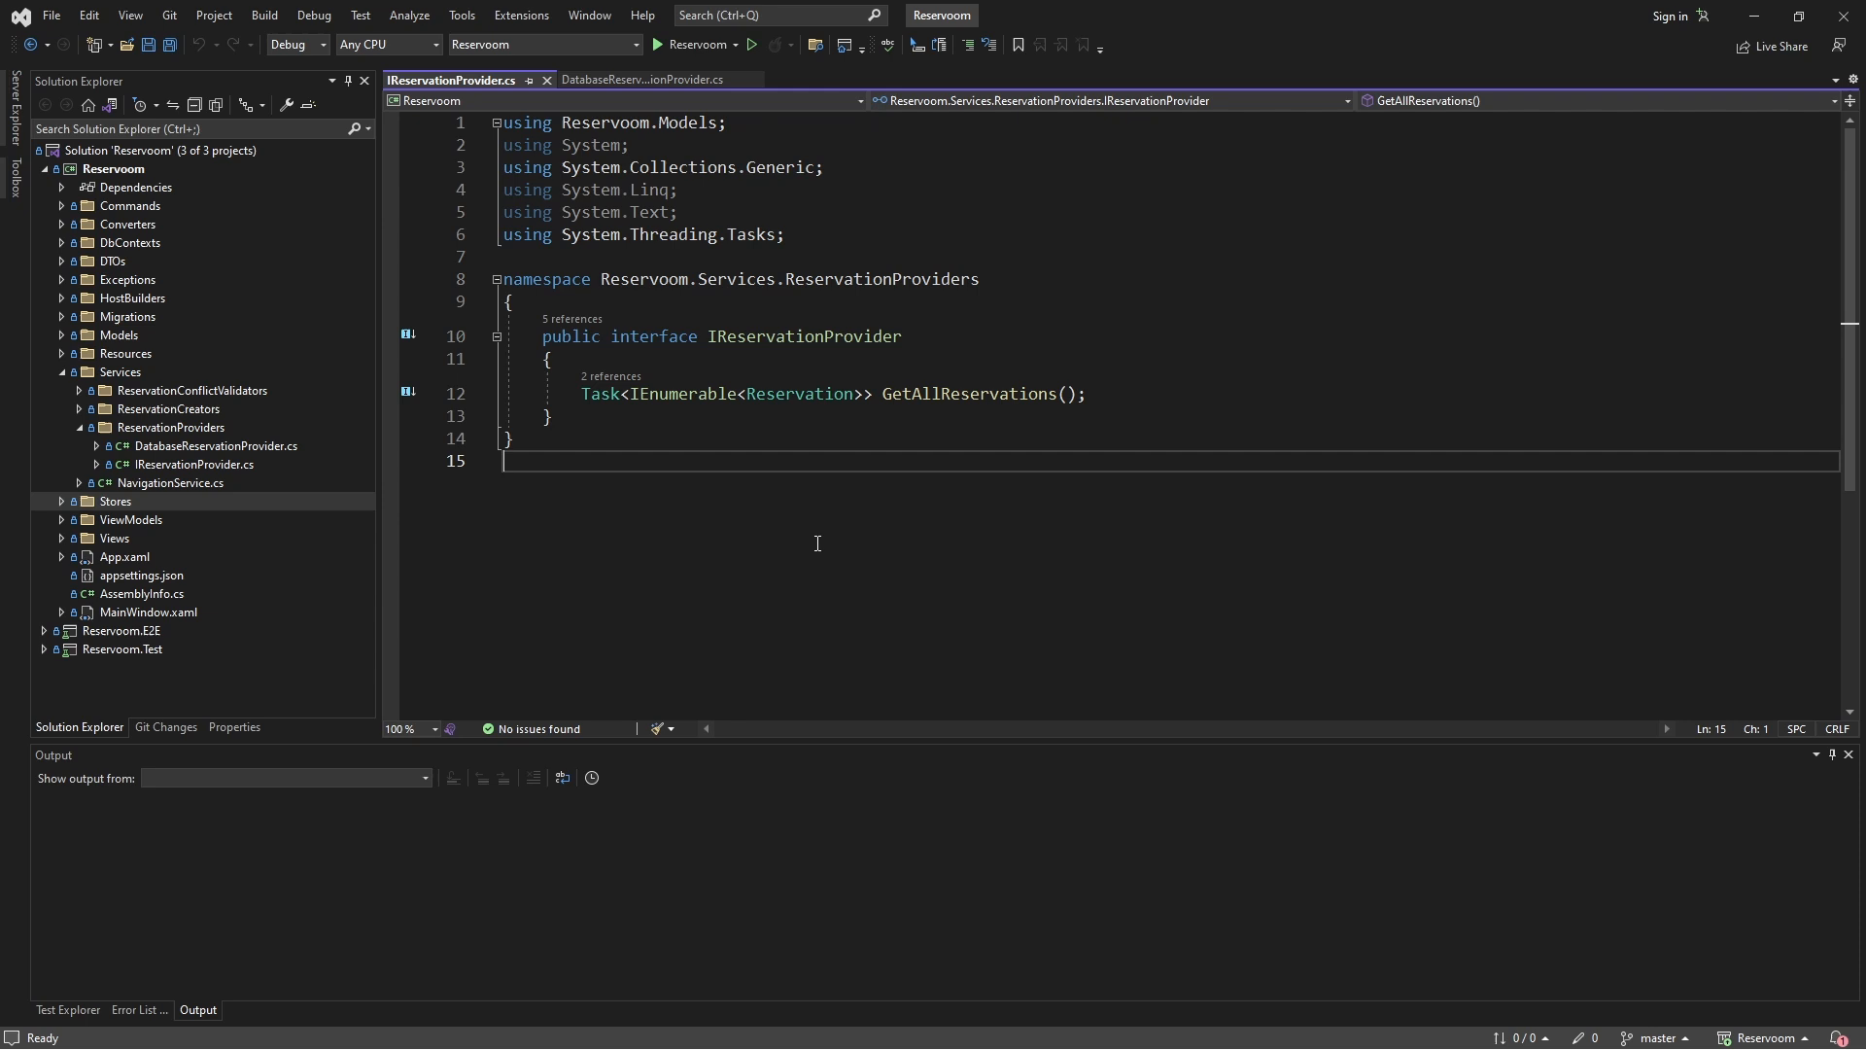
mouse_move(715, 505)
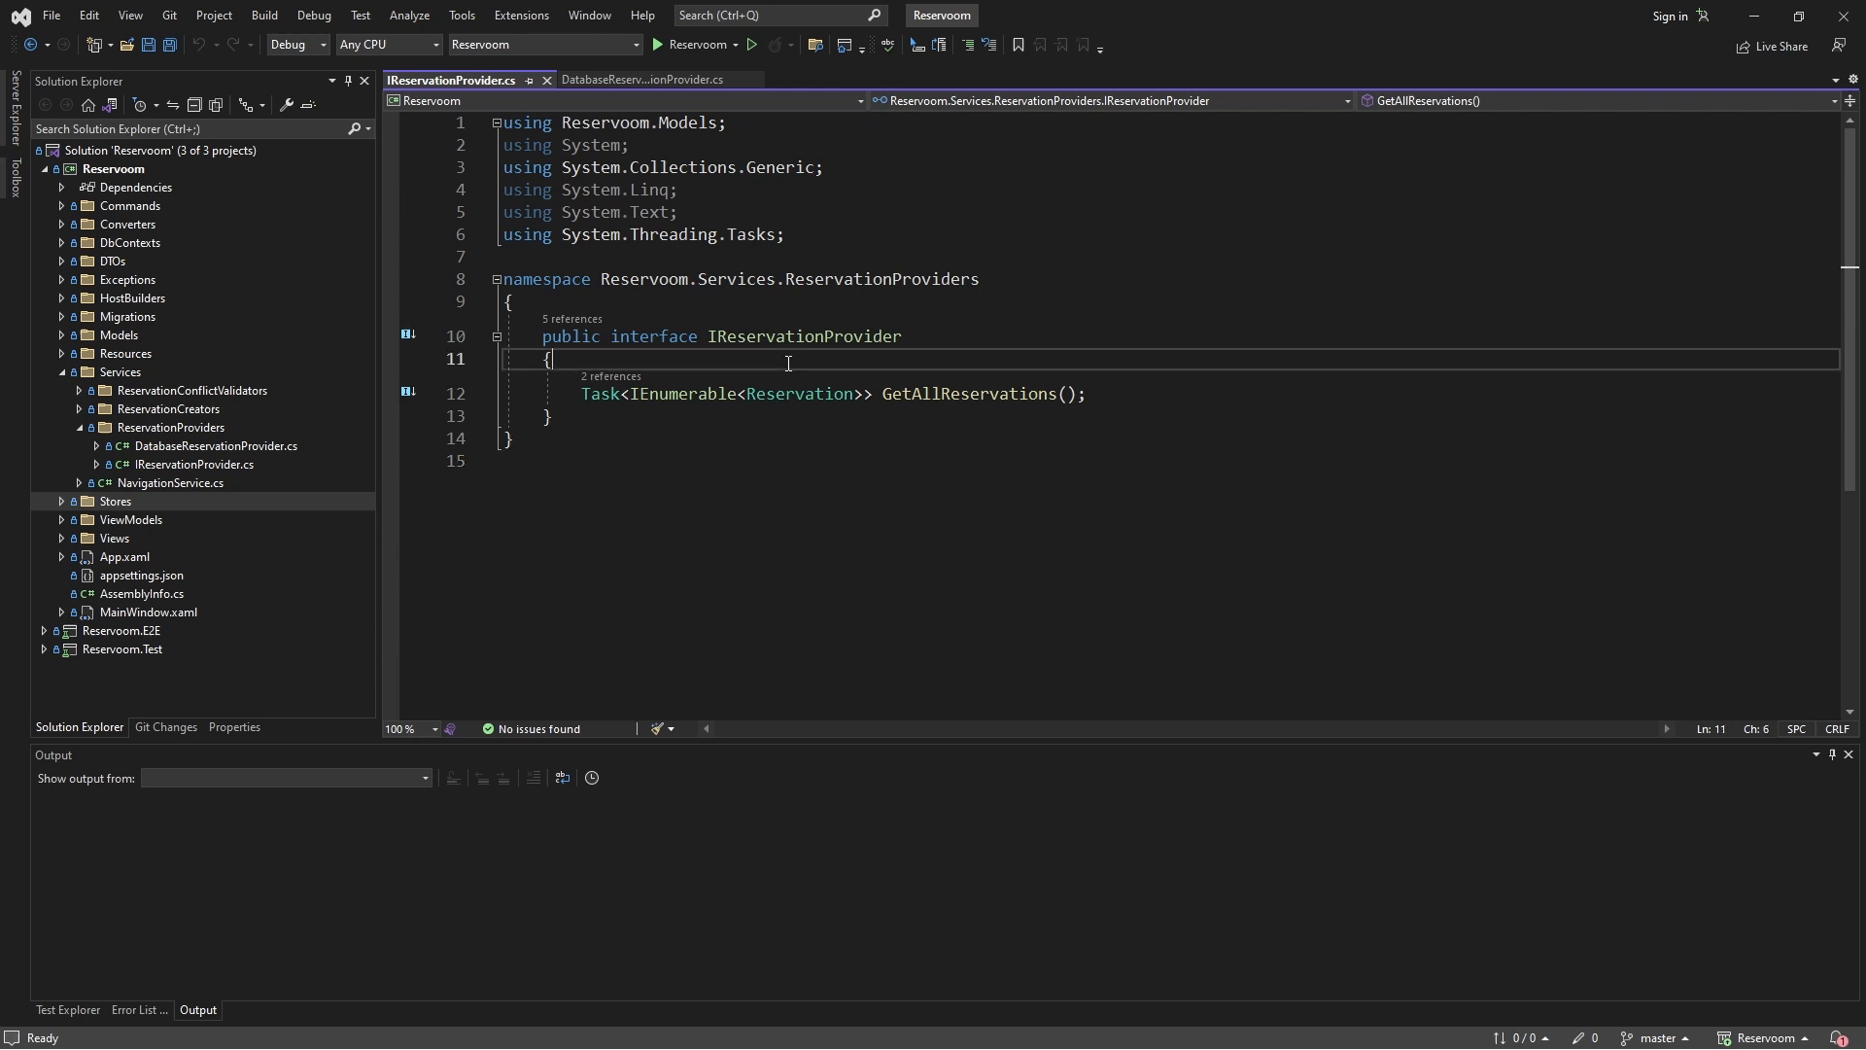
Step: Inspect the IReservationProvider interface name, then open DatabaseReservationProvider.cs
double_click(804, 335)
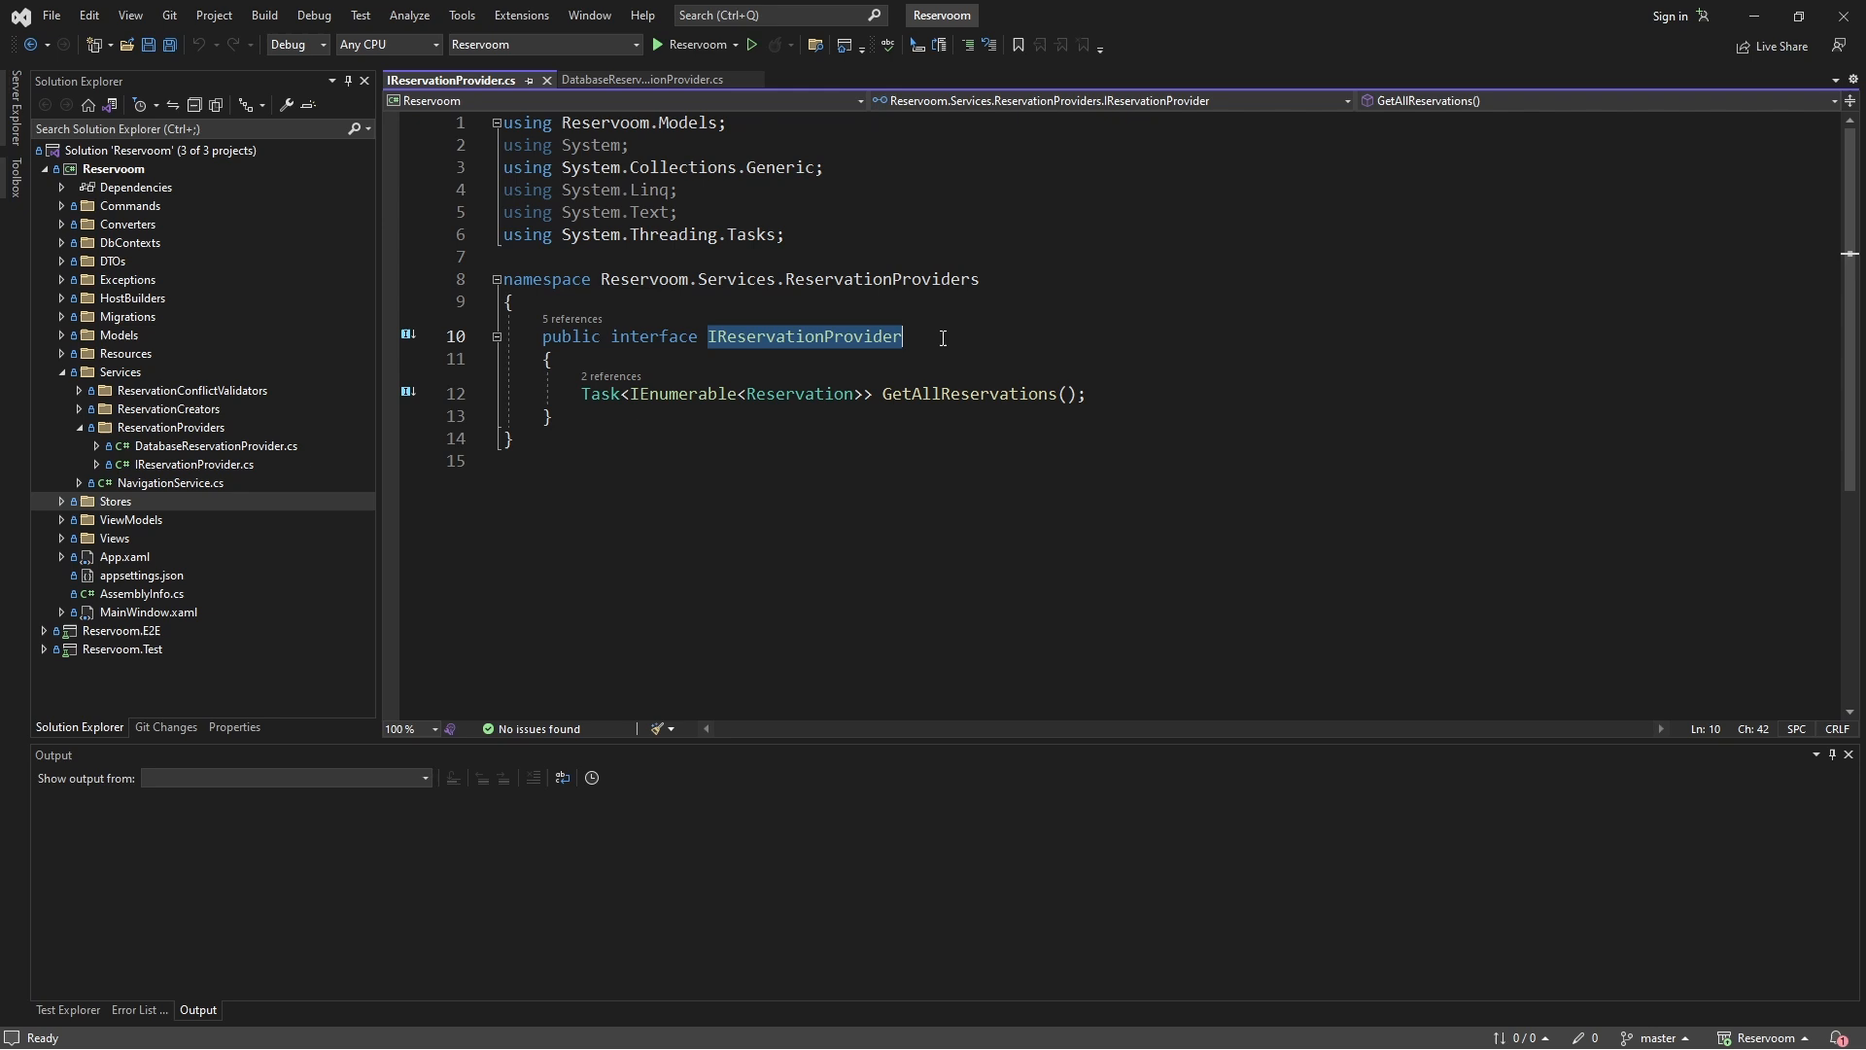
click(509, 439)
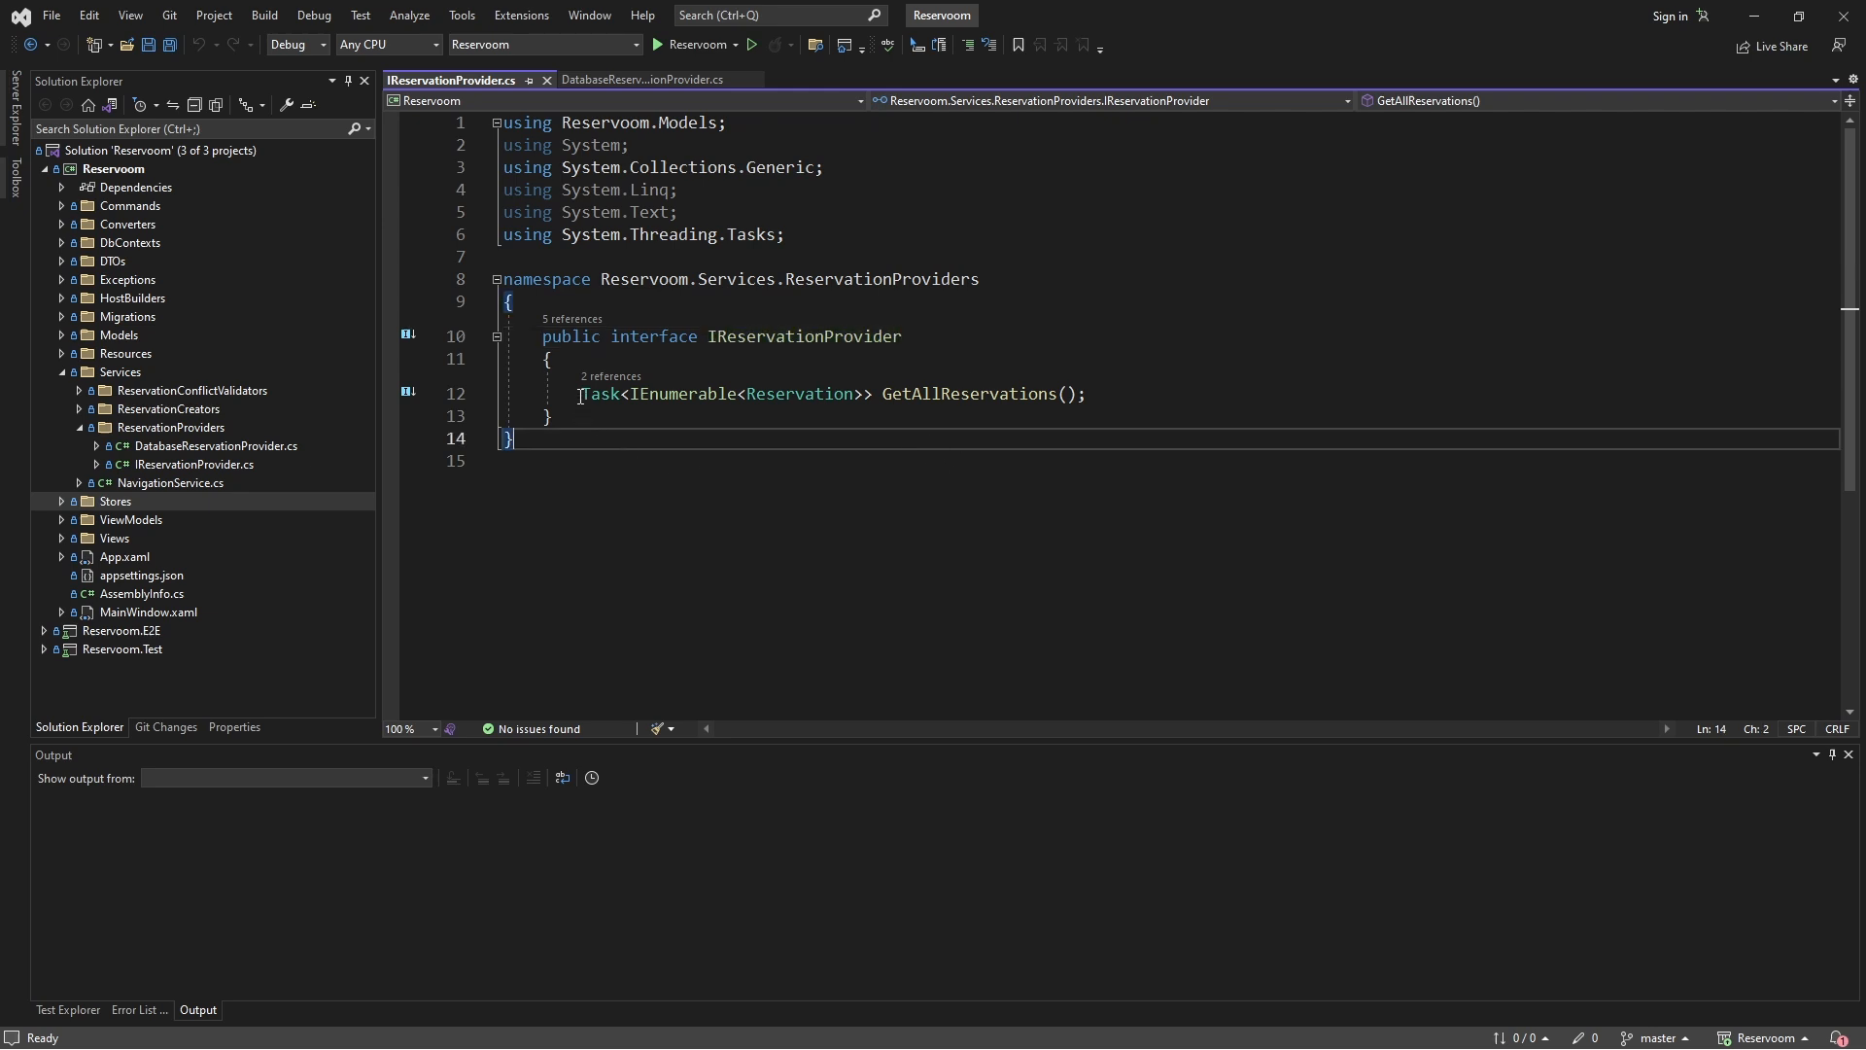
mouse_move(976, 393)
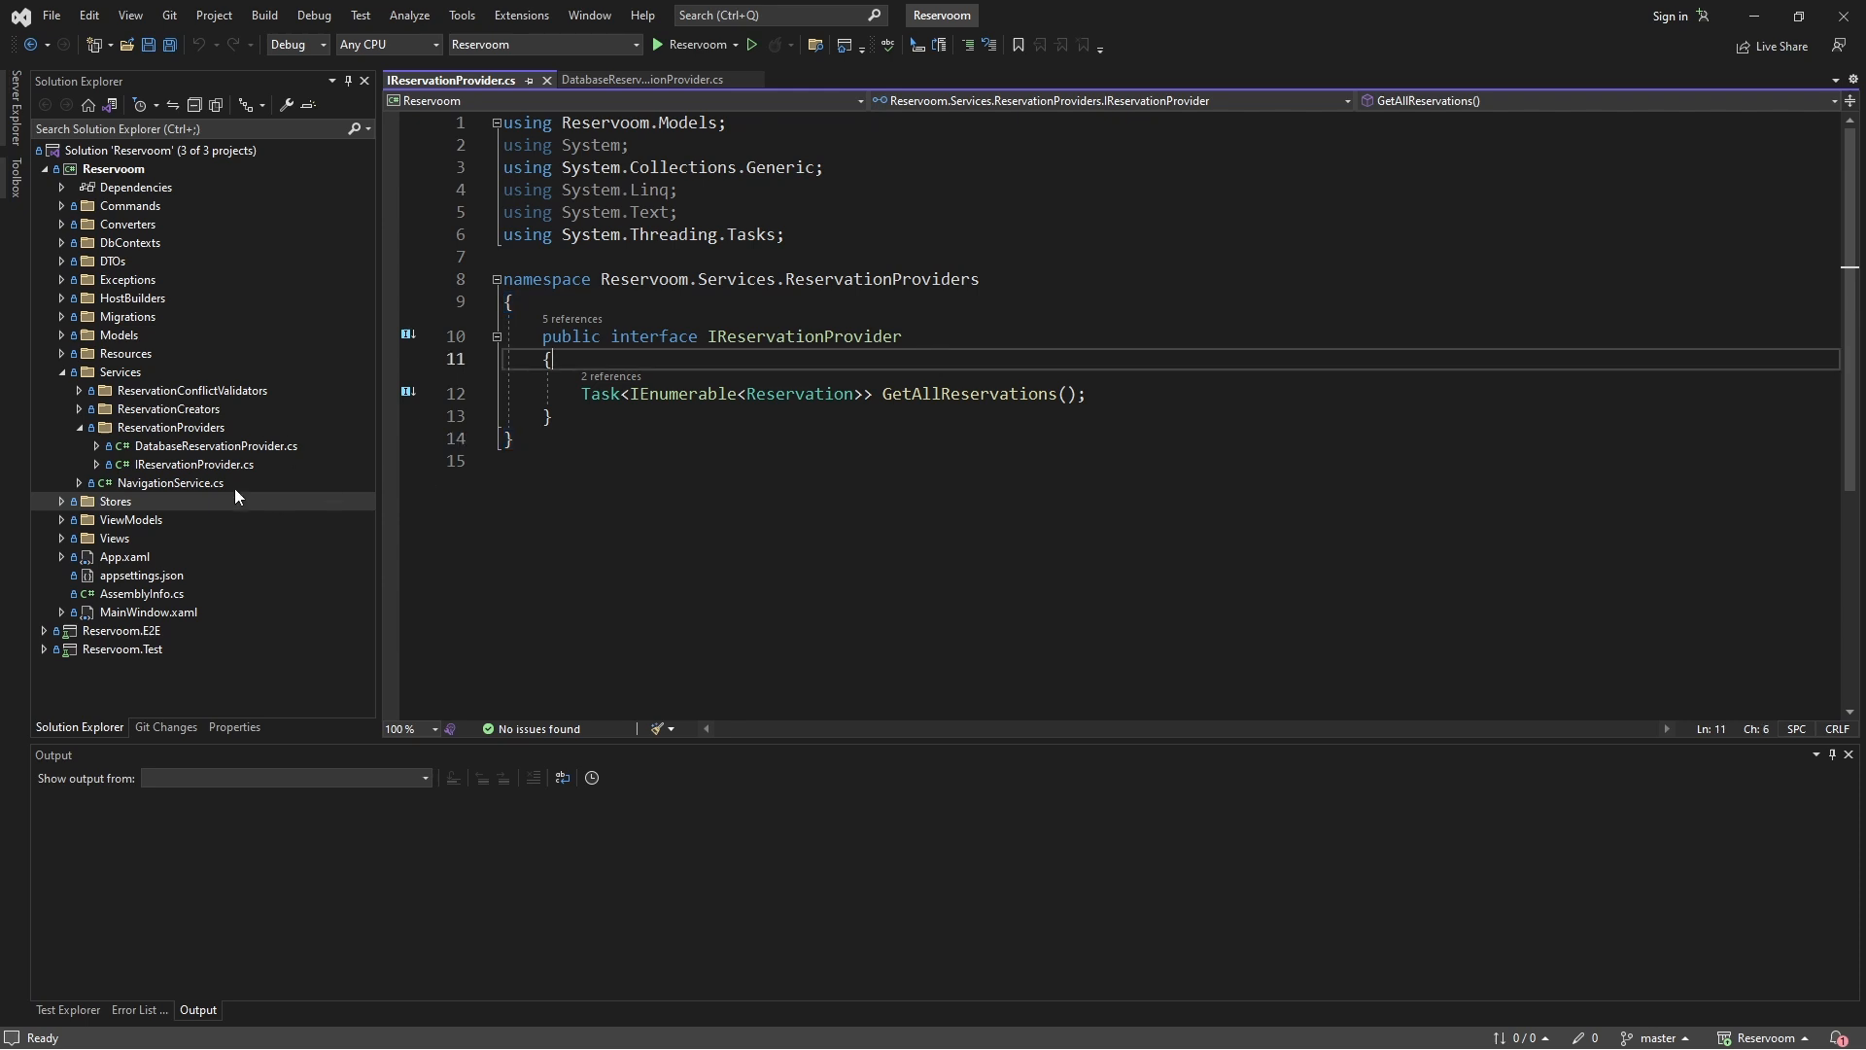
mouse_move(212, 466)
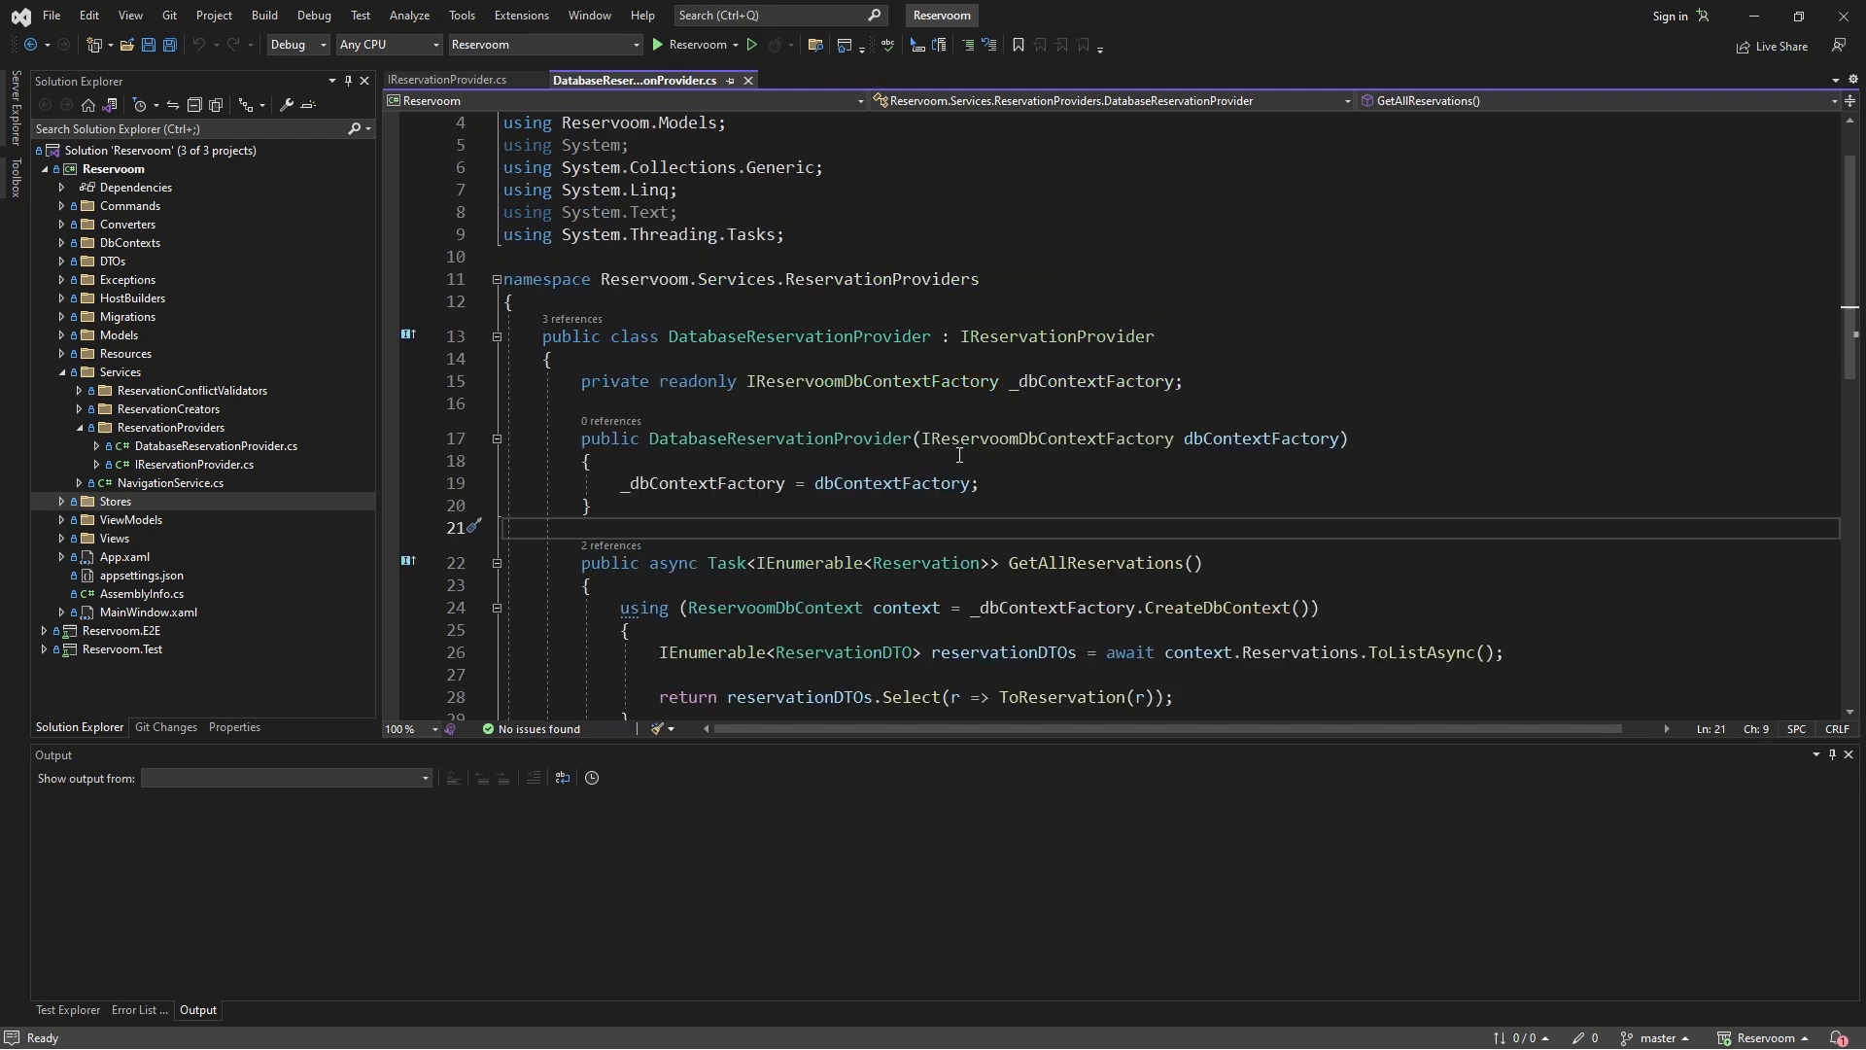
Step: Scroll down through the DatabaseReservationProvider class code
scroll(down, 3)
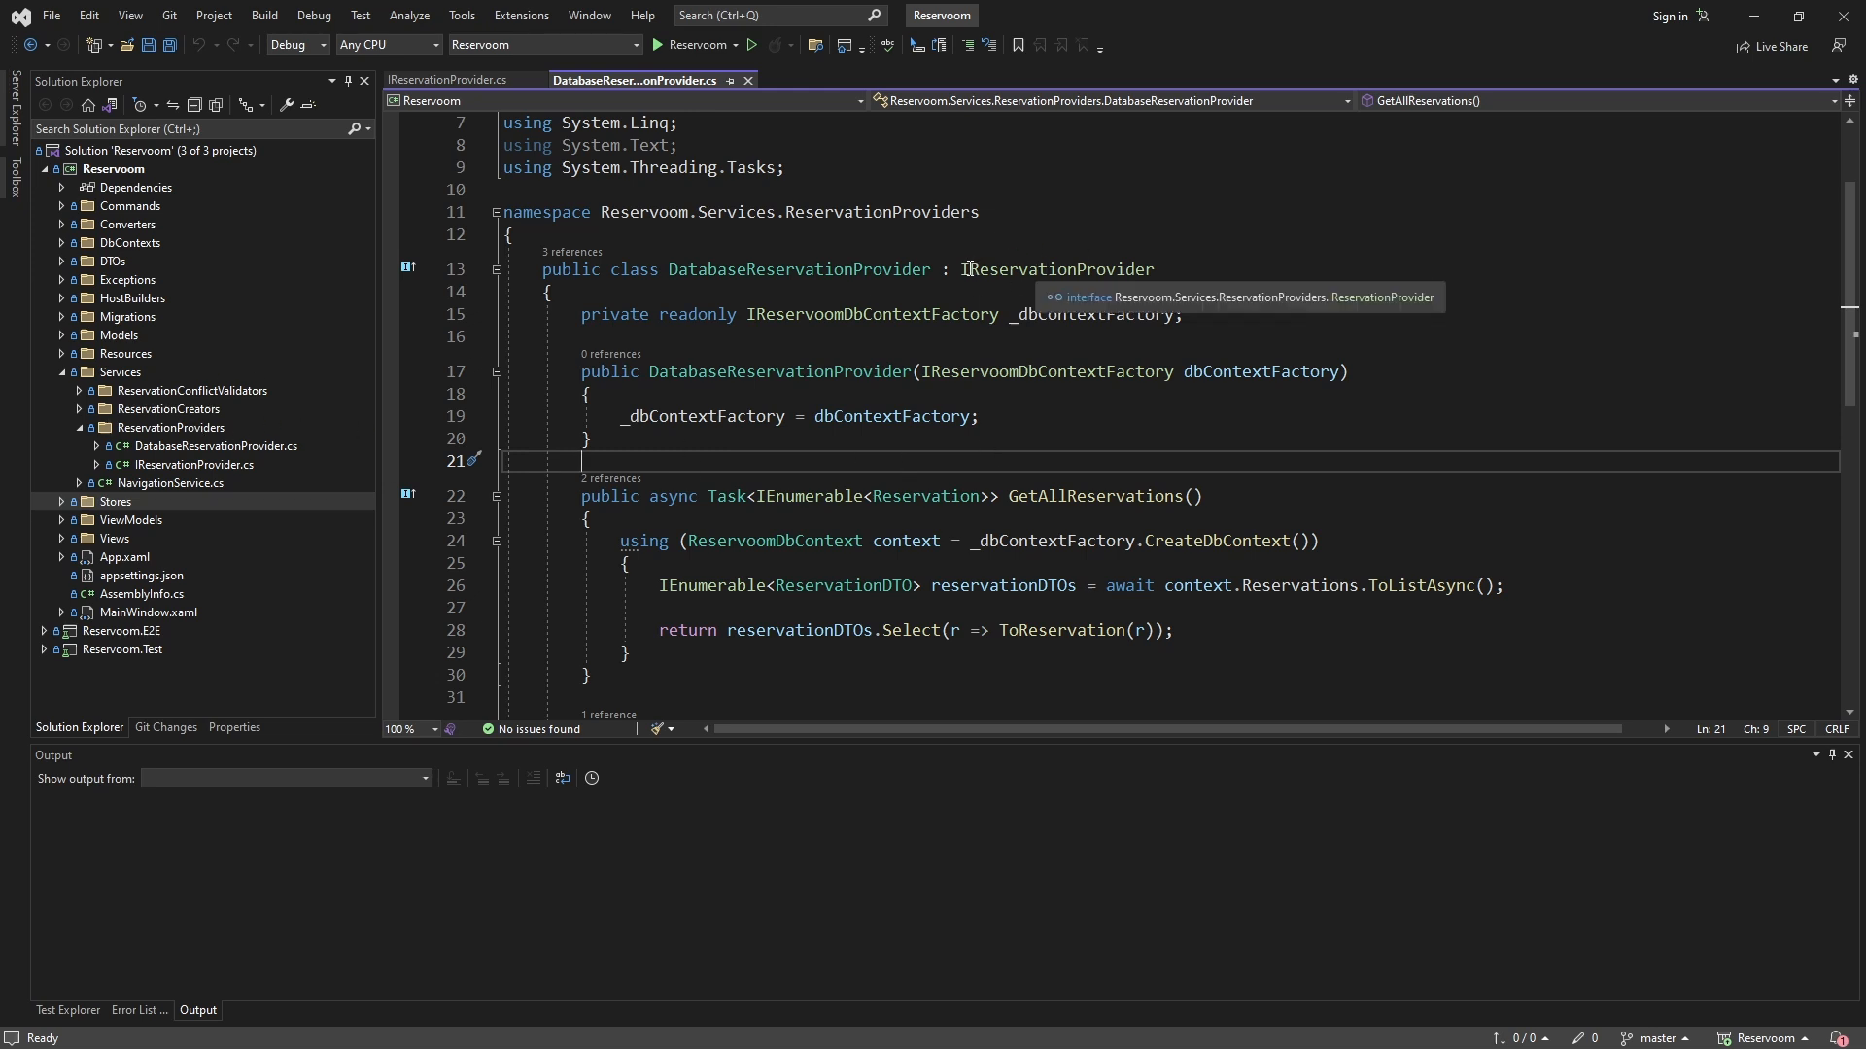
mouse_move(964, 460)
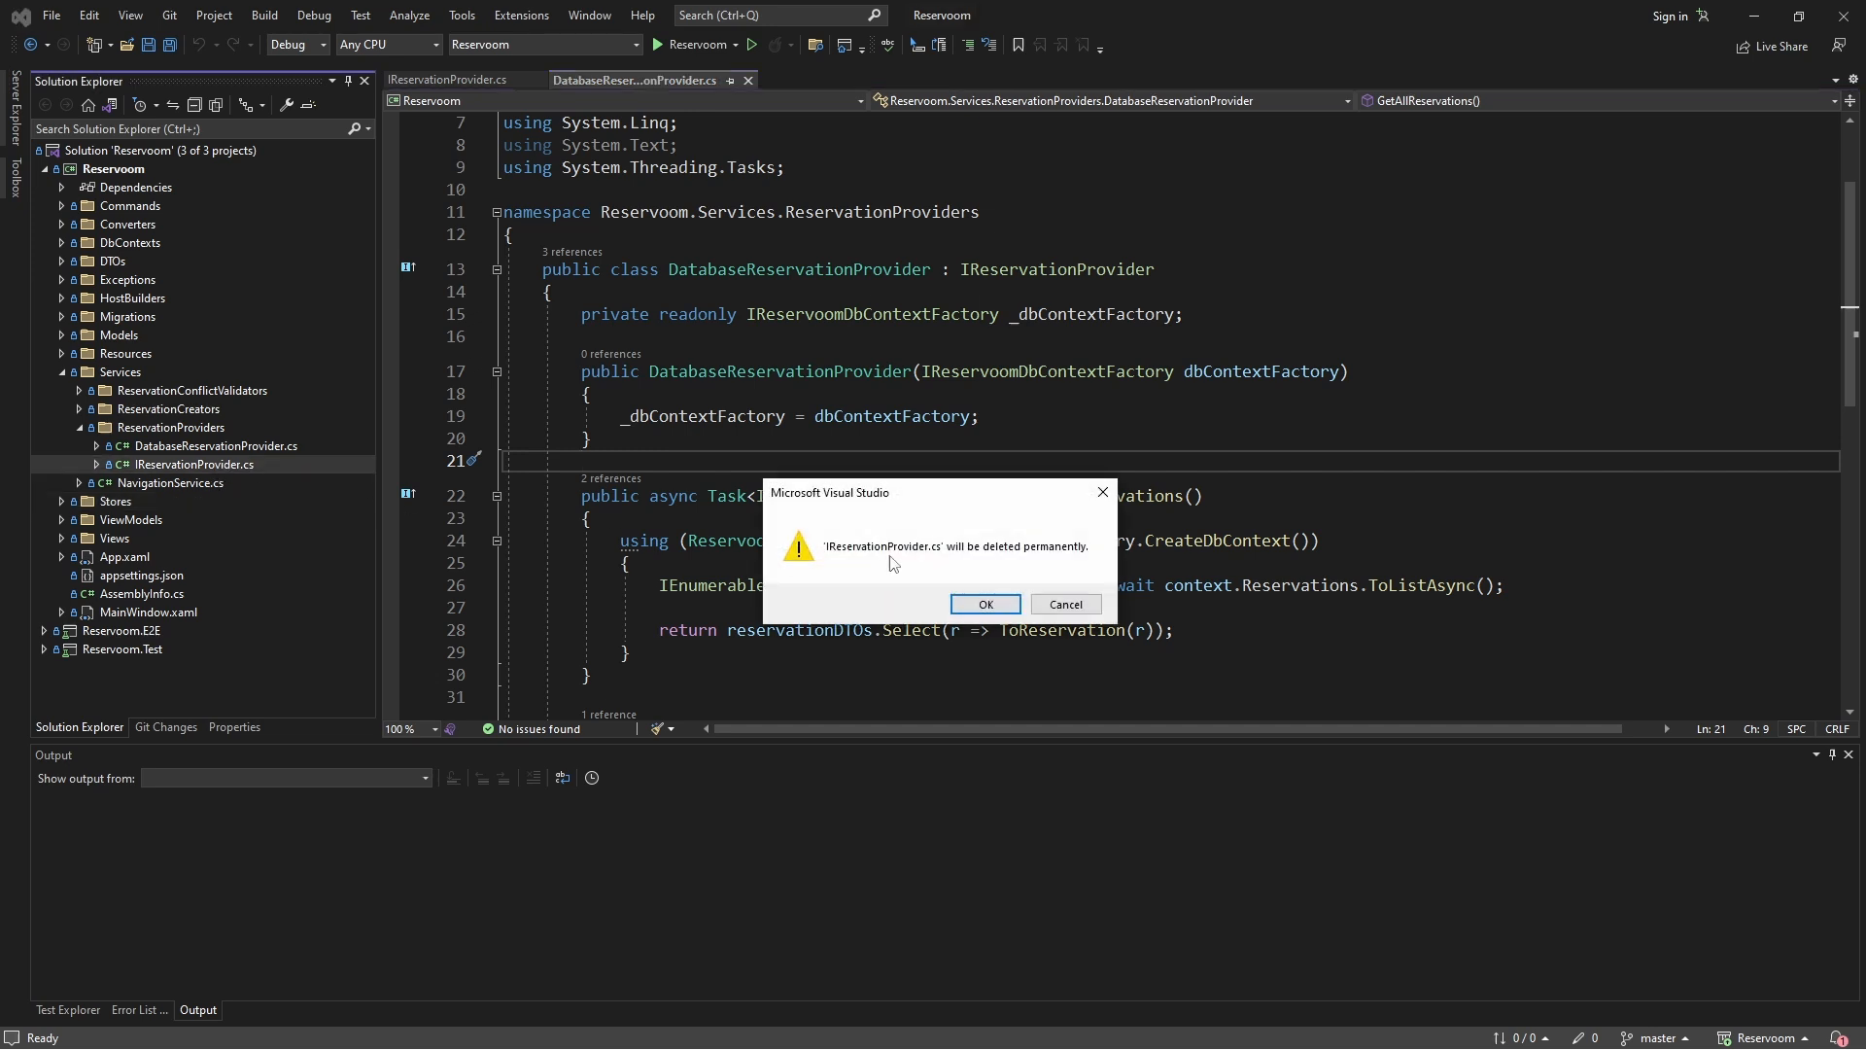
Step: Confirm deleting IReservationProvider.cs and select DatabaseReservationProvider to rename it ReservationProvider
click(984, 603)
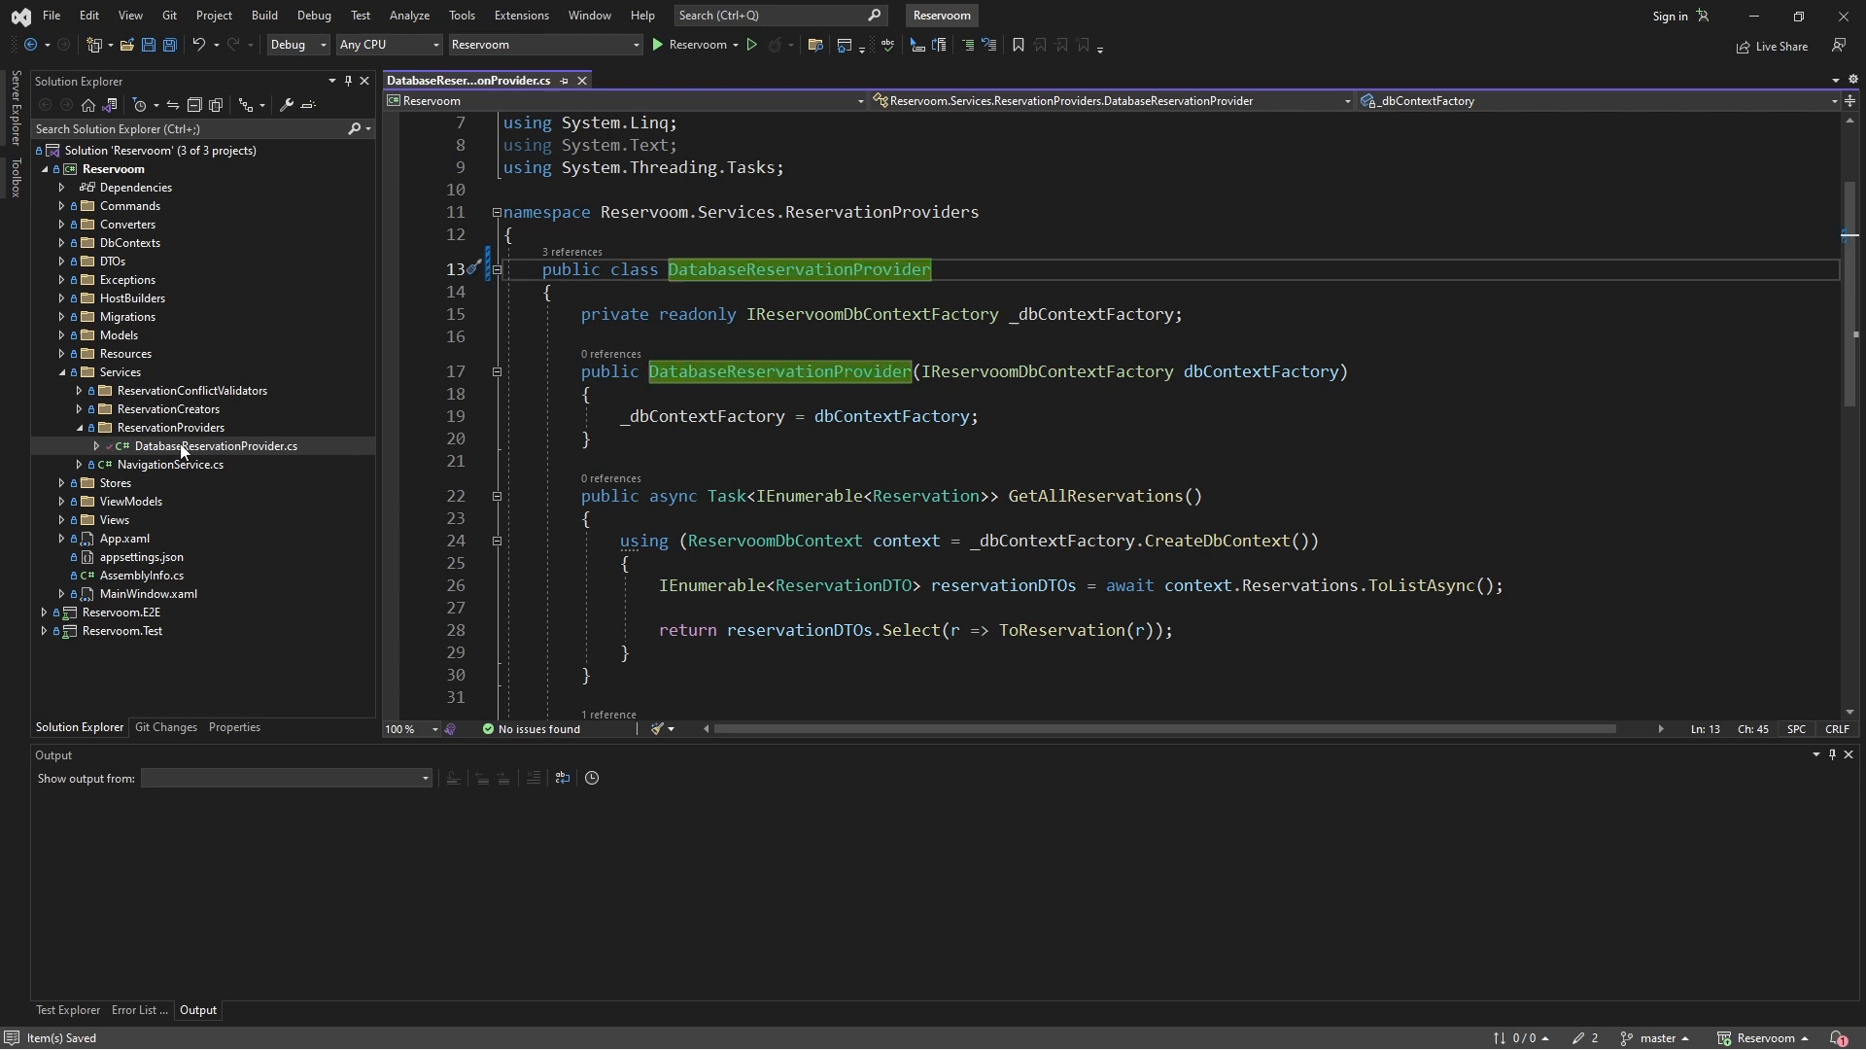
click(216, 445)
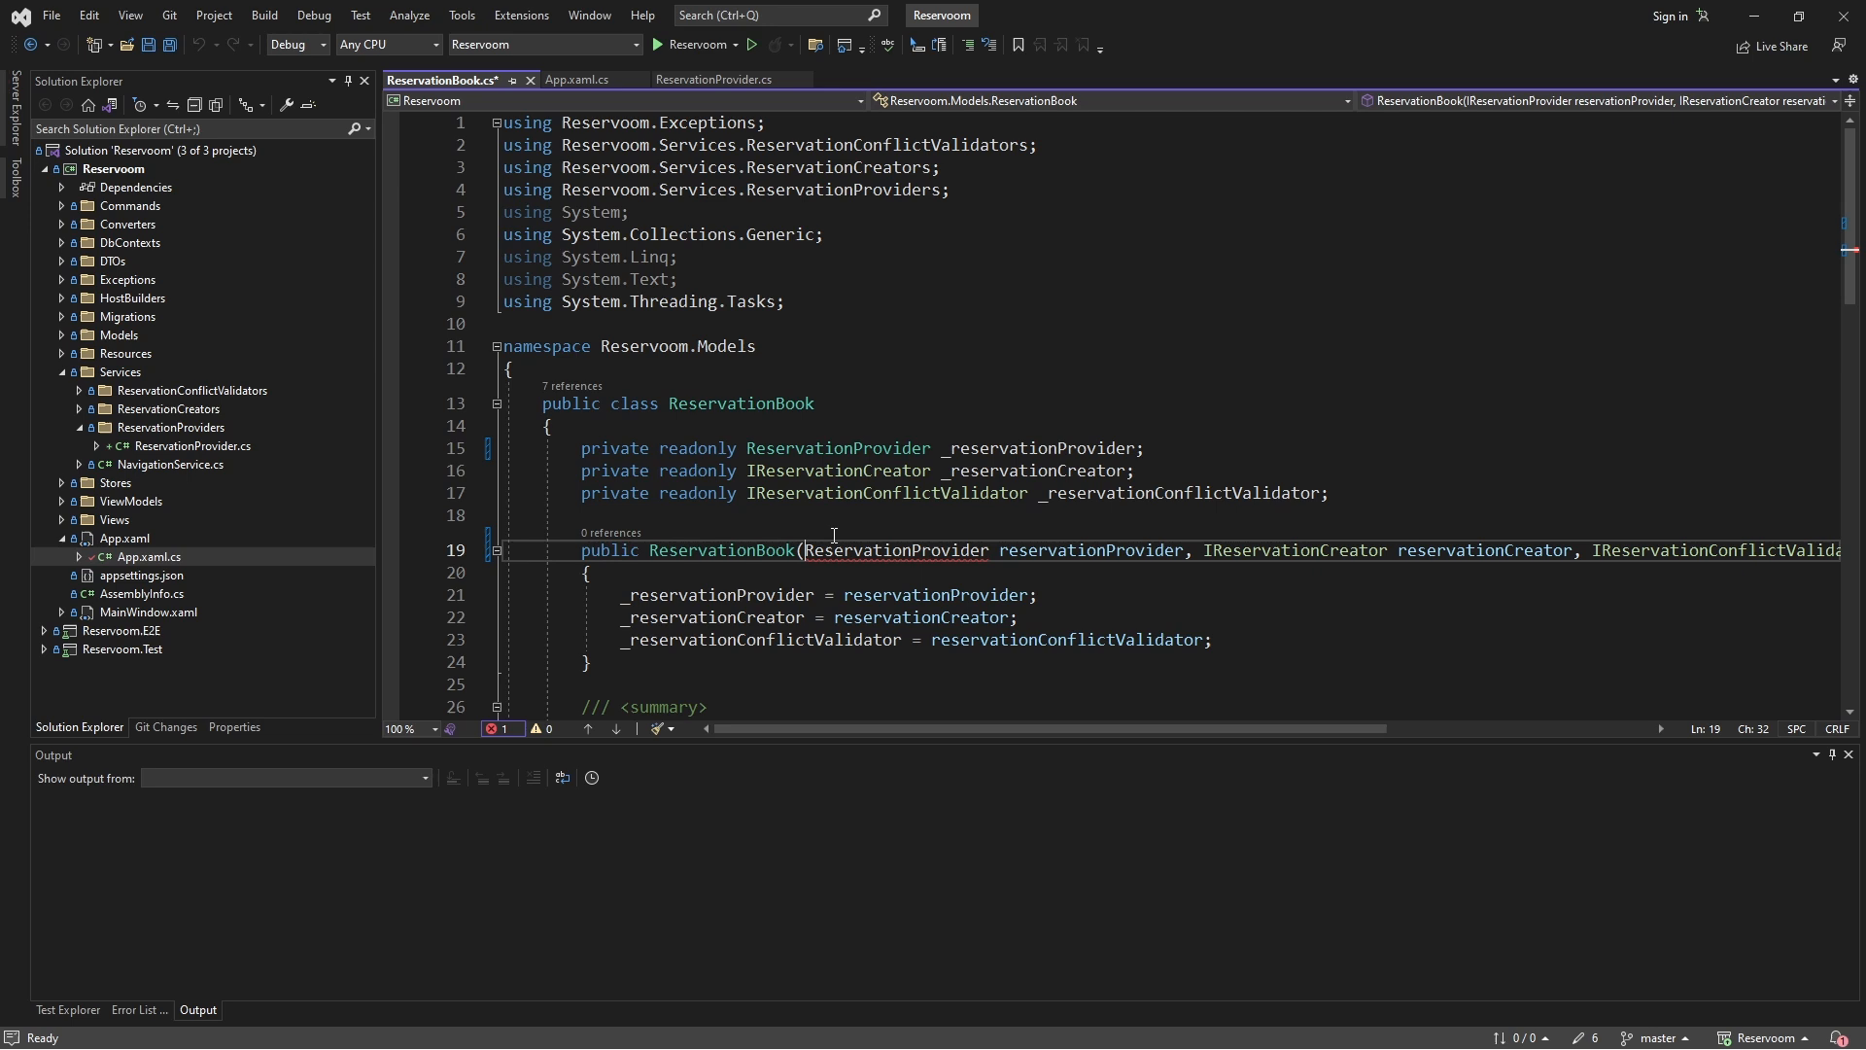
Step: Fix the IReservationProvider registration in App.xaml.cs and run Reservoom
click(578, 79)
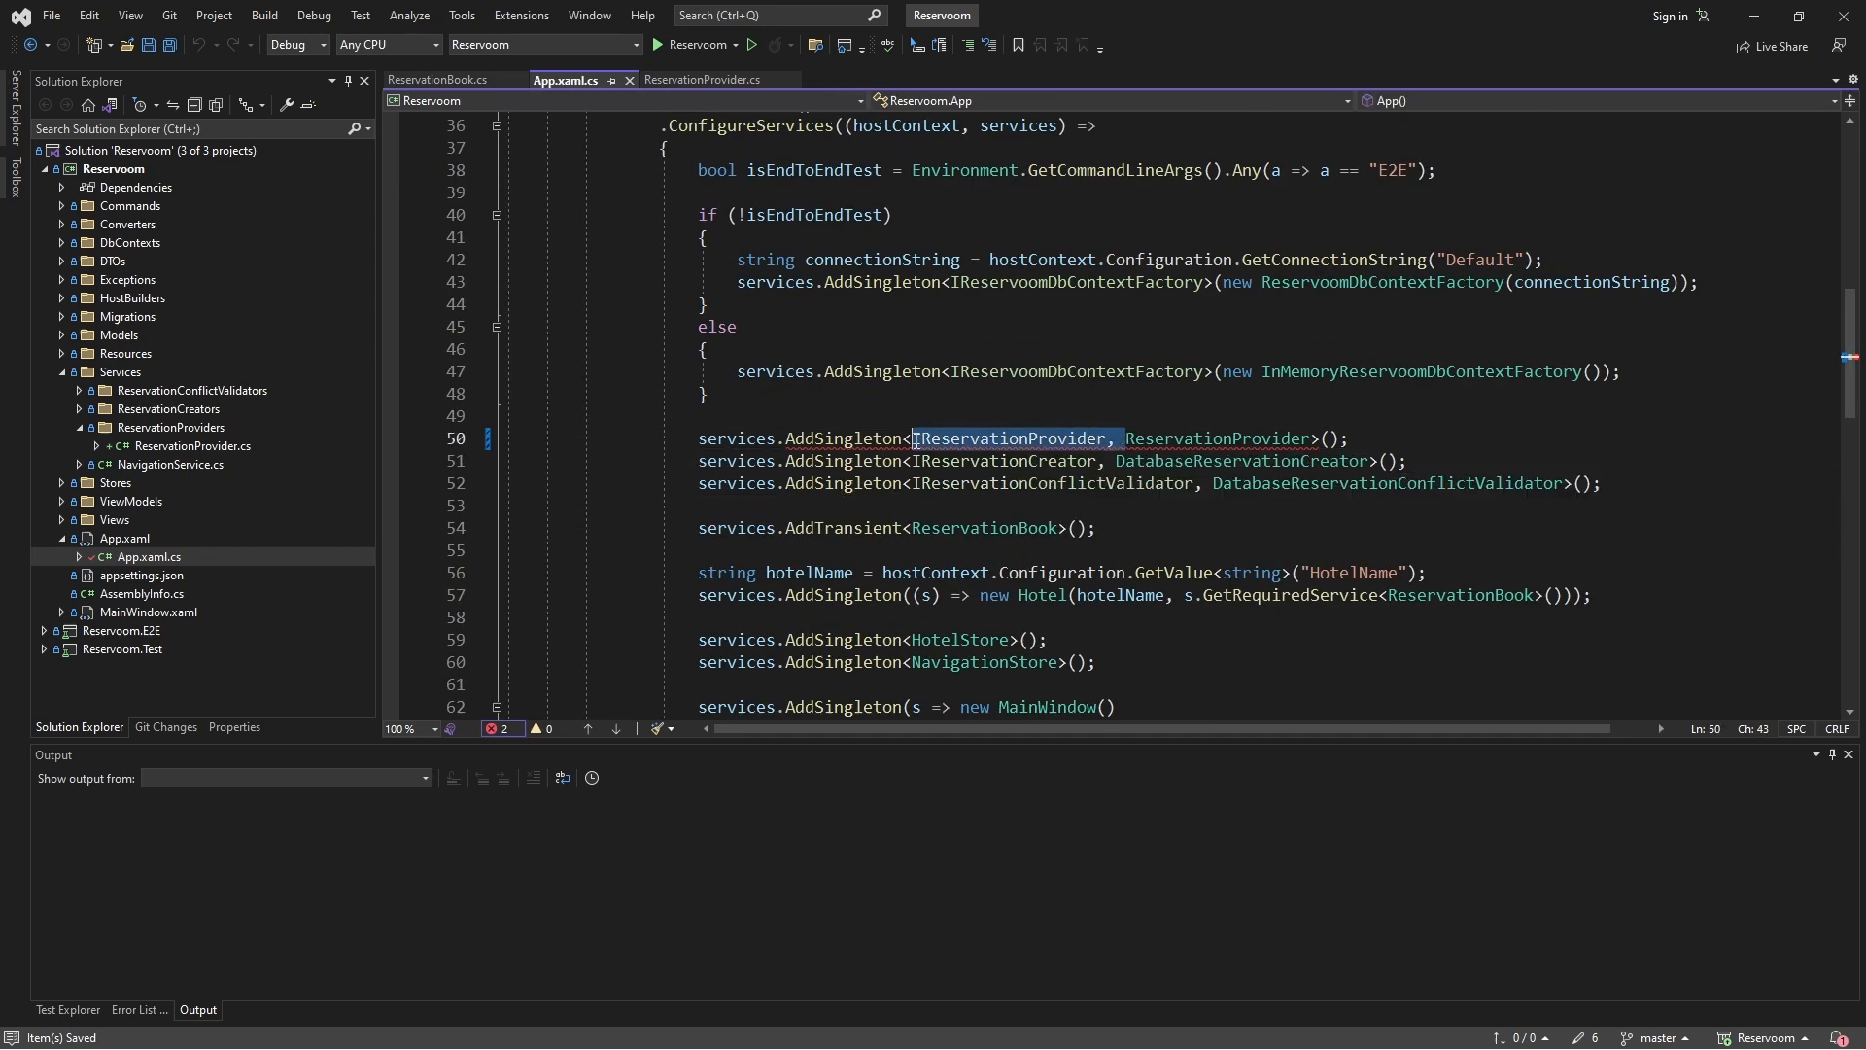
mouse_move(953, 438)
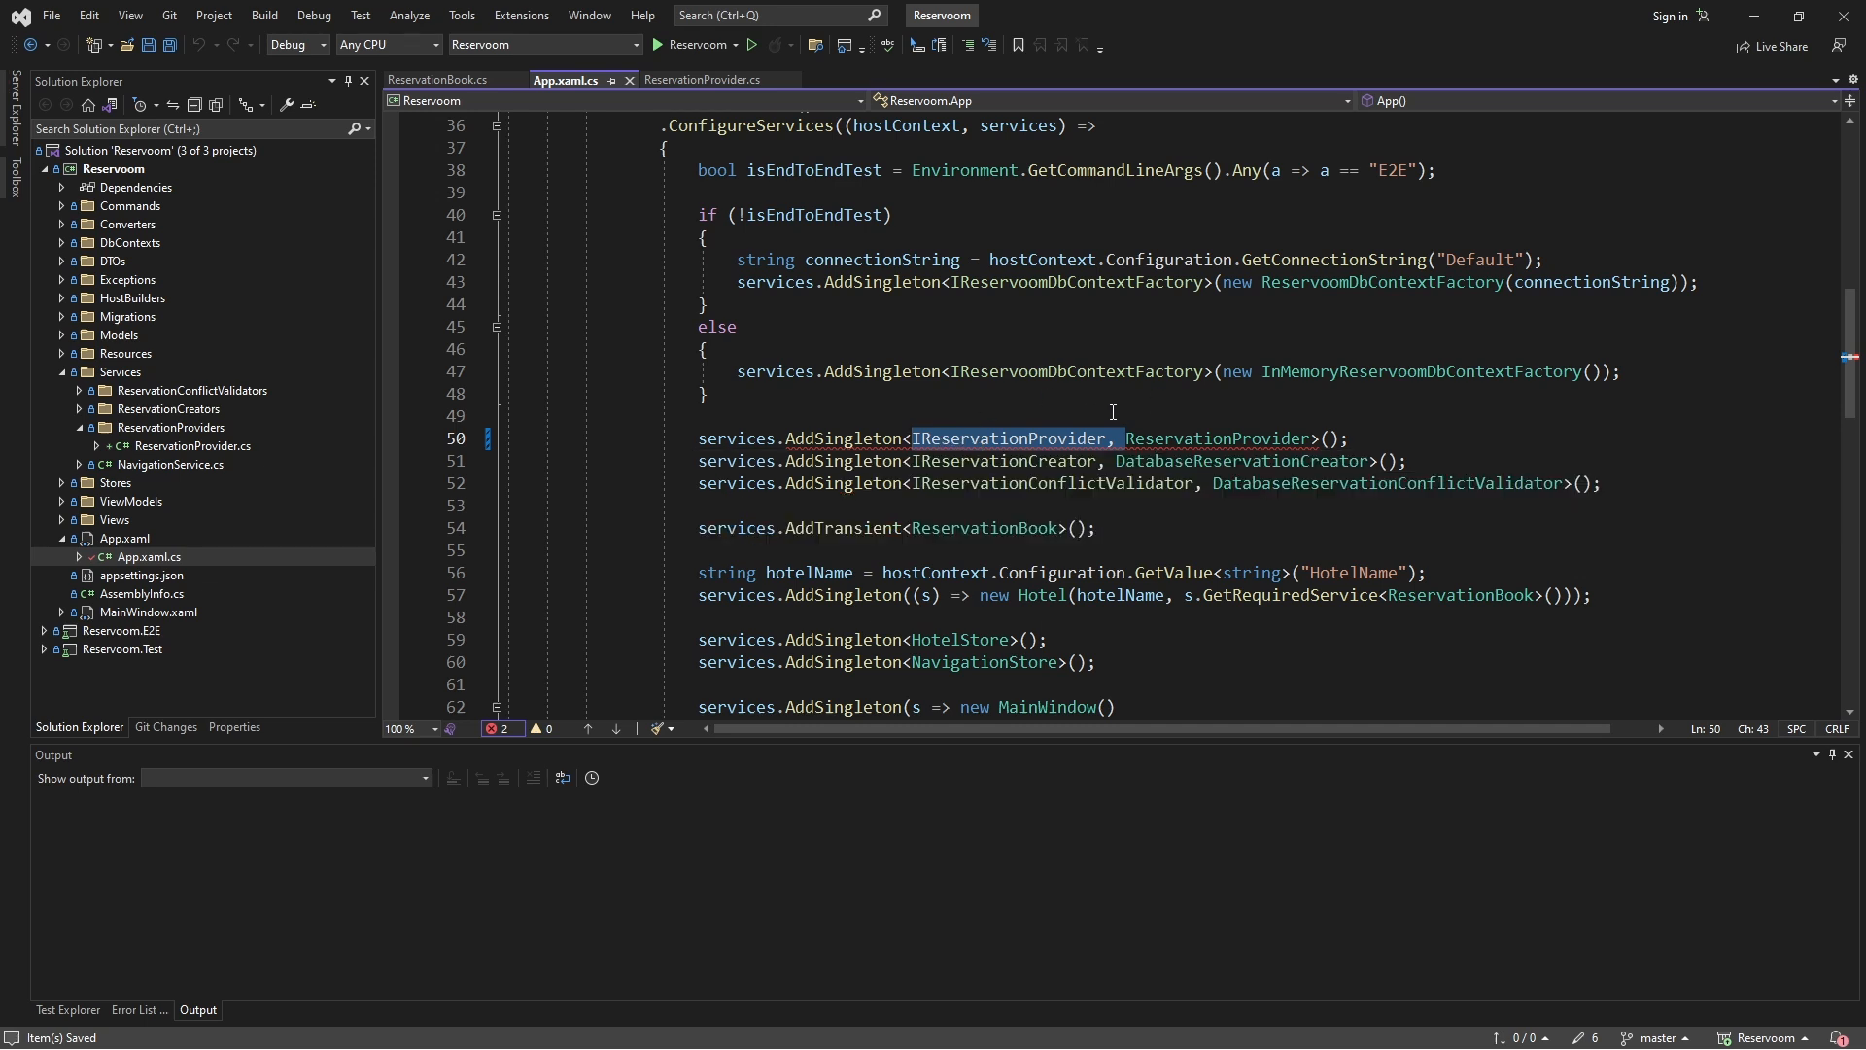
click(656, 43)
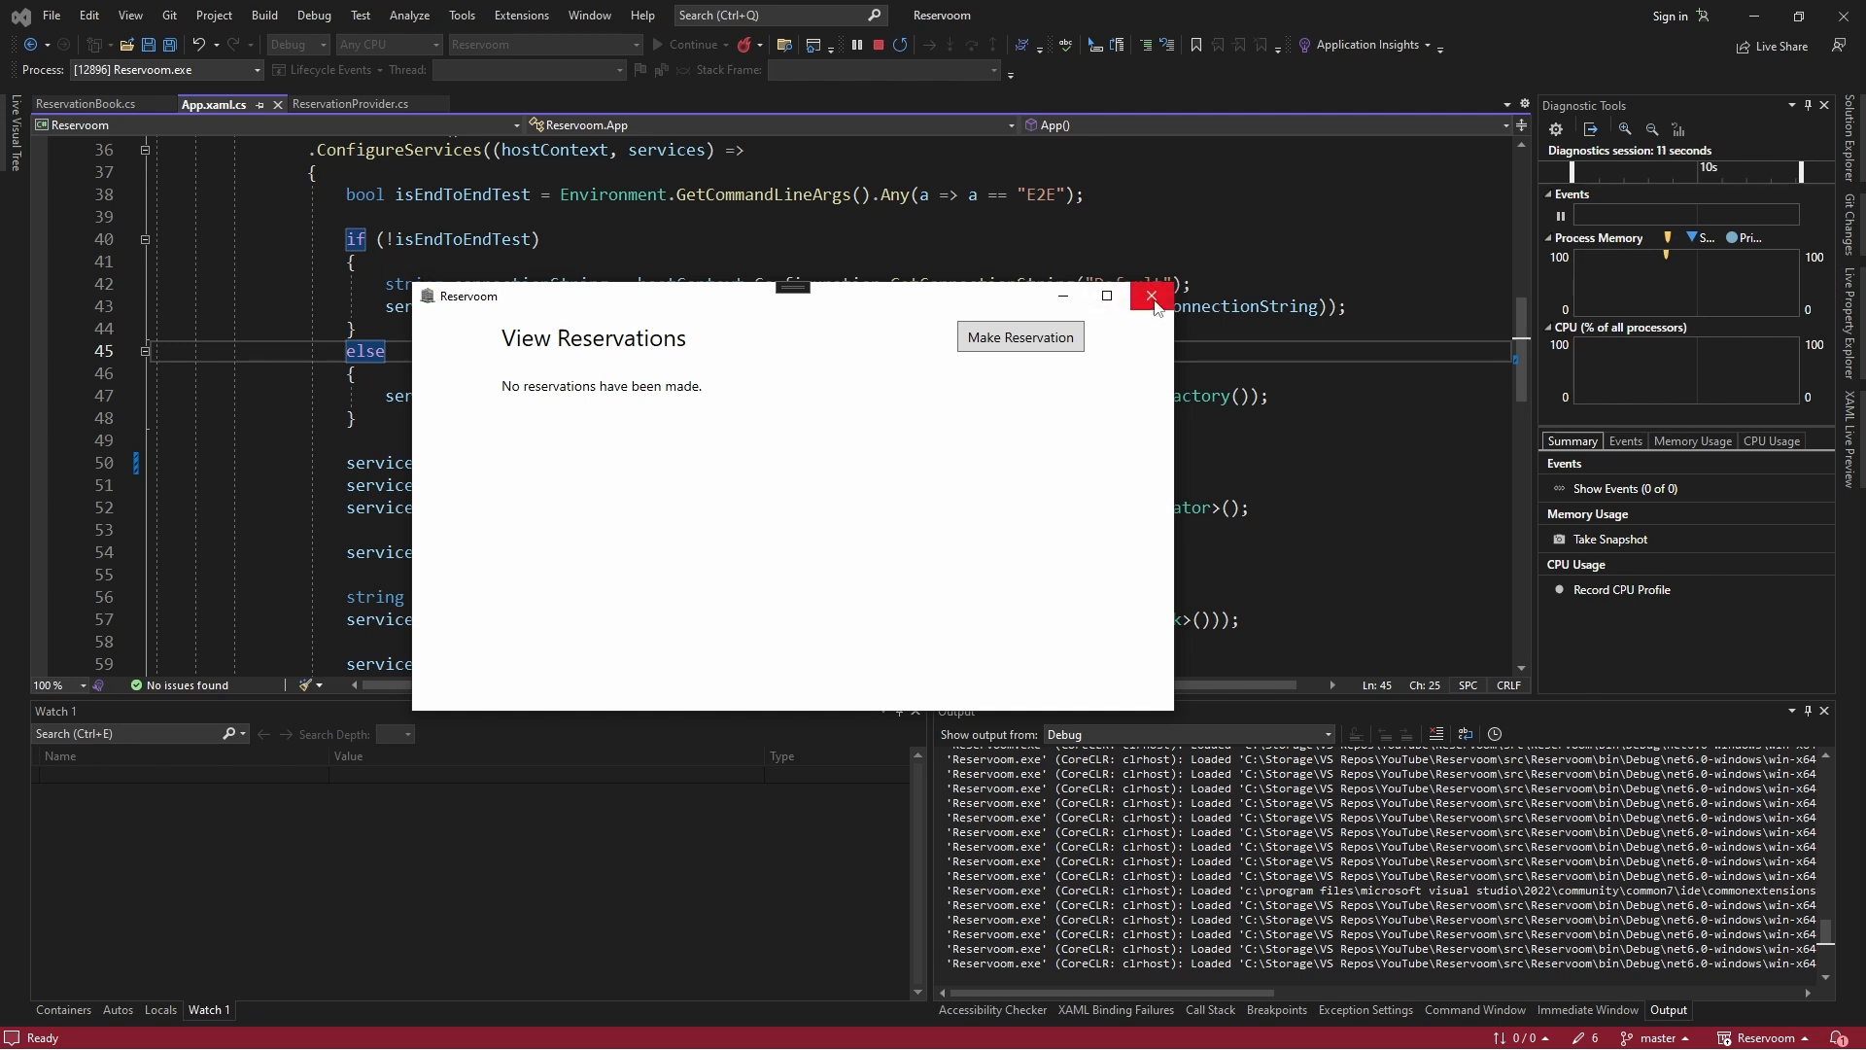
Step: Close the running Reservoom window to stop debugging
click(1149, 295)
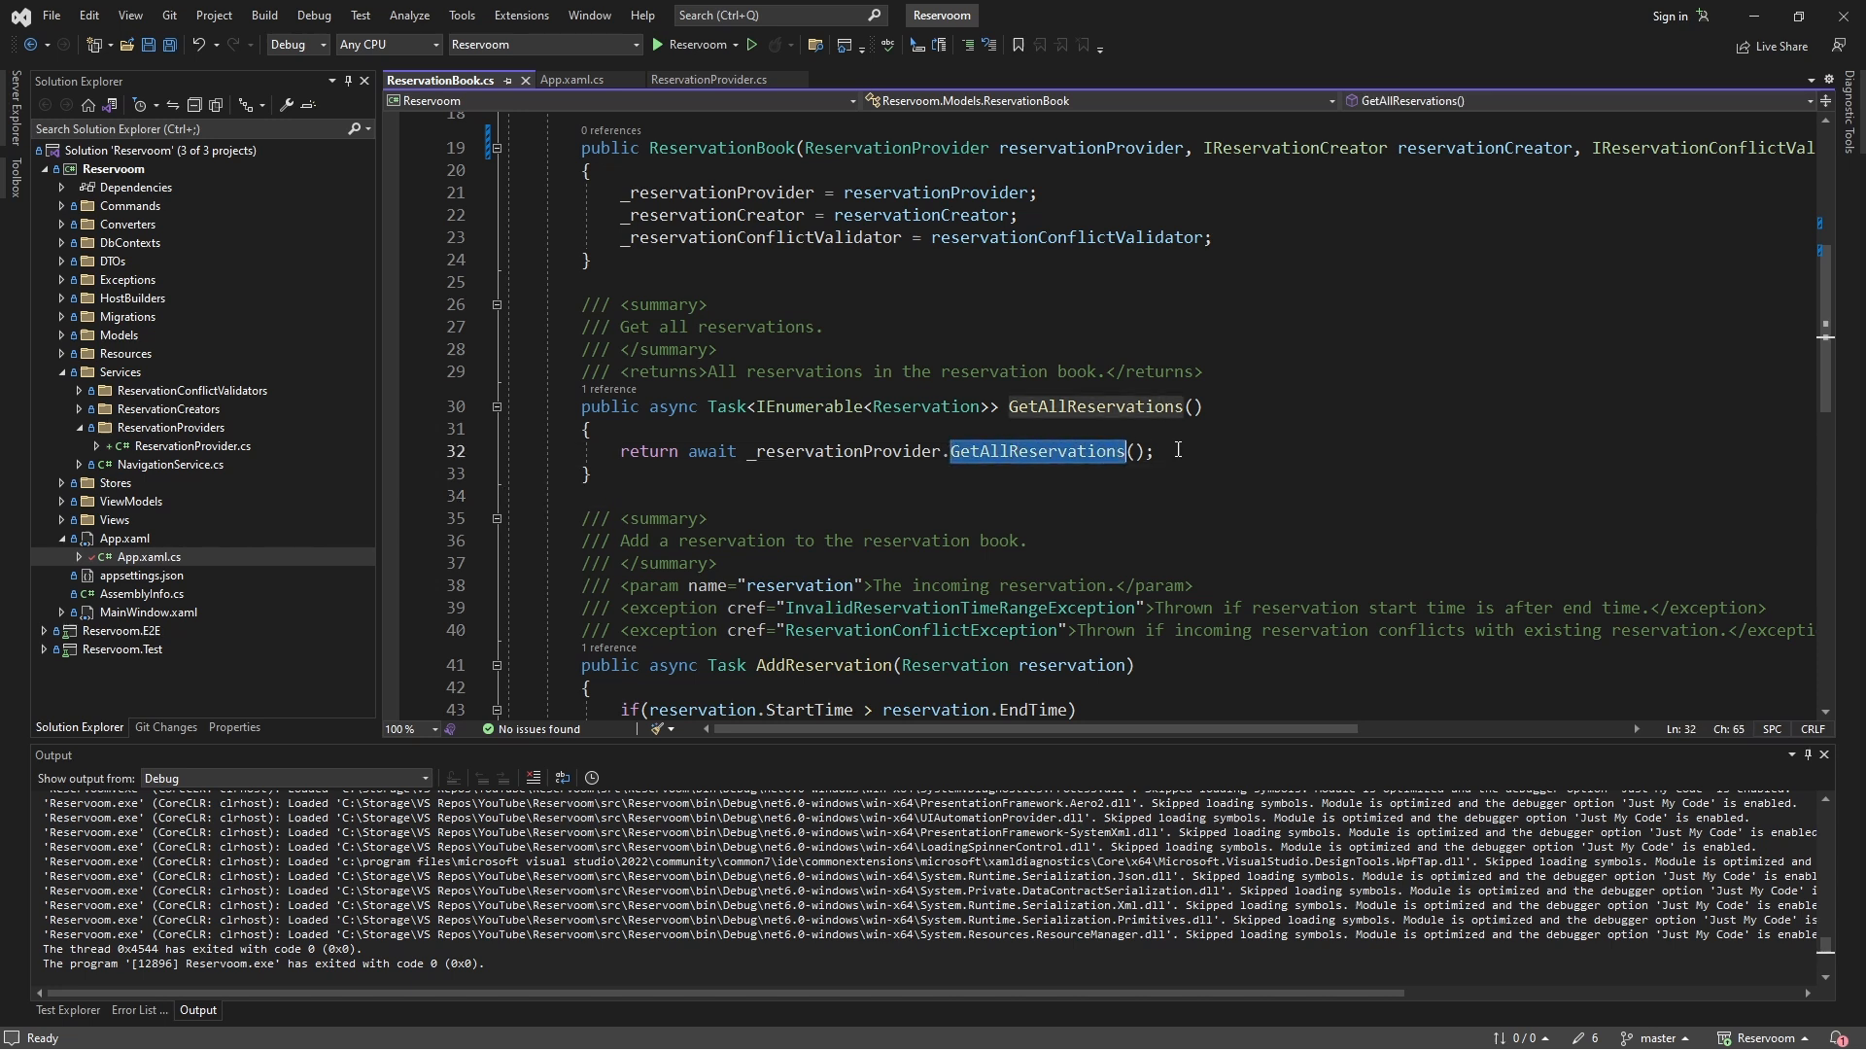
Step: Compare ReservationProvider's GetAllReservations with ReservationBook's call, then view App.xaml.cs registrations
click(709, 80)
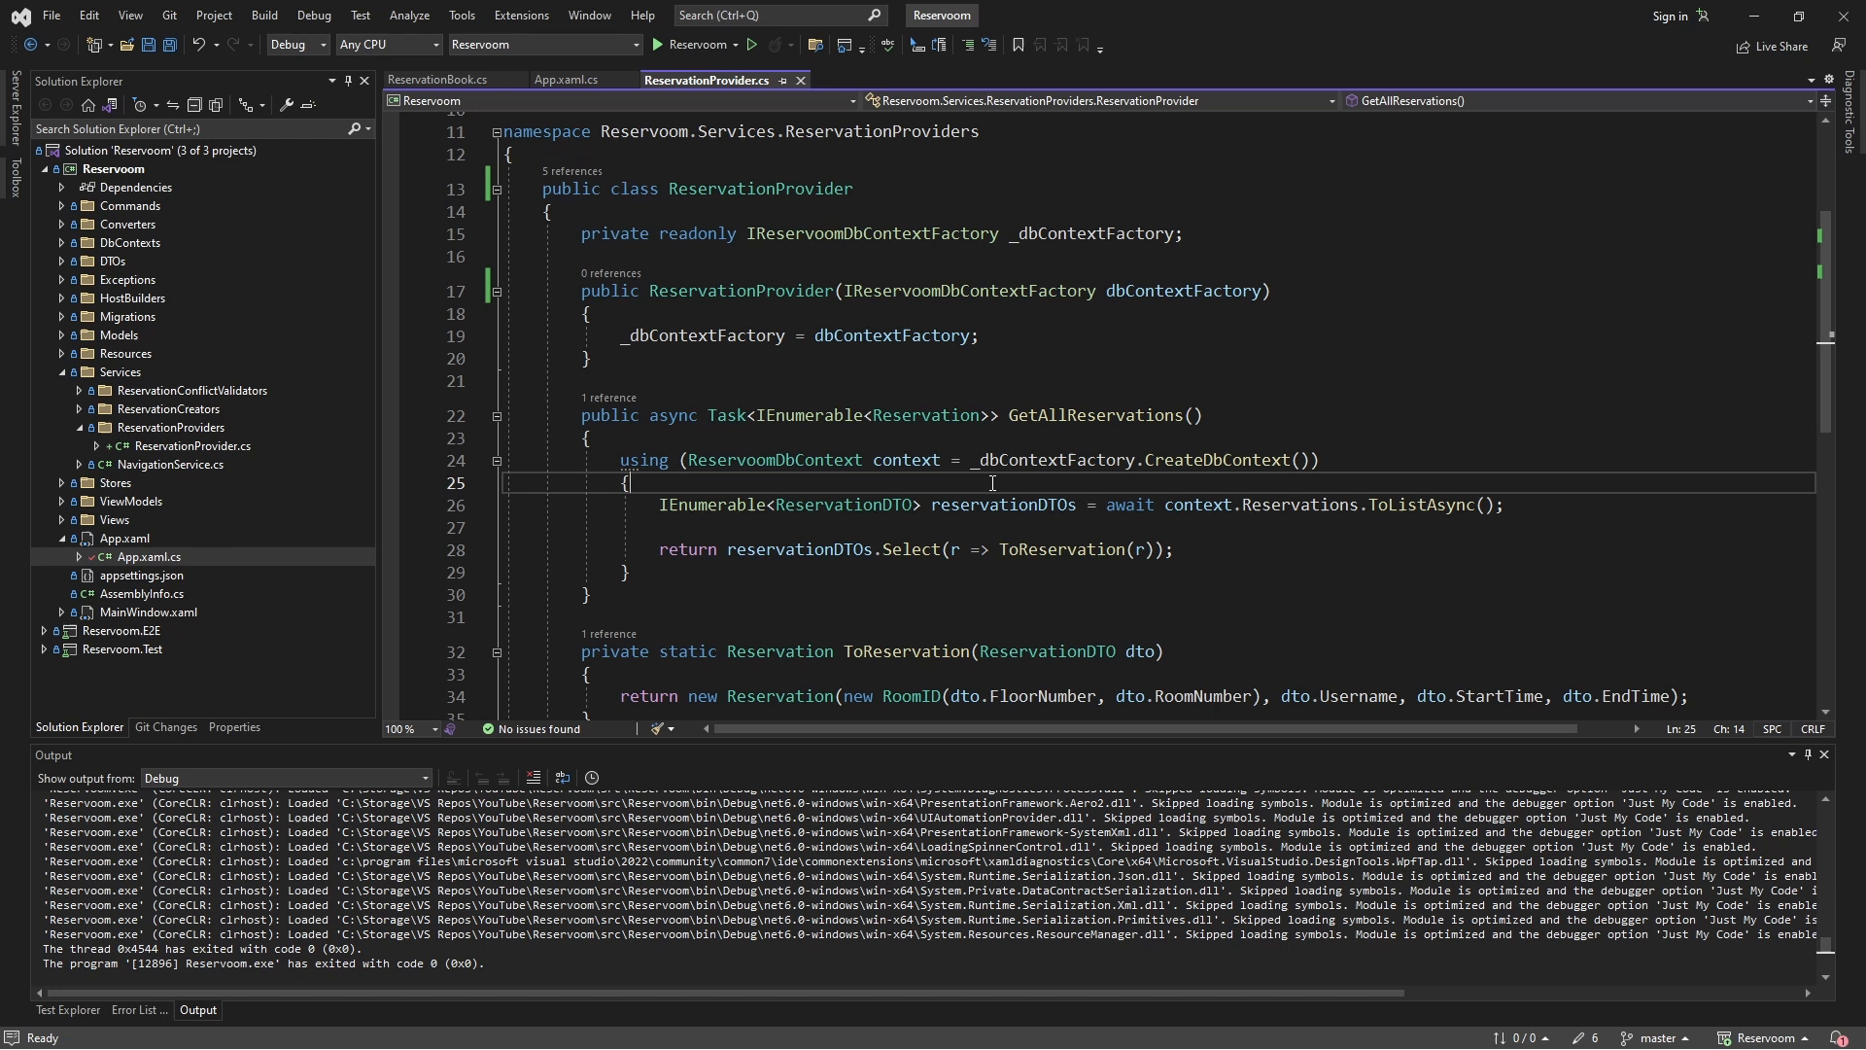
click(441, 79)
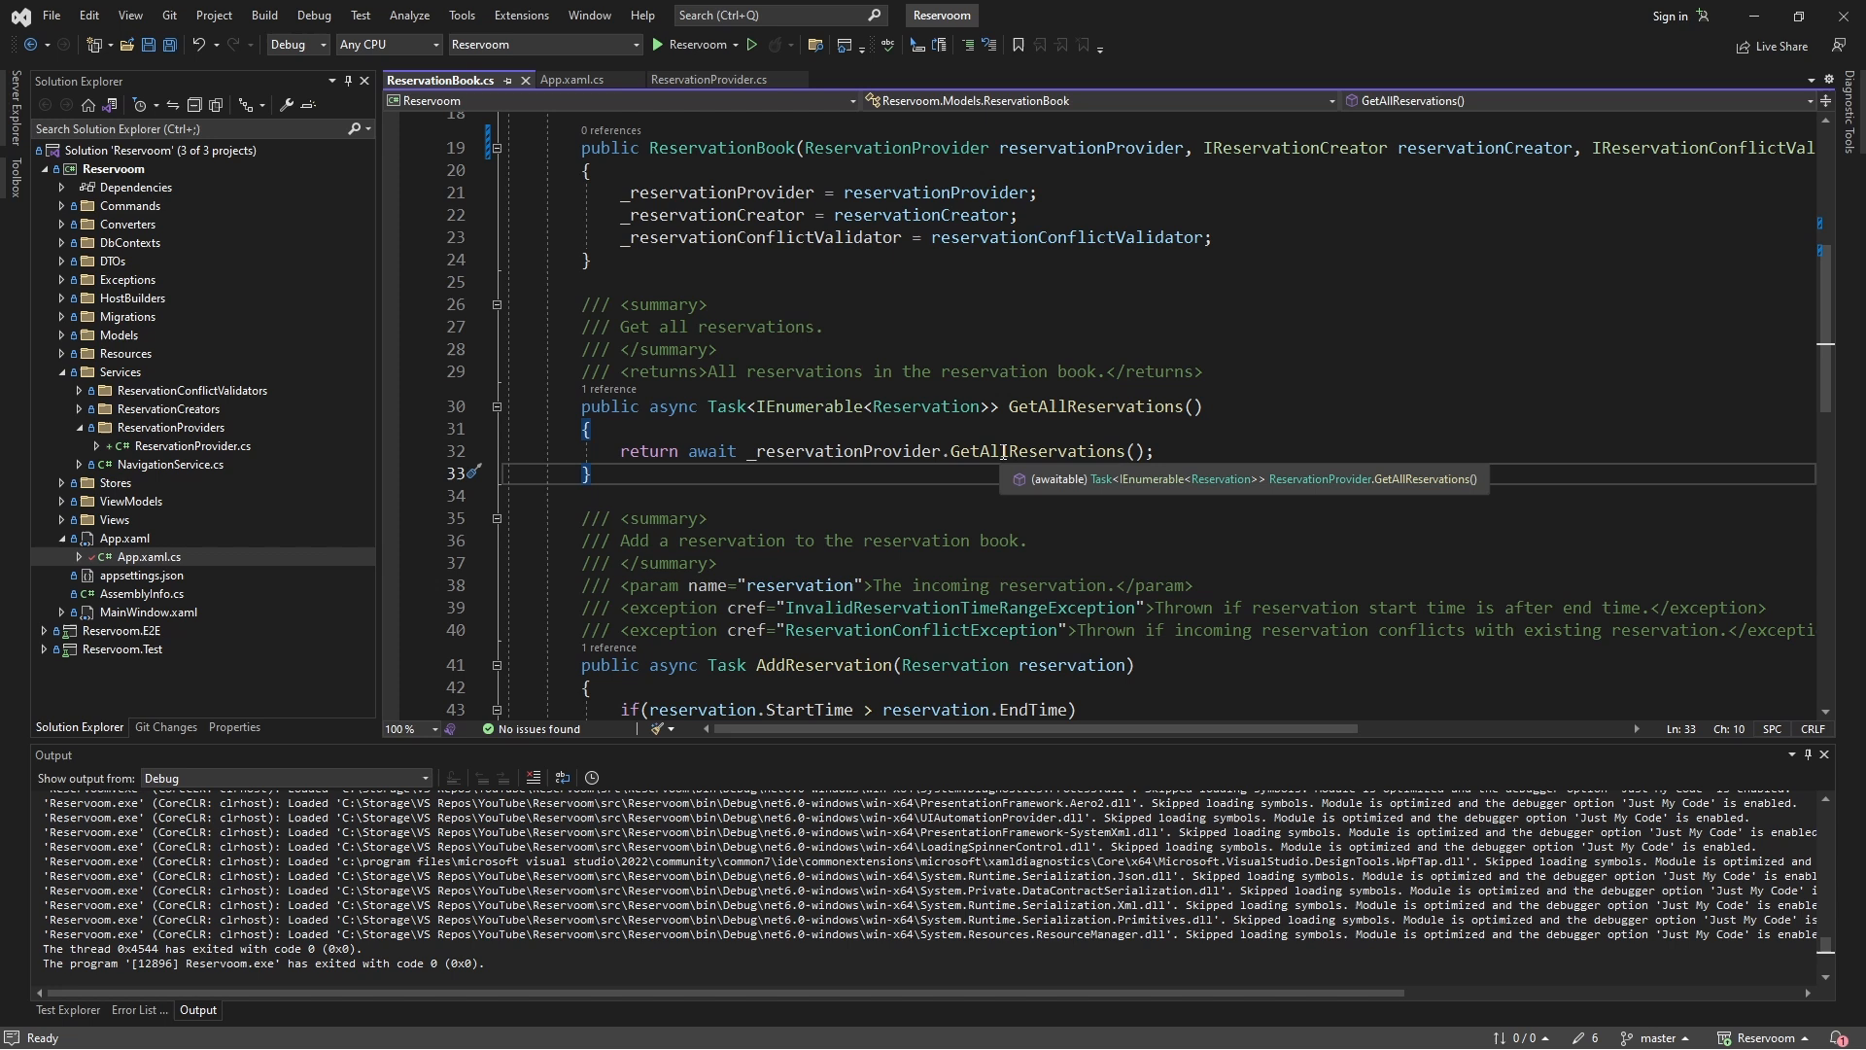
click(710, 80)
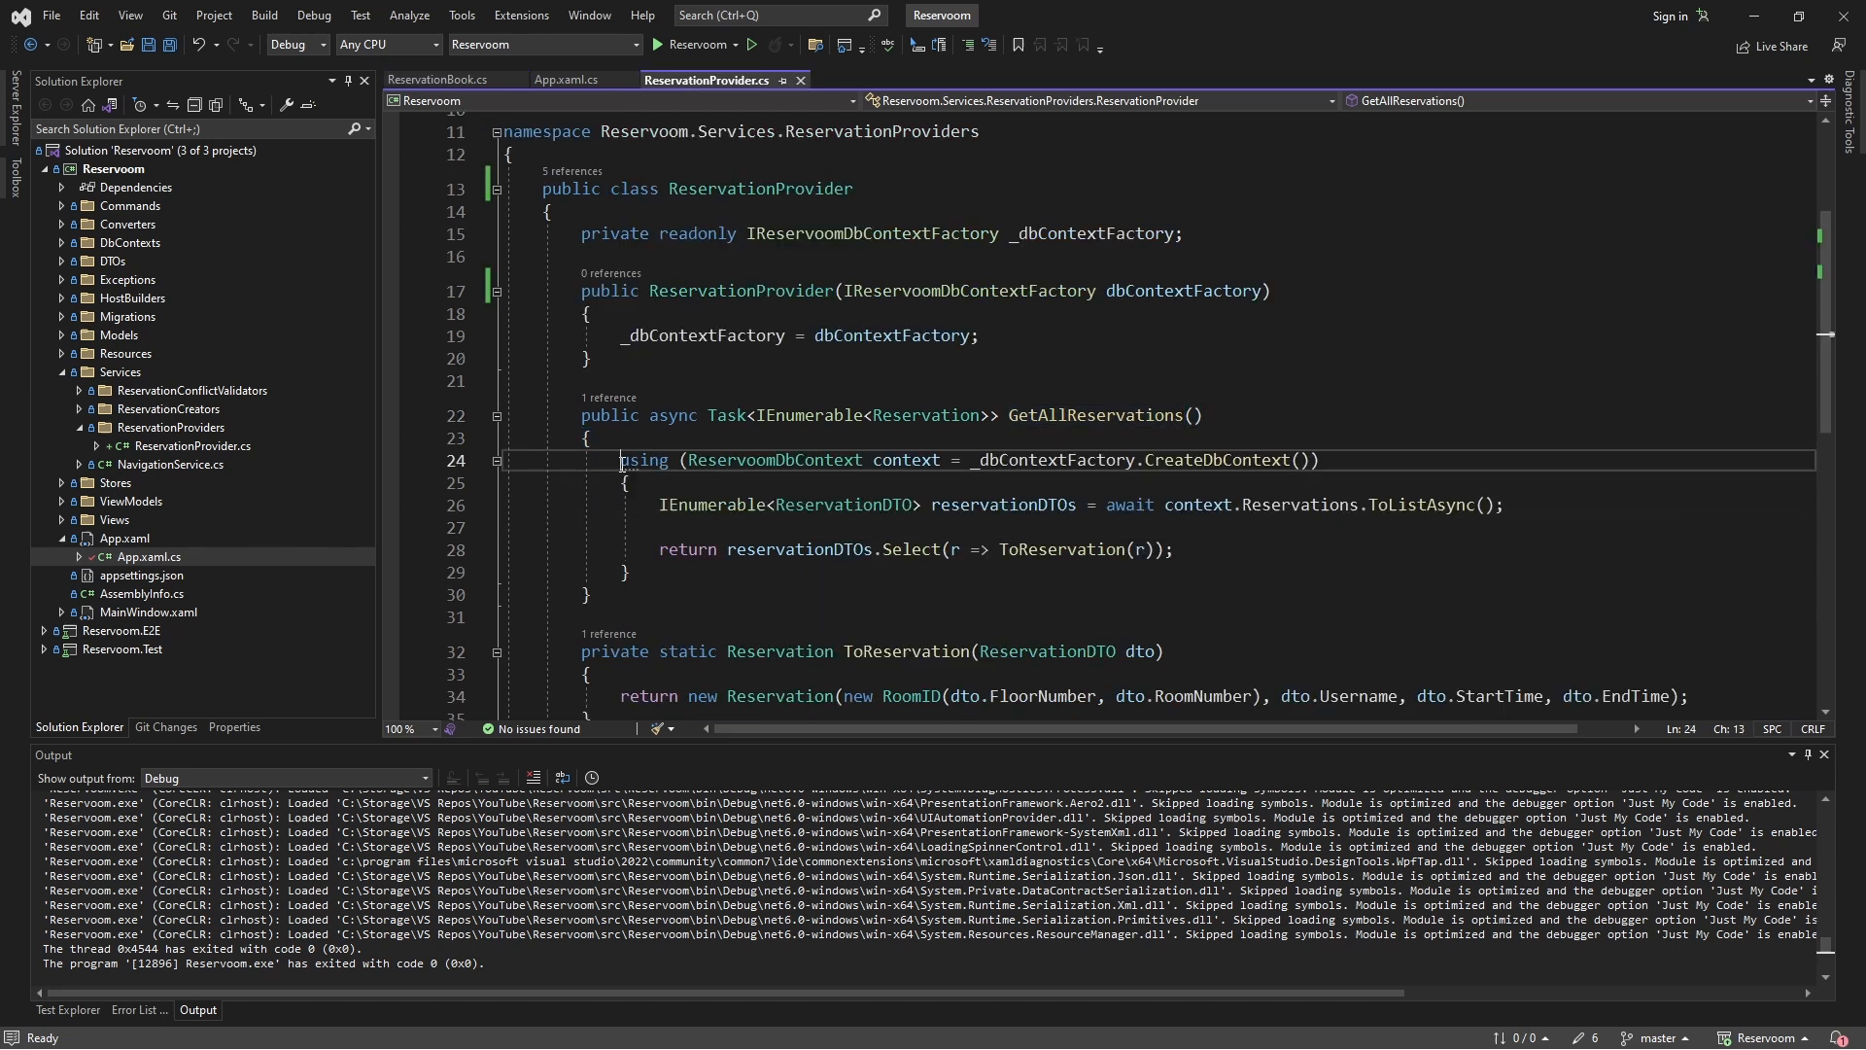
click(442, 80)
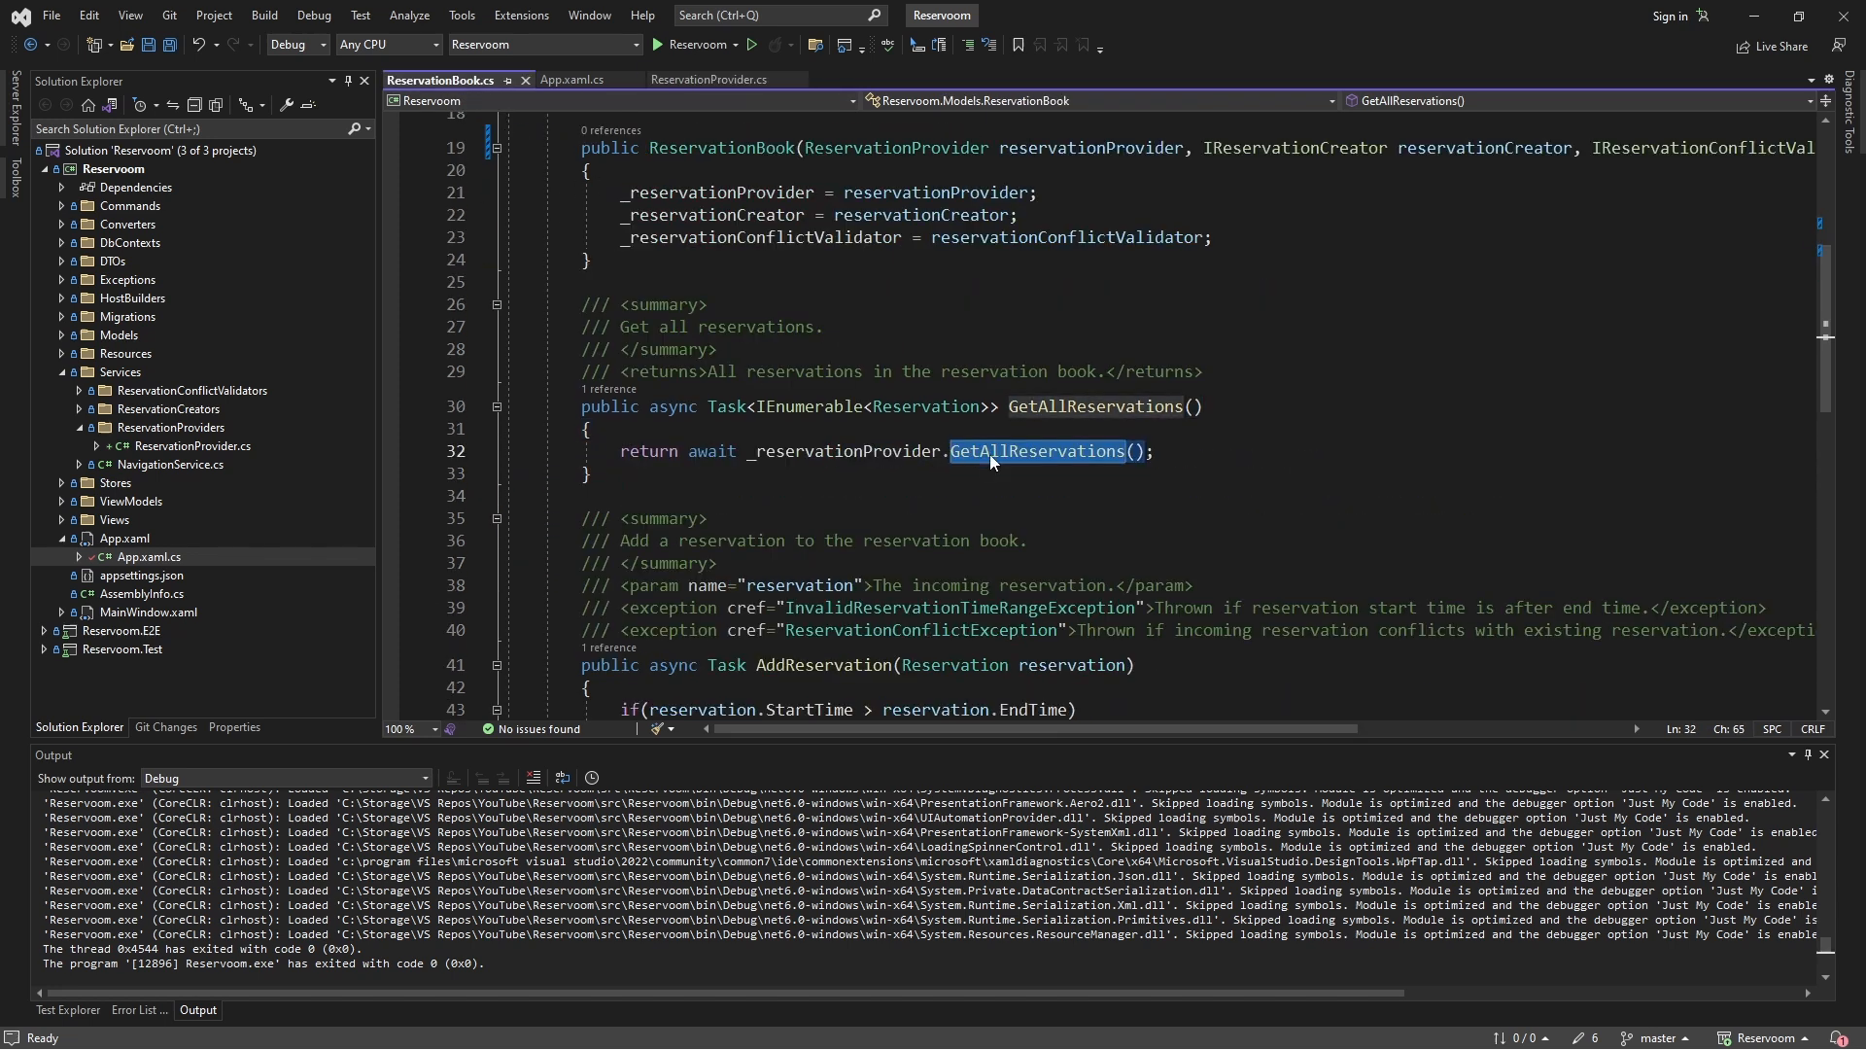
click(575, 79)
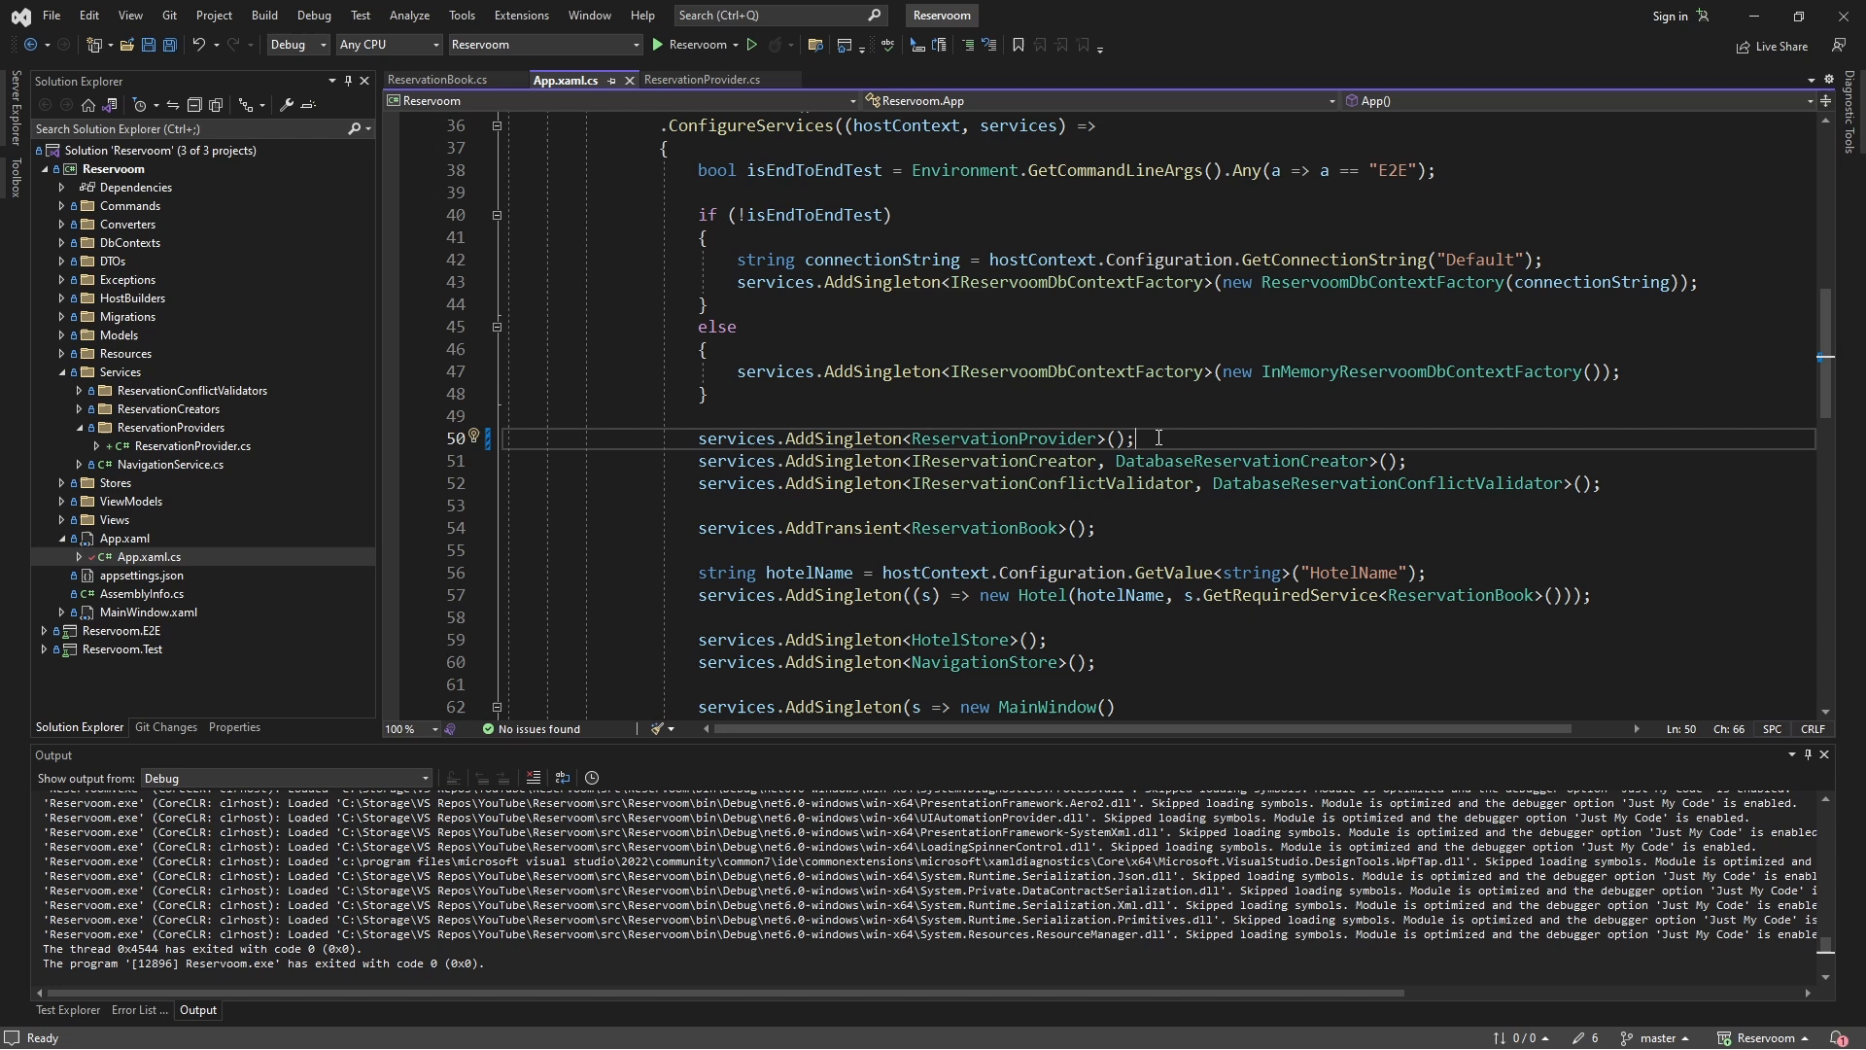
mouse_move(1237, 460)
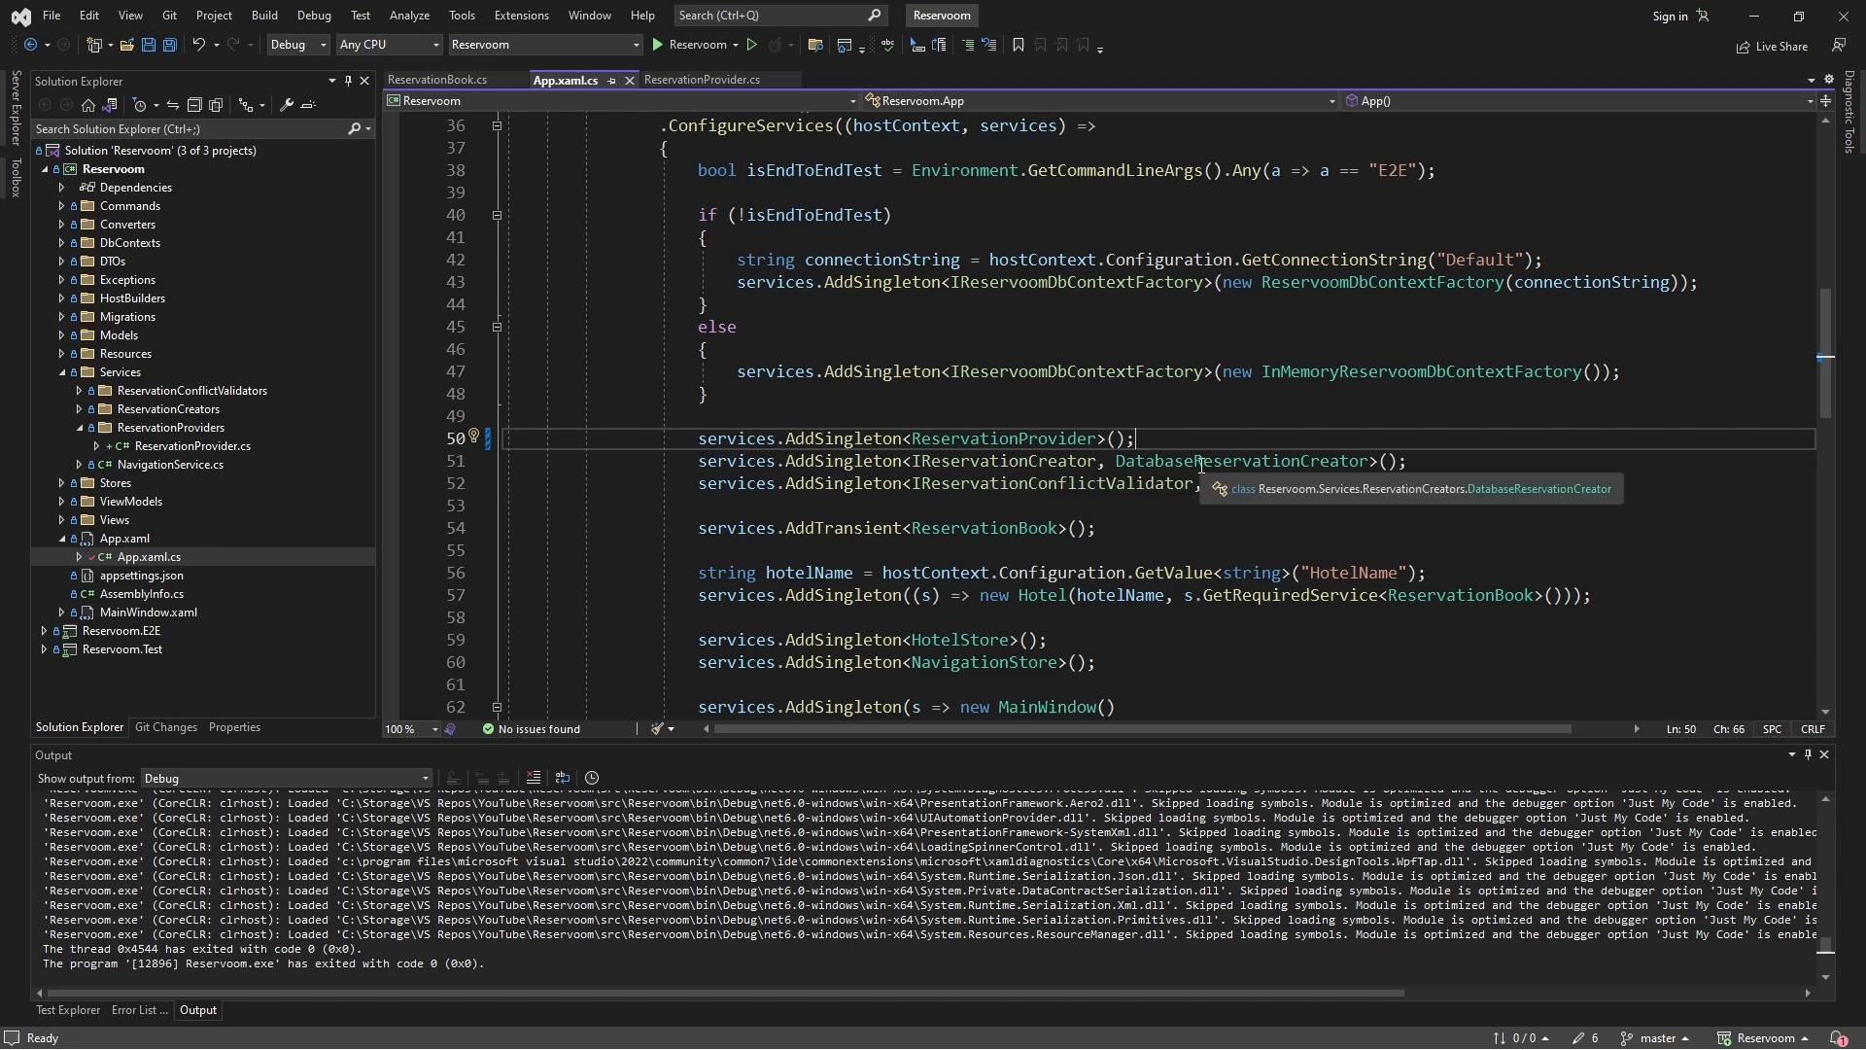
mouse_move(911, 436)
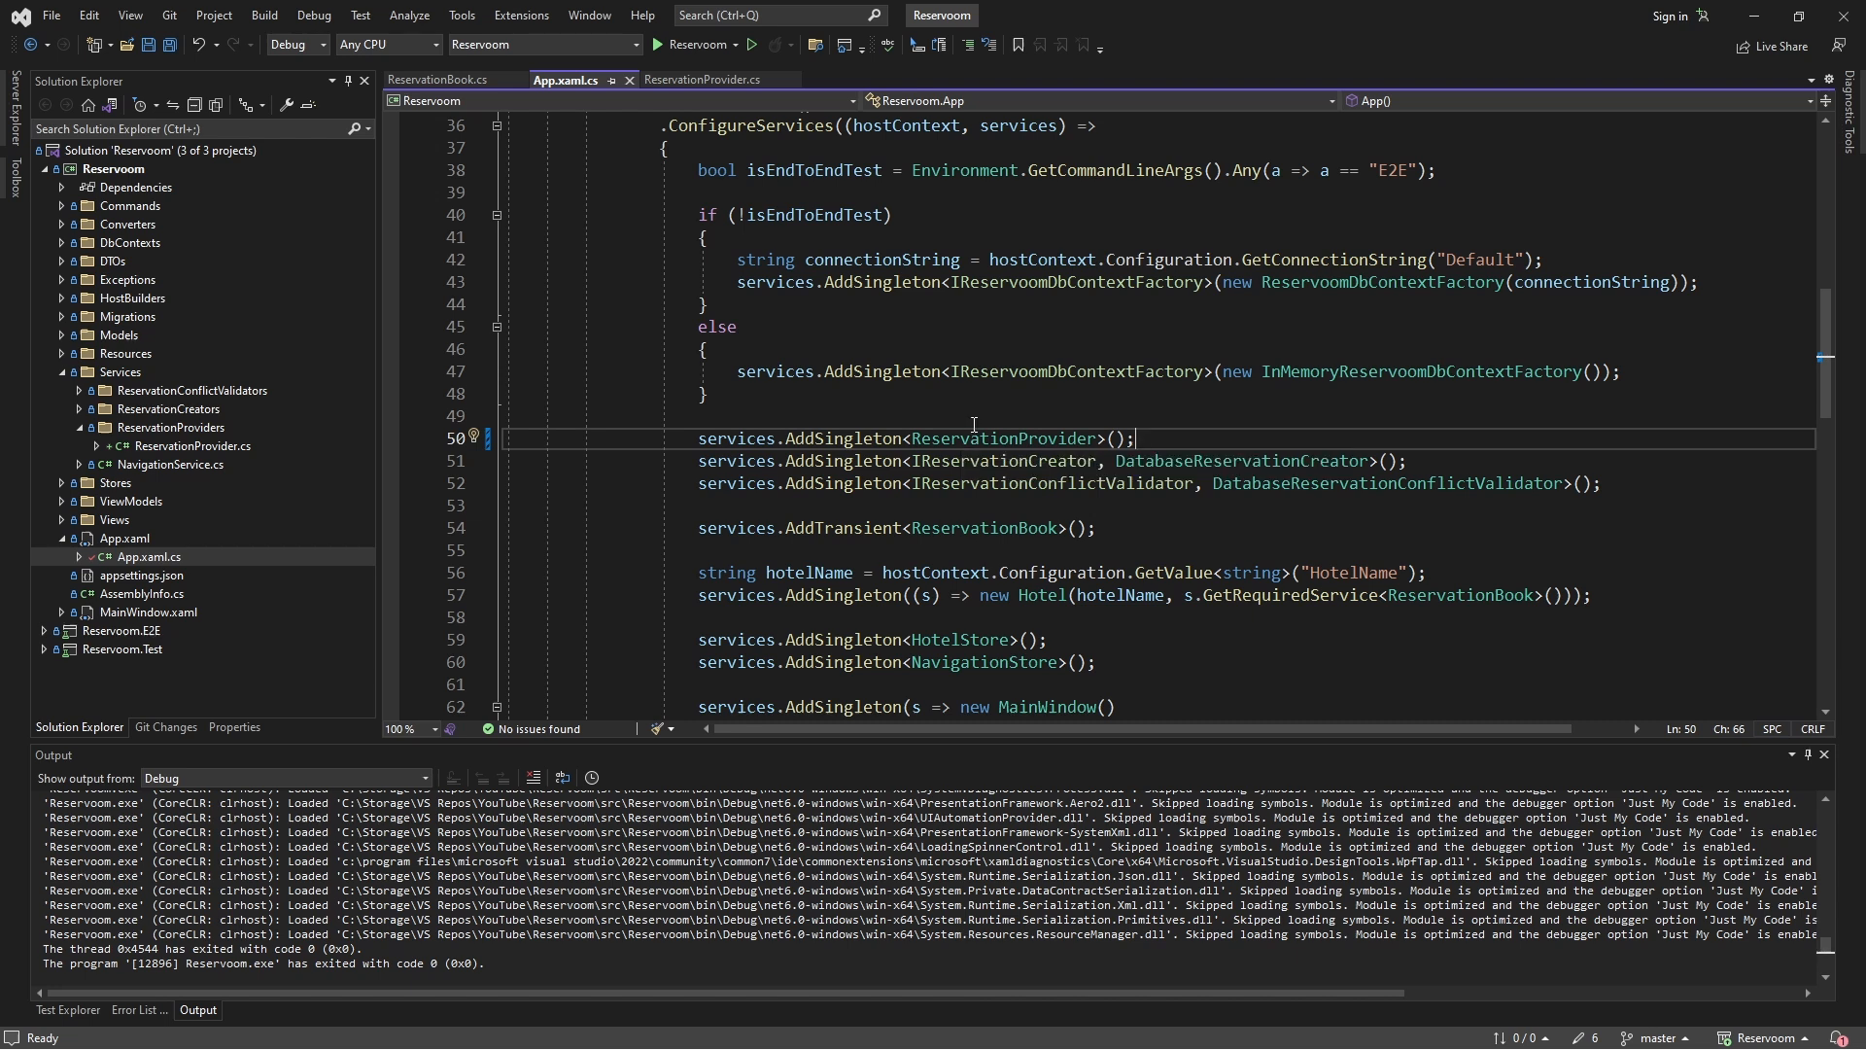
mouse_move(921, 460)
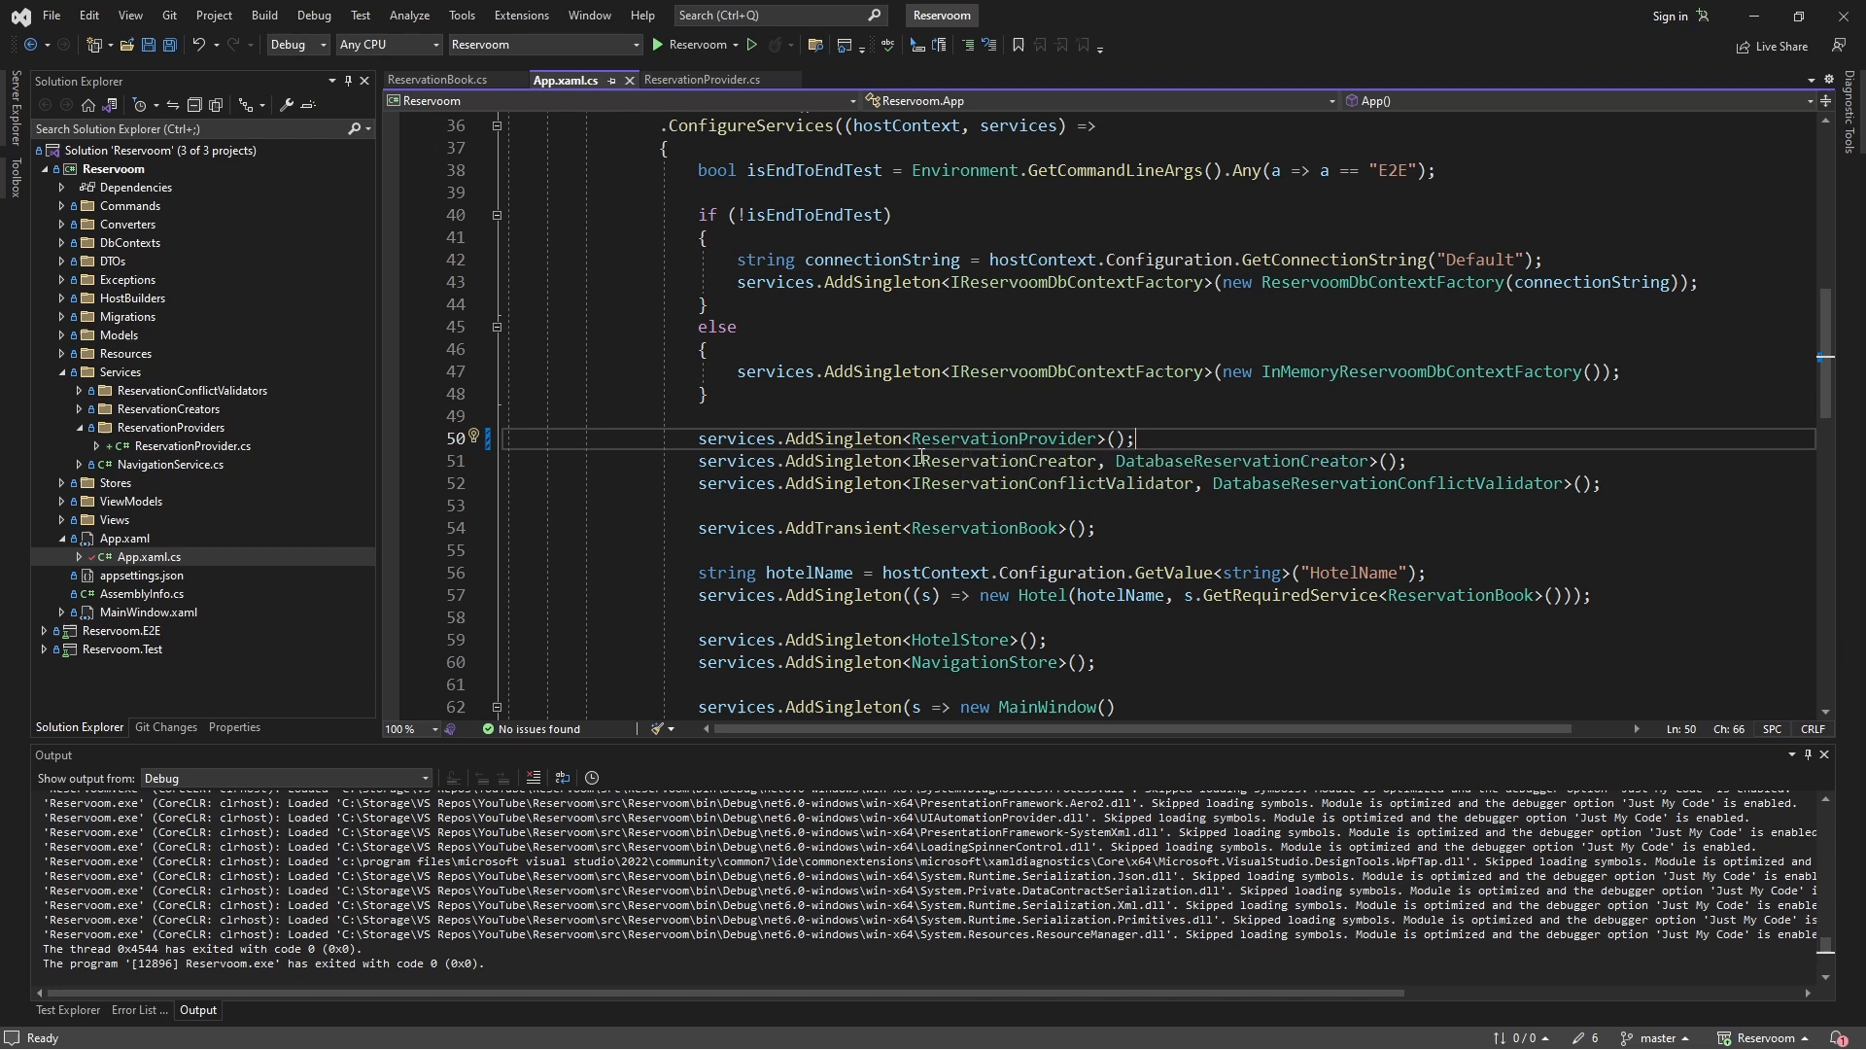
Step: Rewrite the registration line as services.AddSingleton<ReservationProvider>()
click(913, 461)
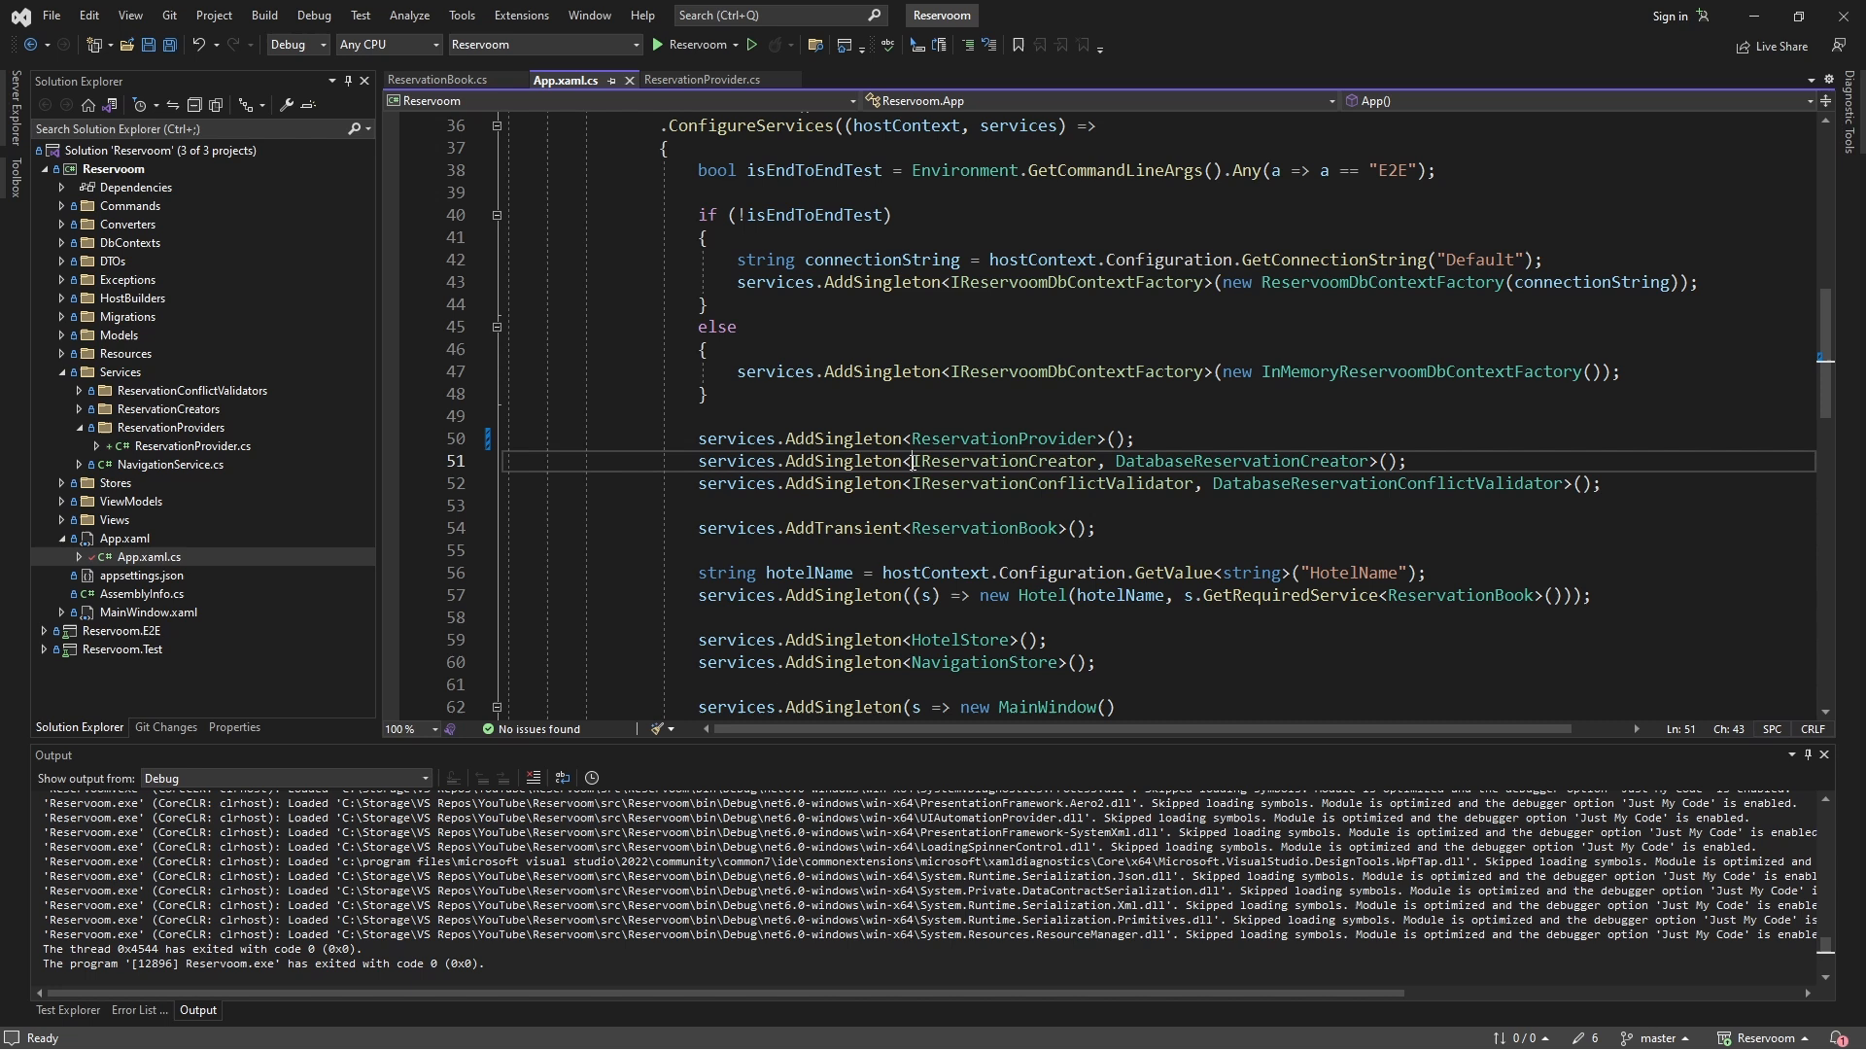
click(960, 438)
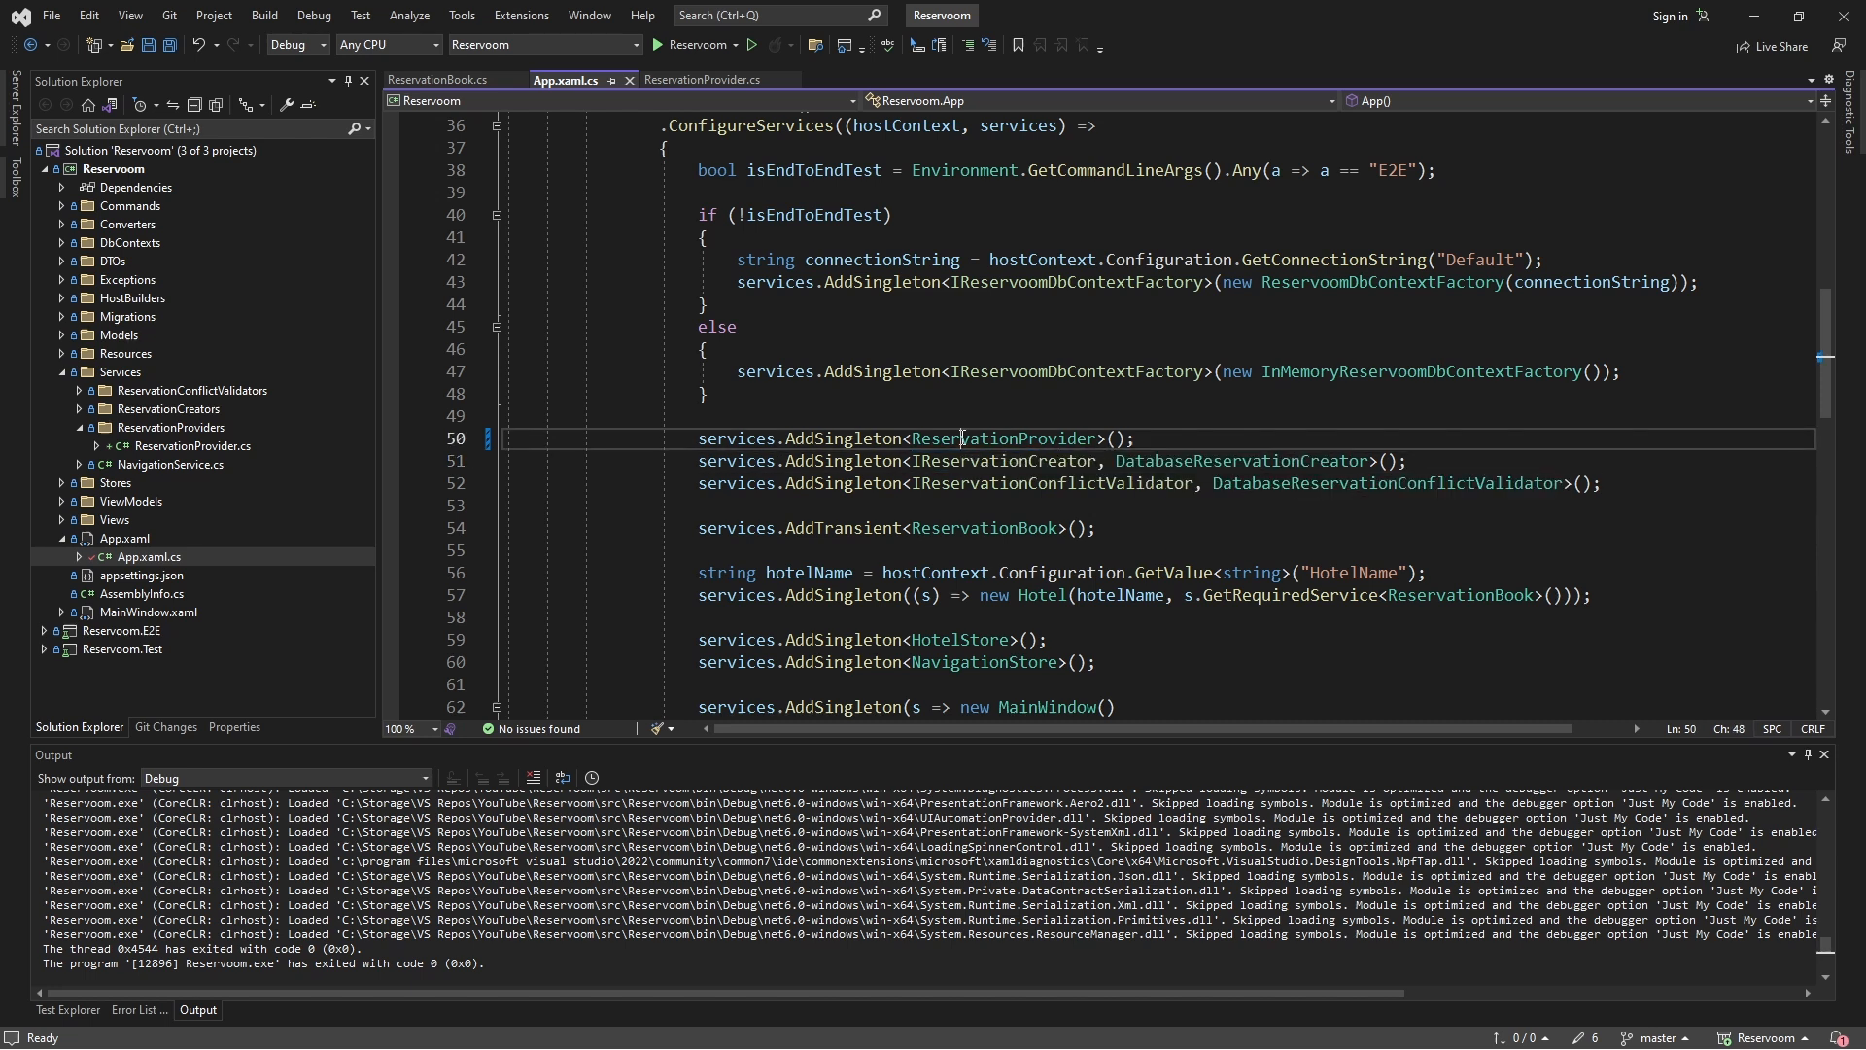
click(922, 438)
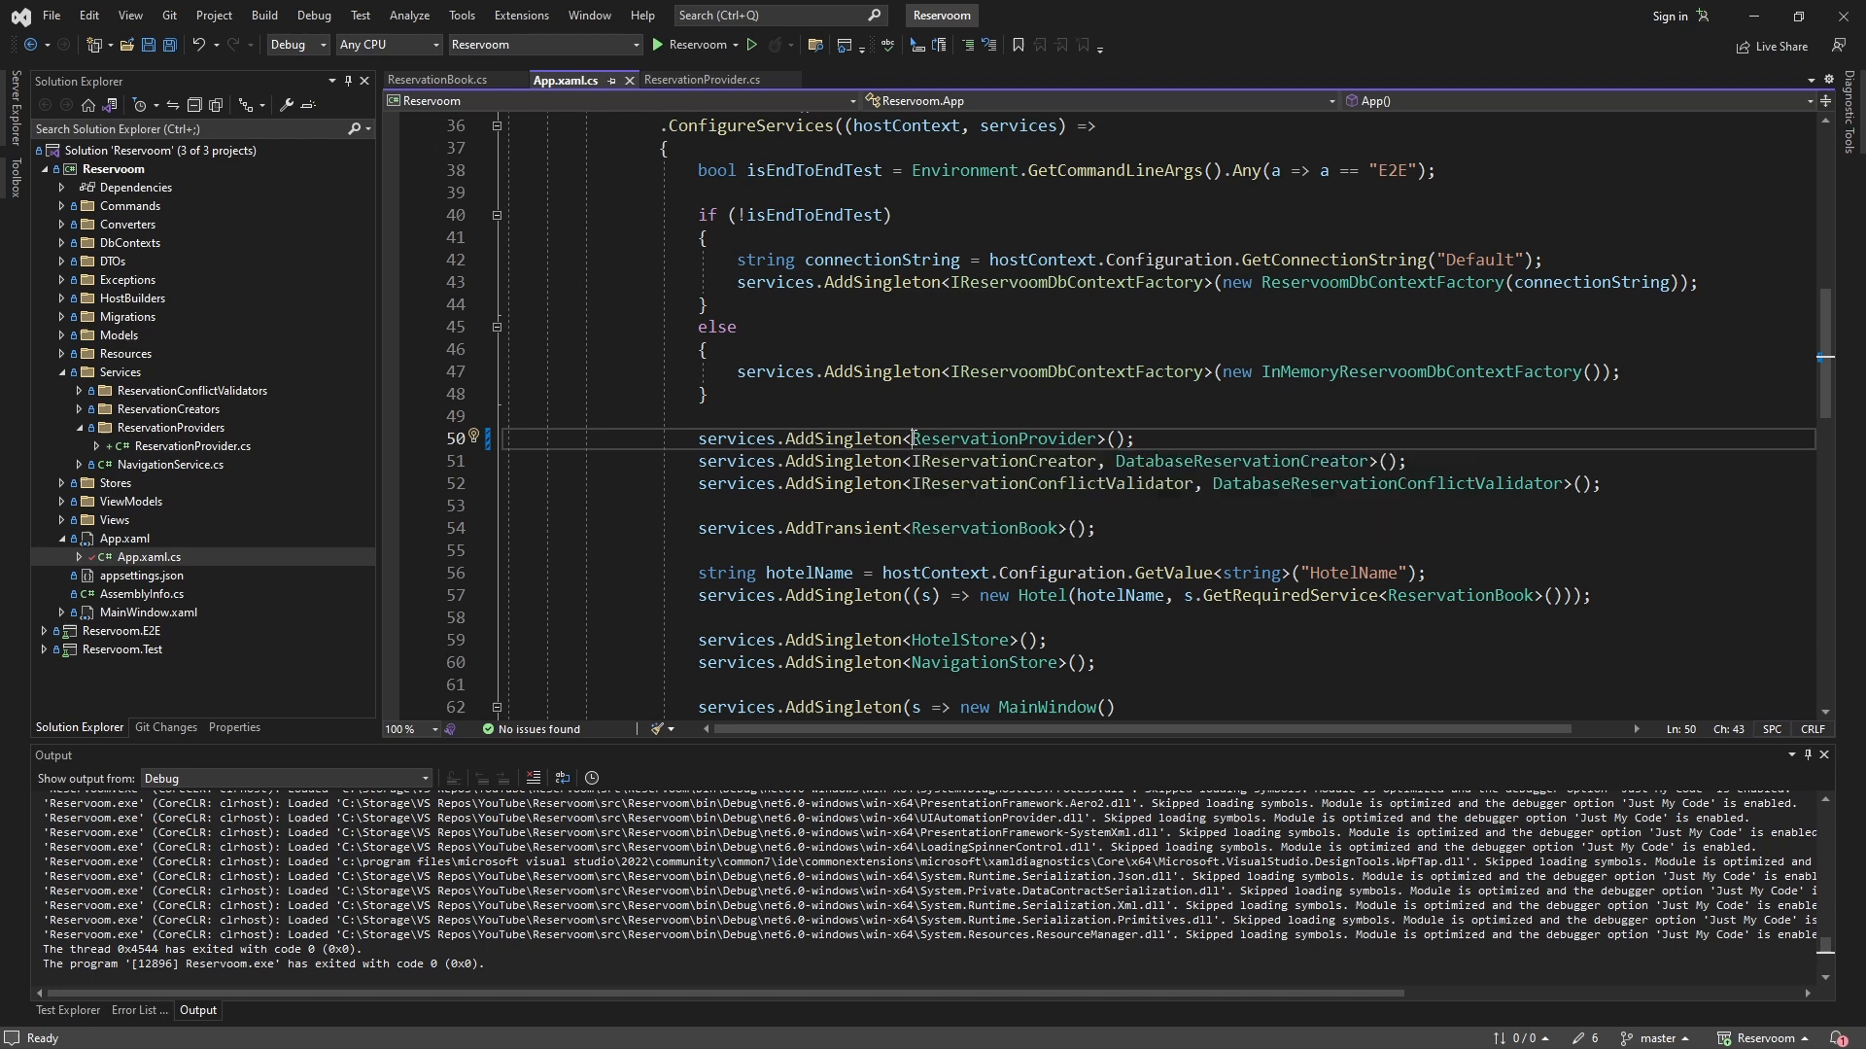
click(1135, 438)
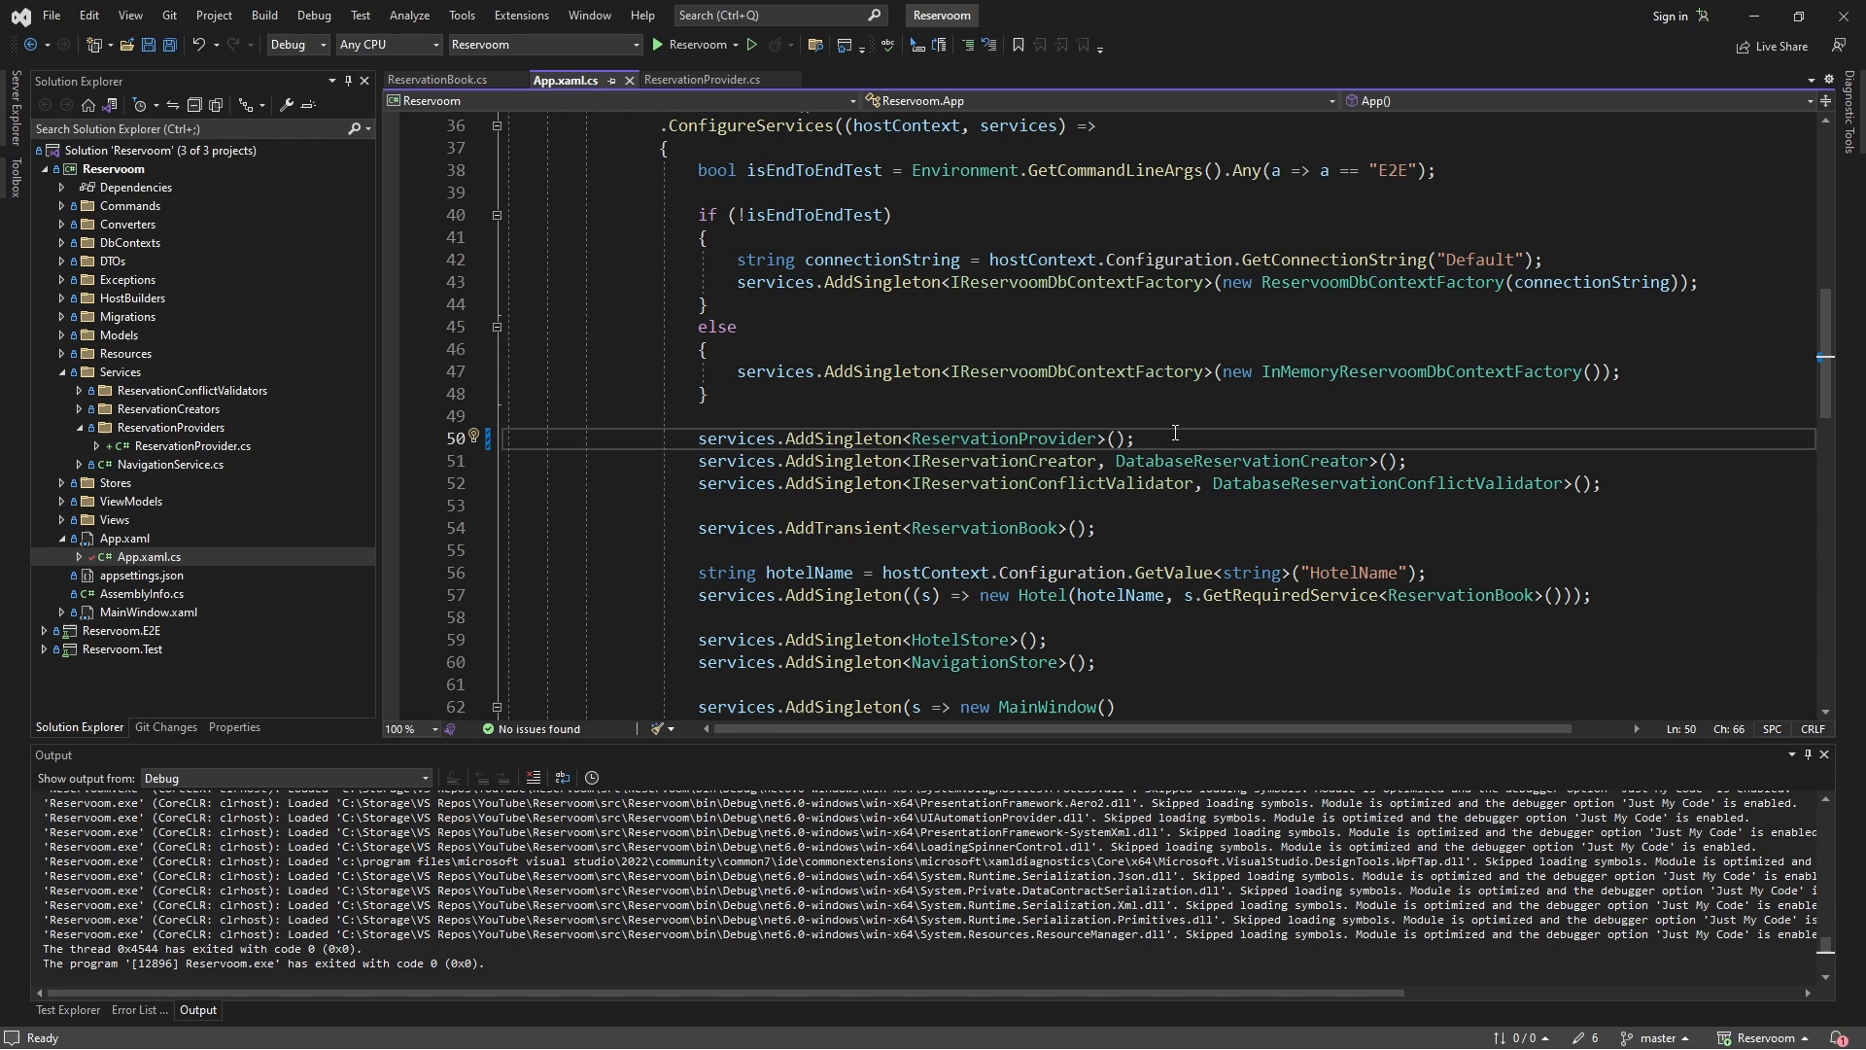
double_click(994, 438)
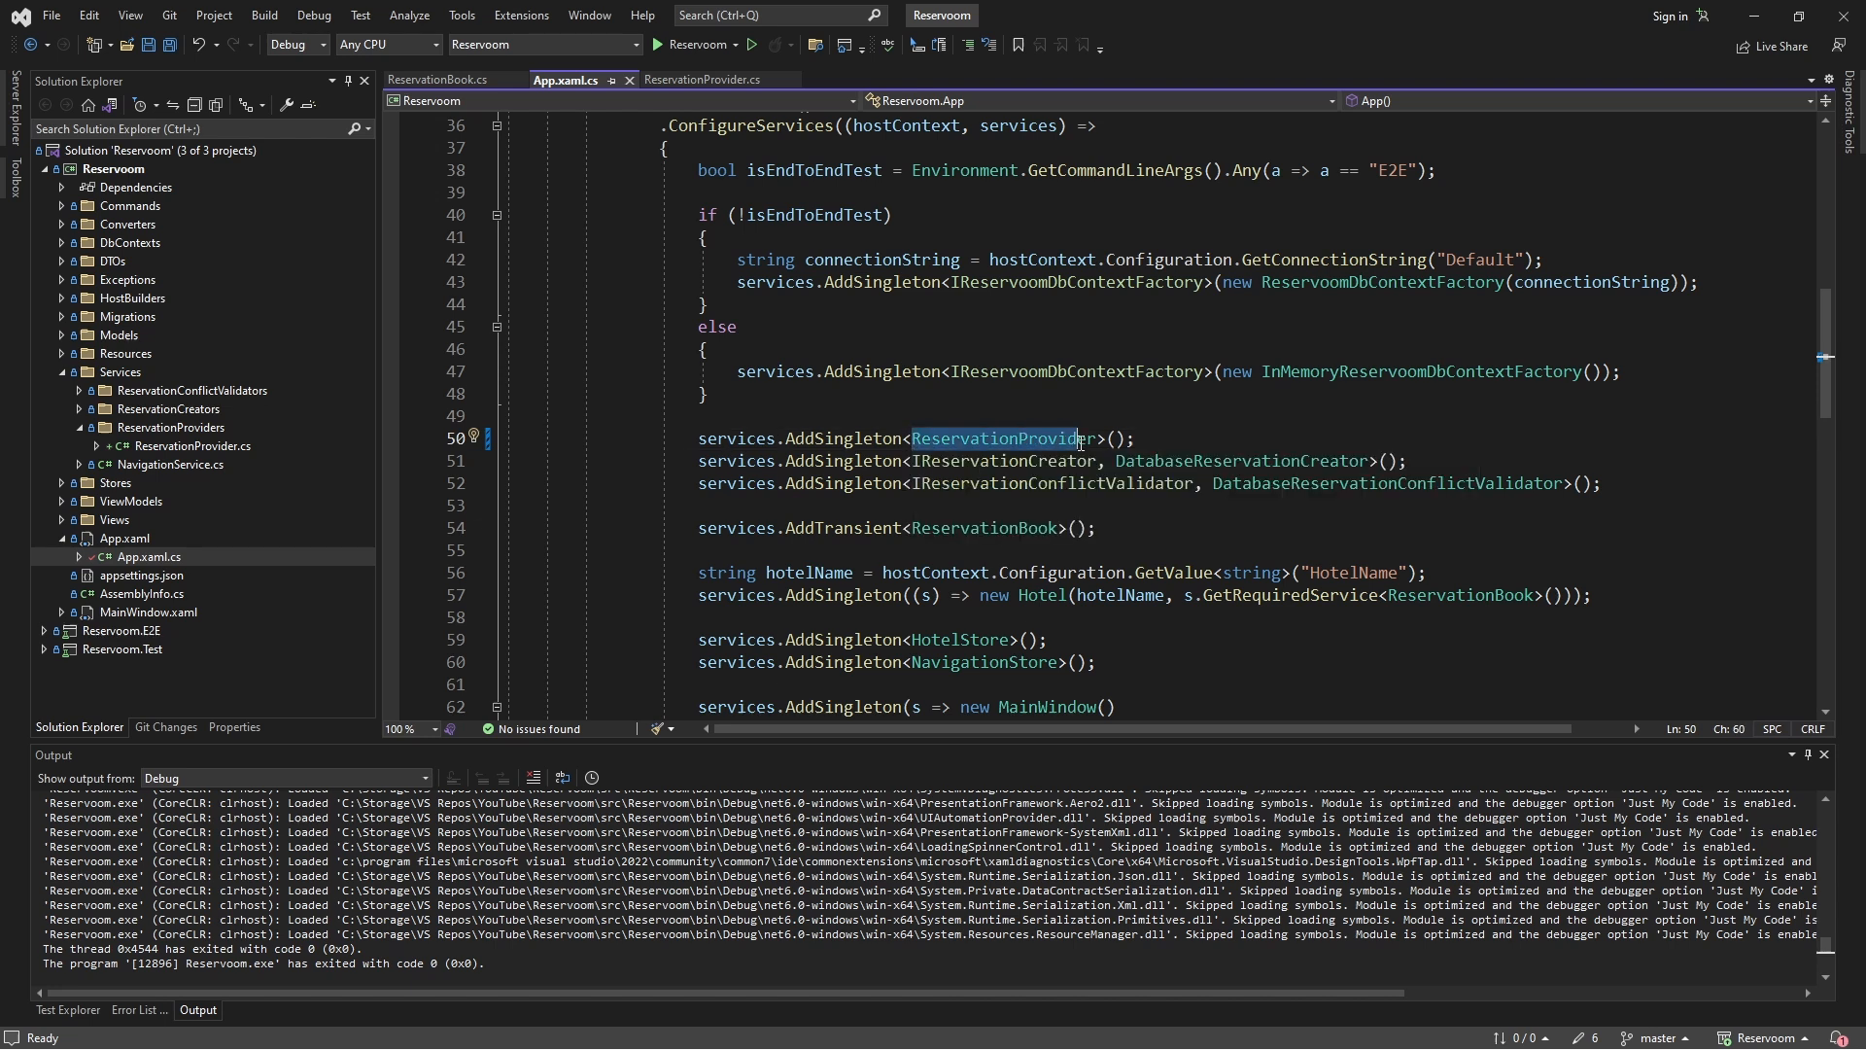
click(1136, 438)
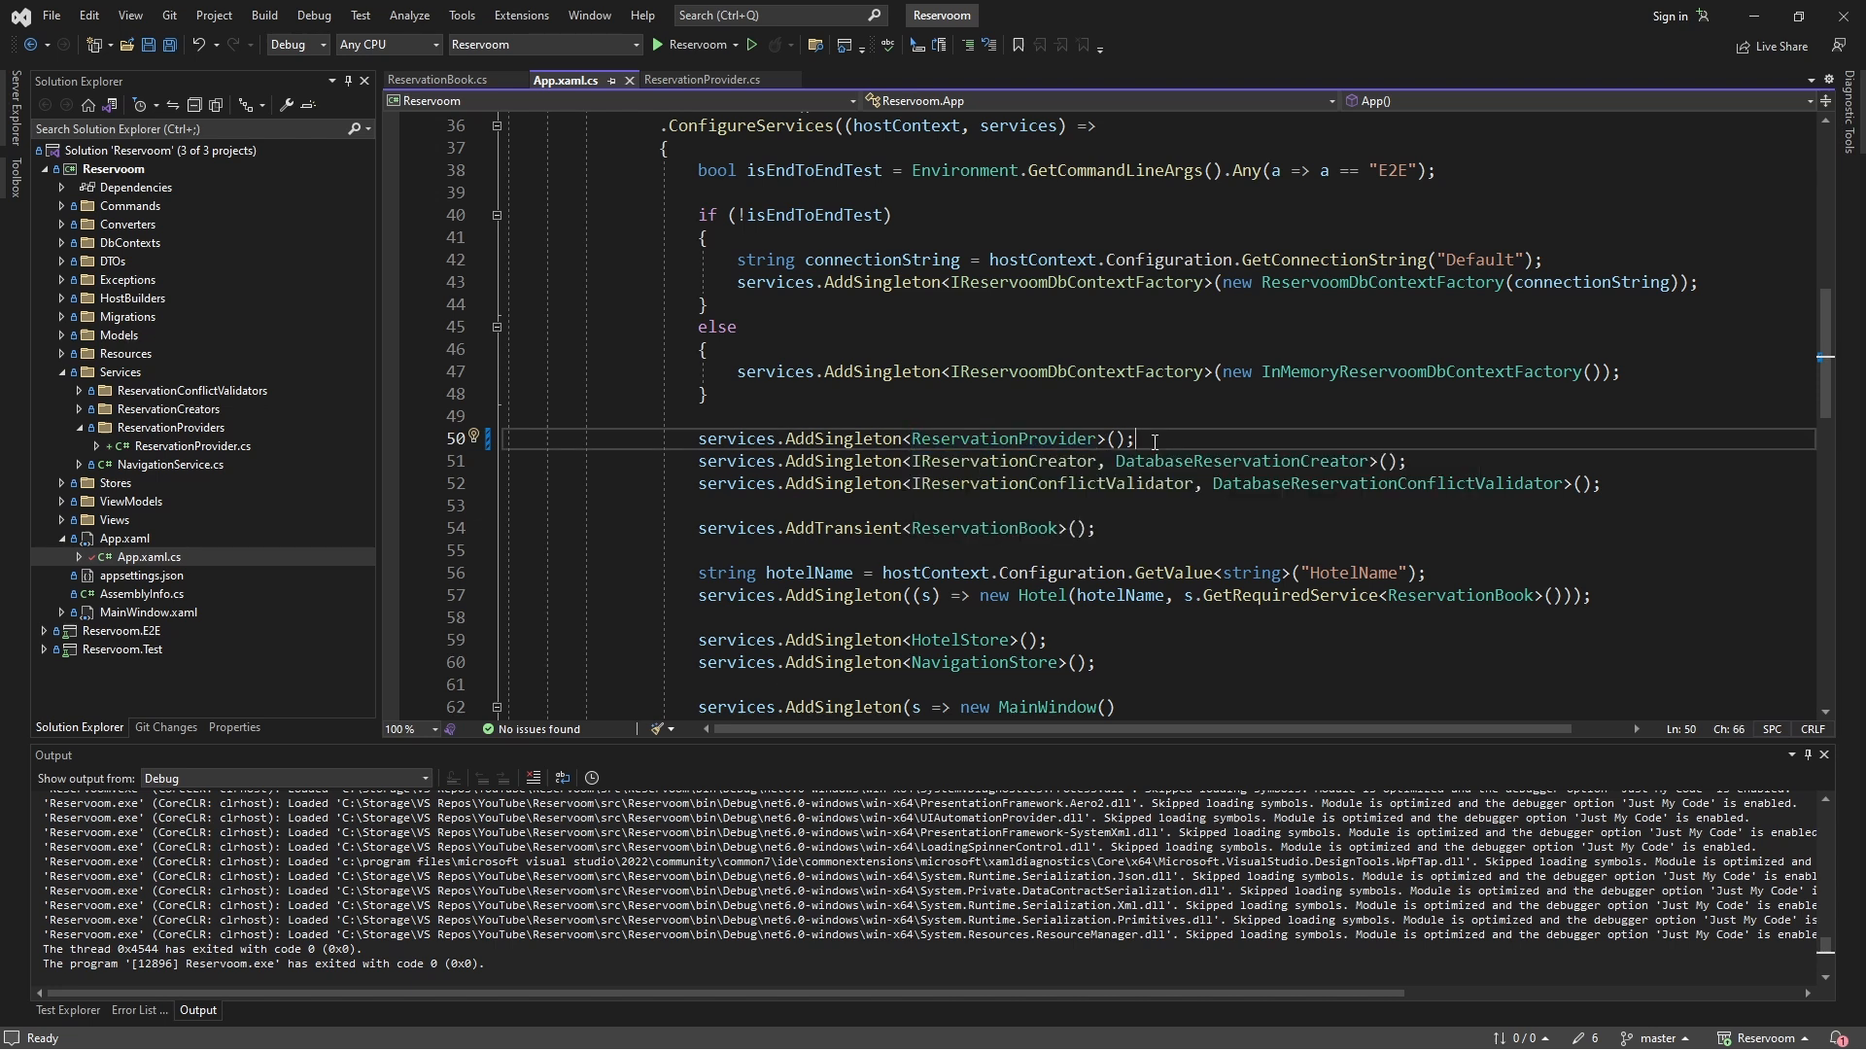
mouse_move(789, 352)
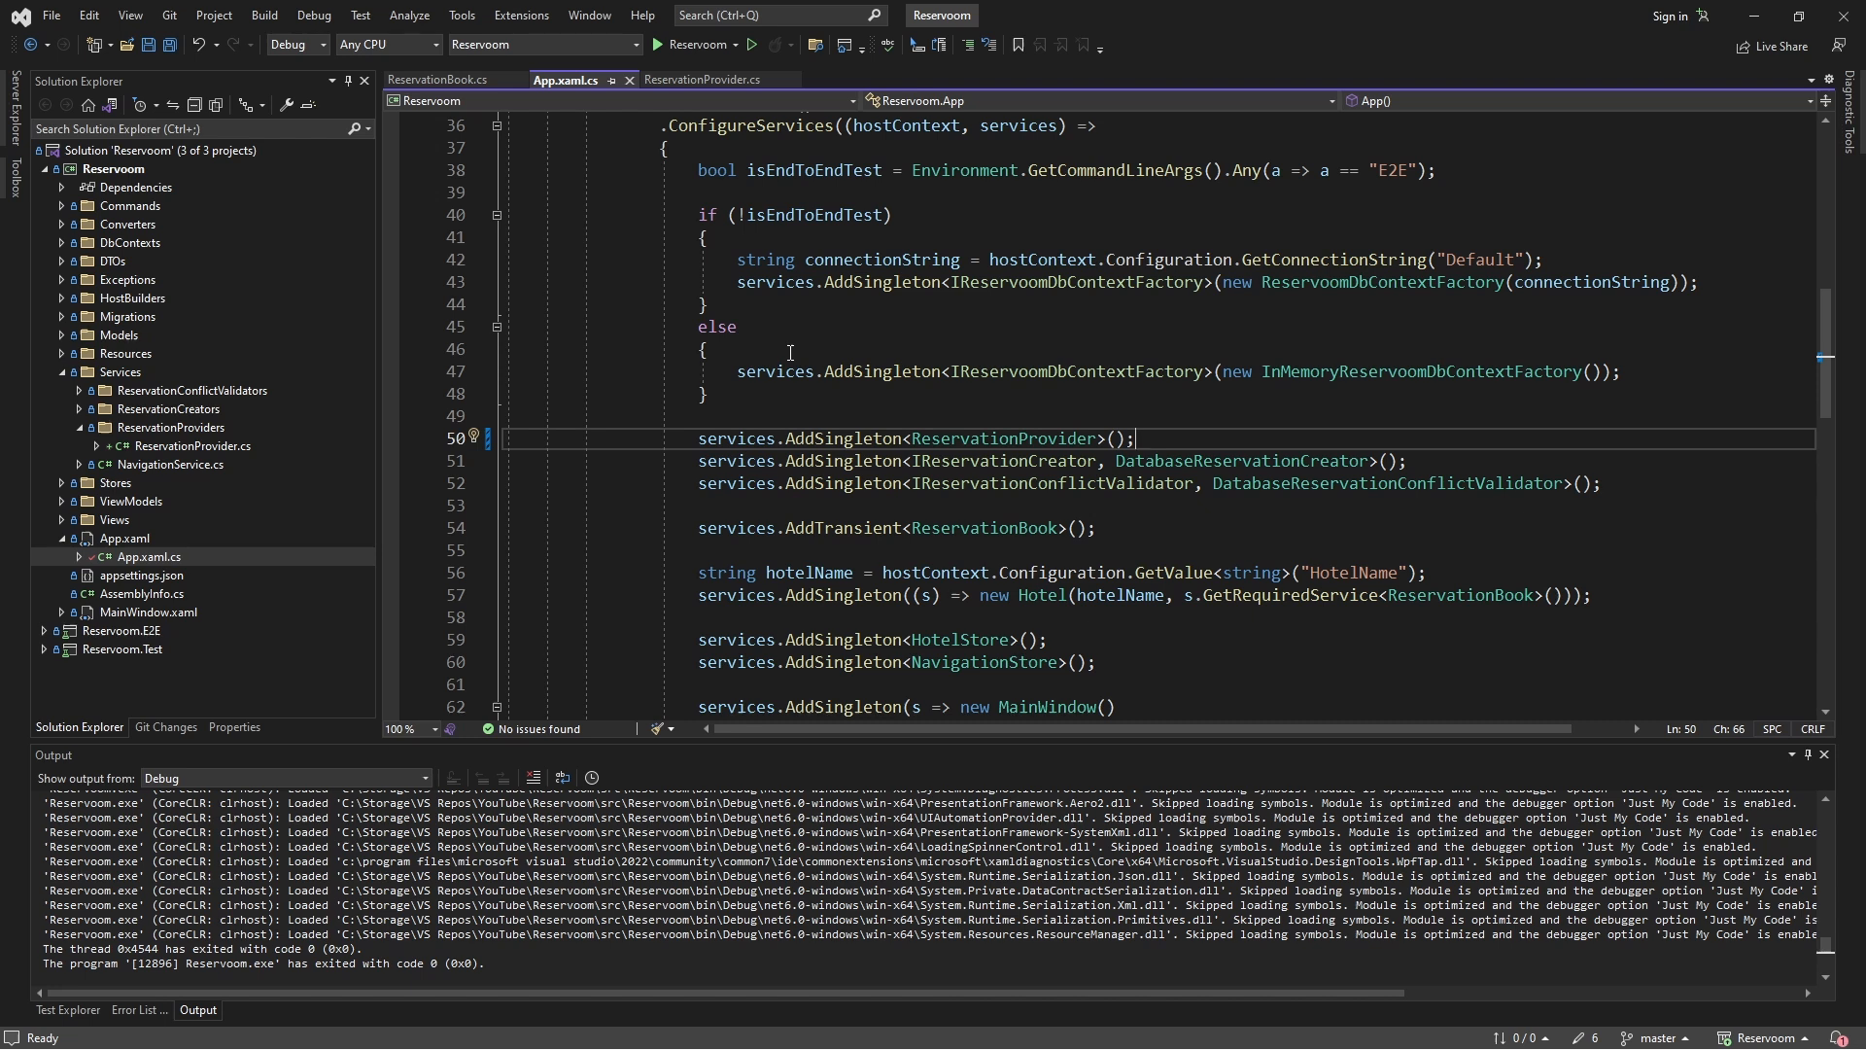
mouse_move(803, 372)
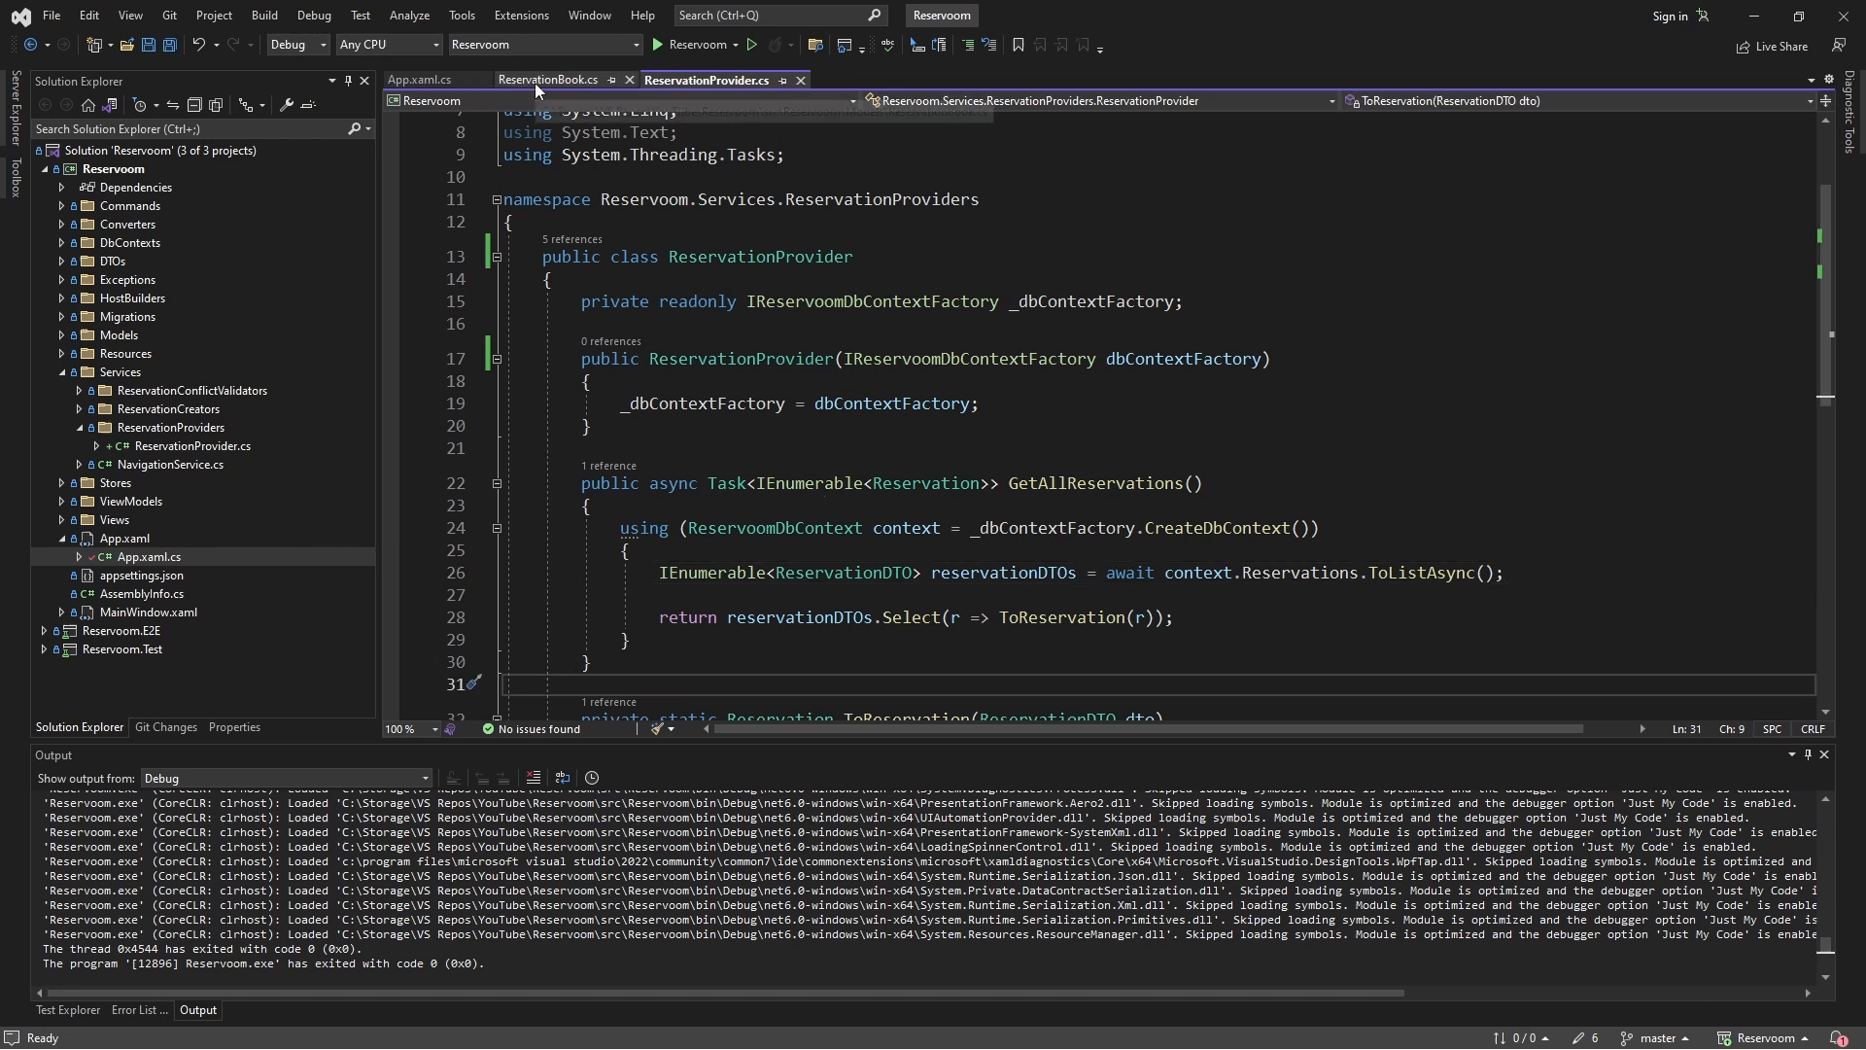
Step: Review ReservationBook's constructor, then add a new item to Reservoom.Test's Models folder
click(549, 80)
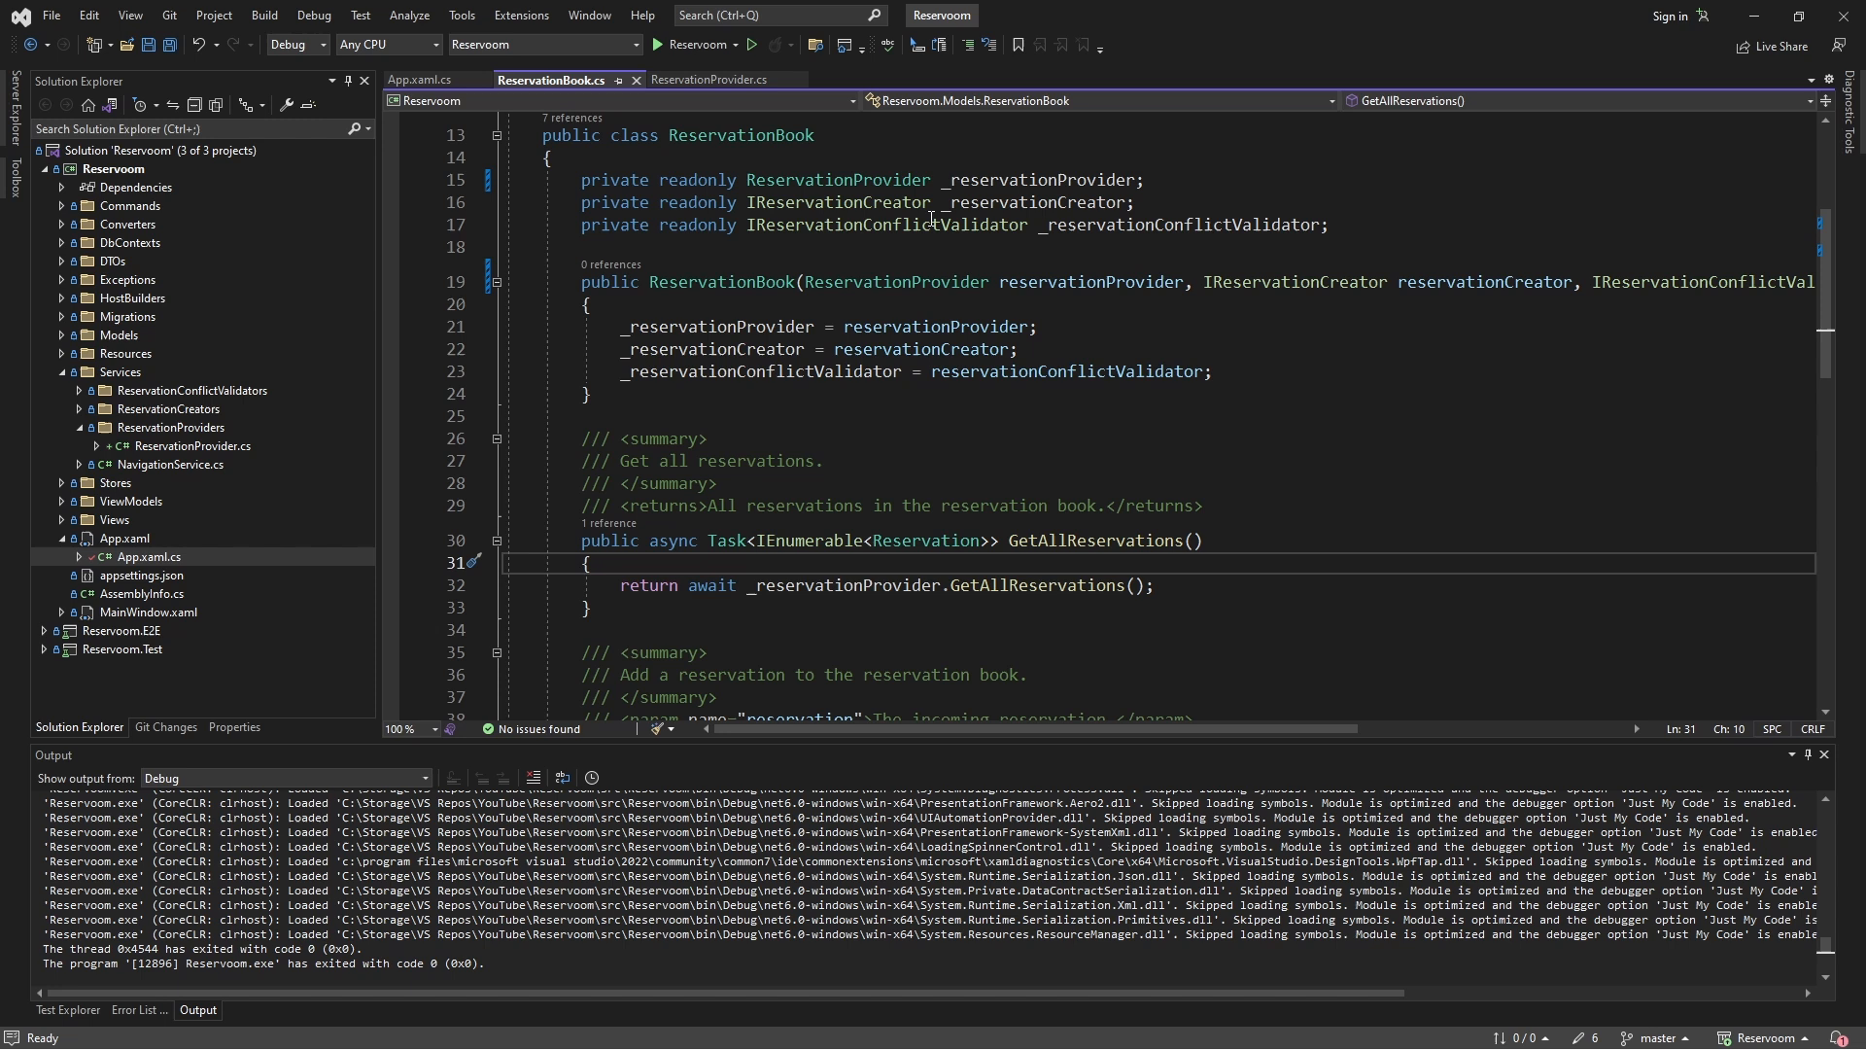
mouse_move(774, 419)
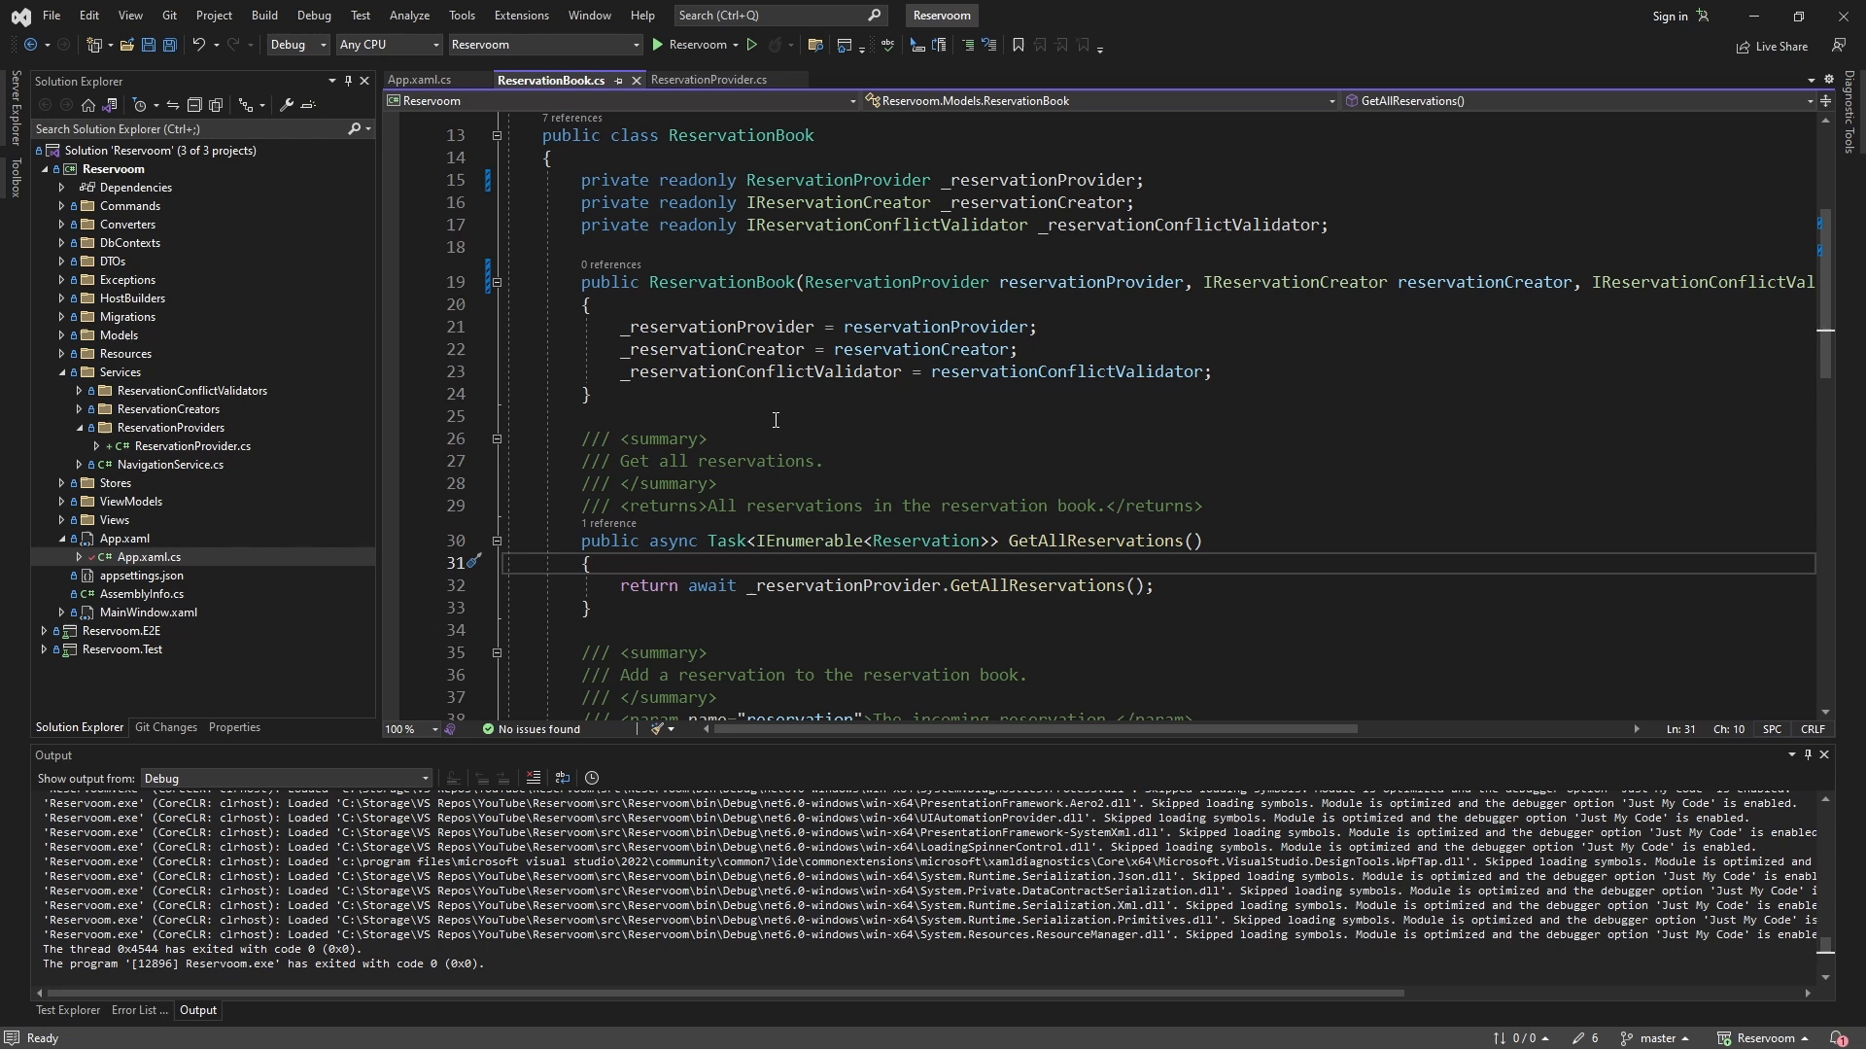
click(588, 304)
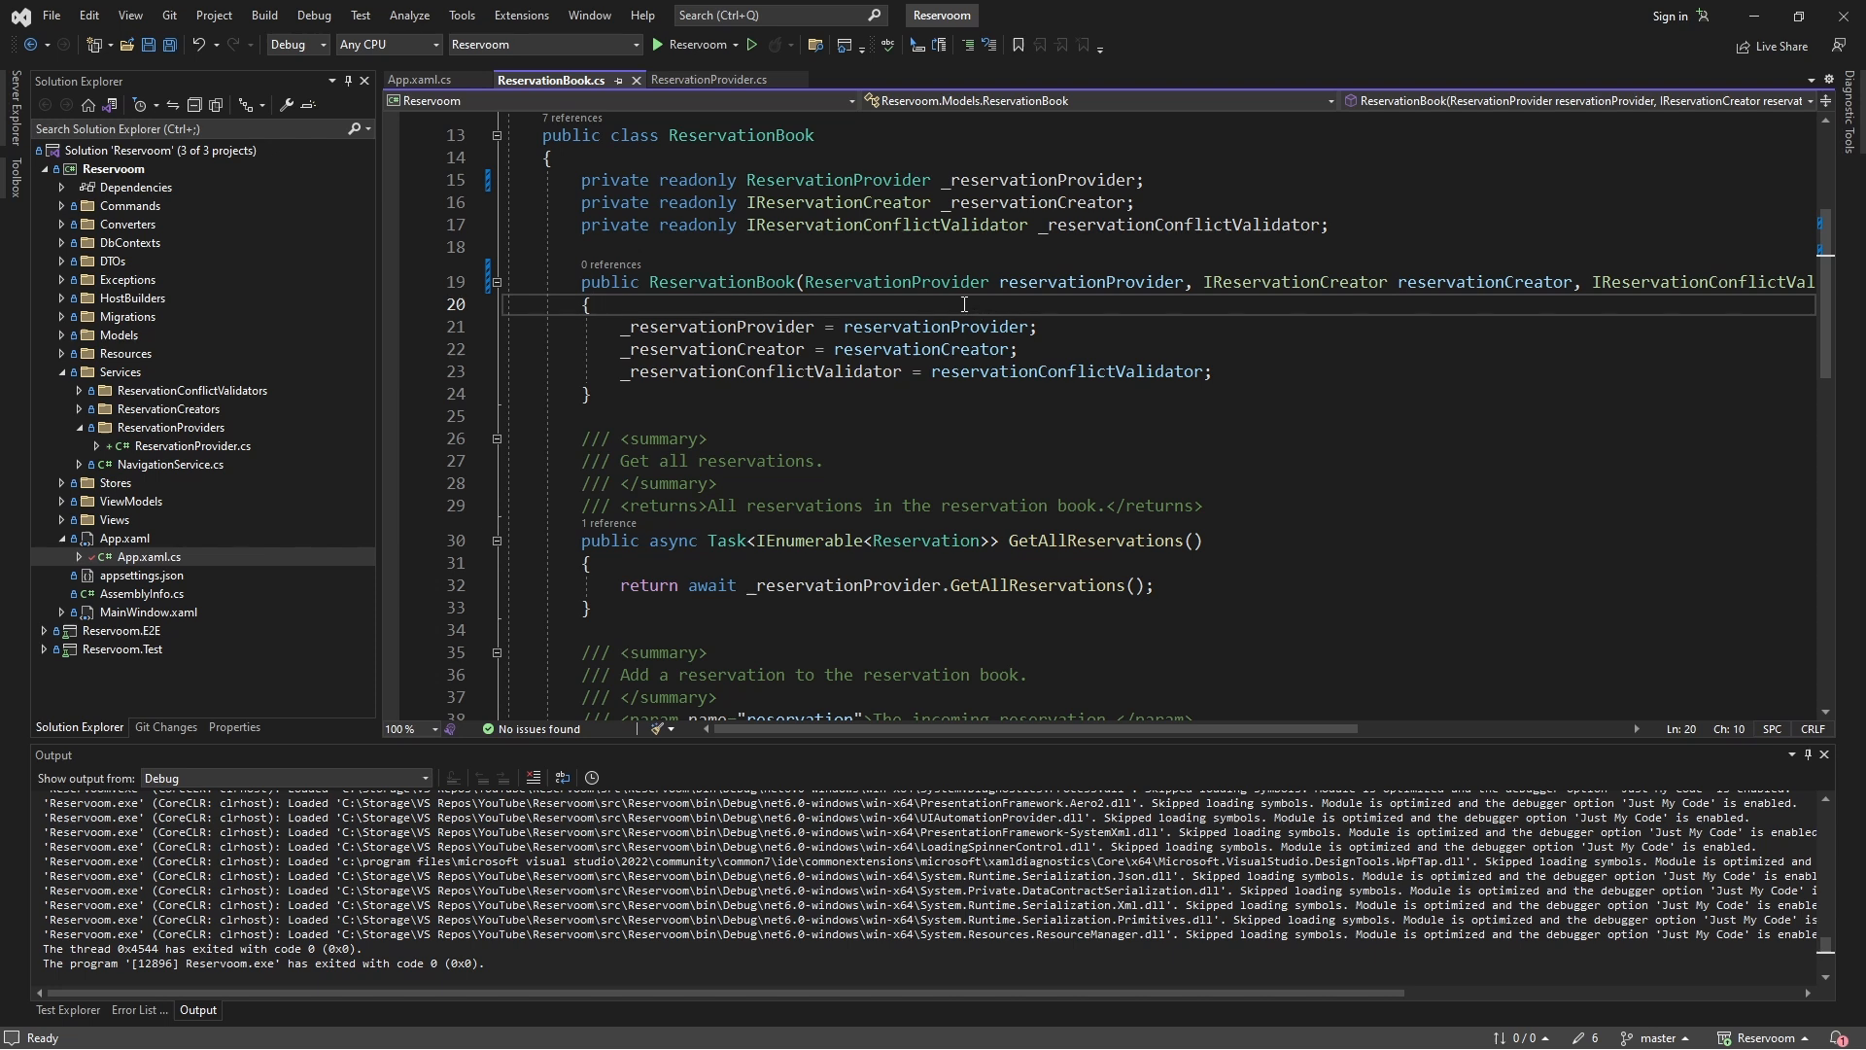
mouse_move(711, 79)
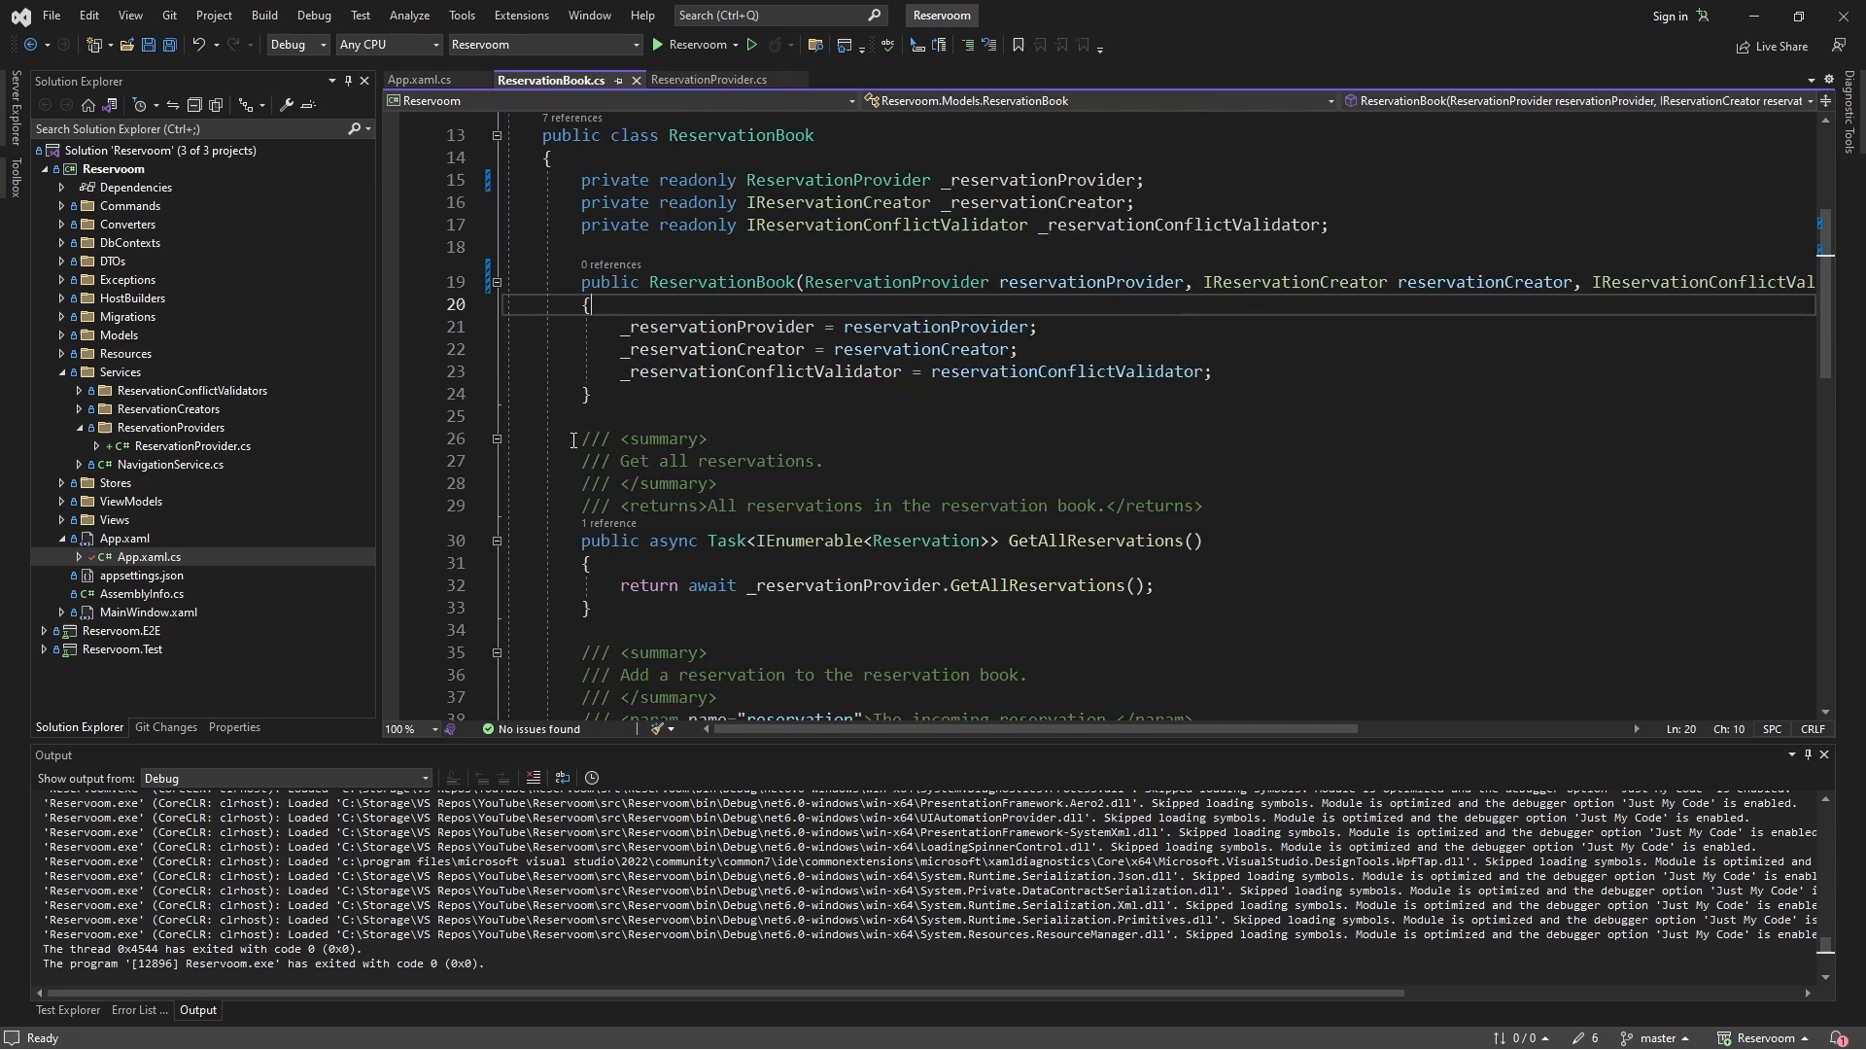
click(714, 482)
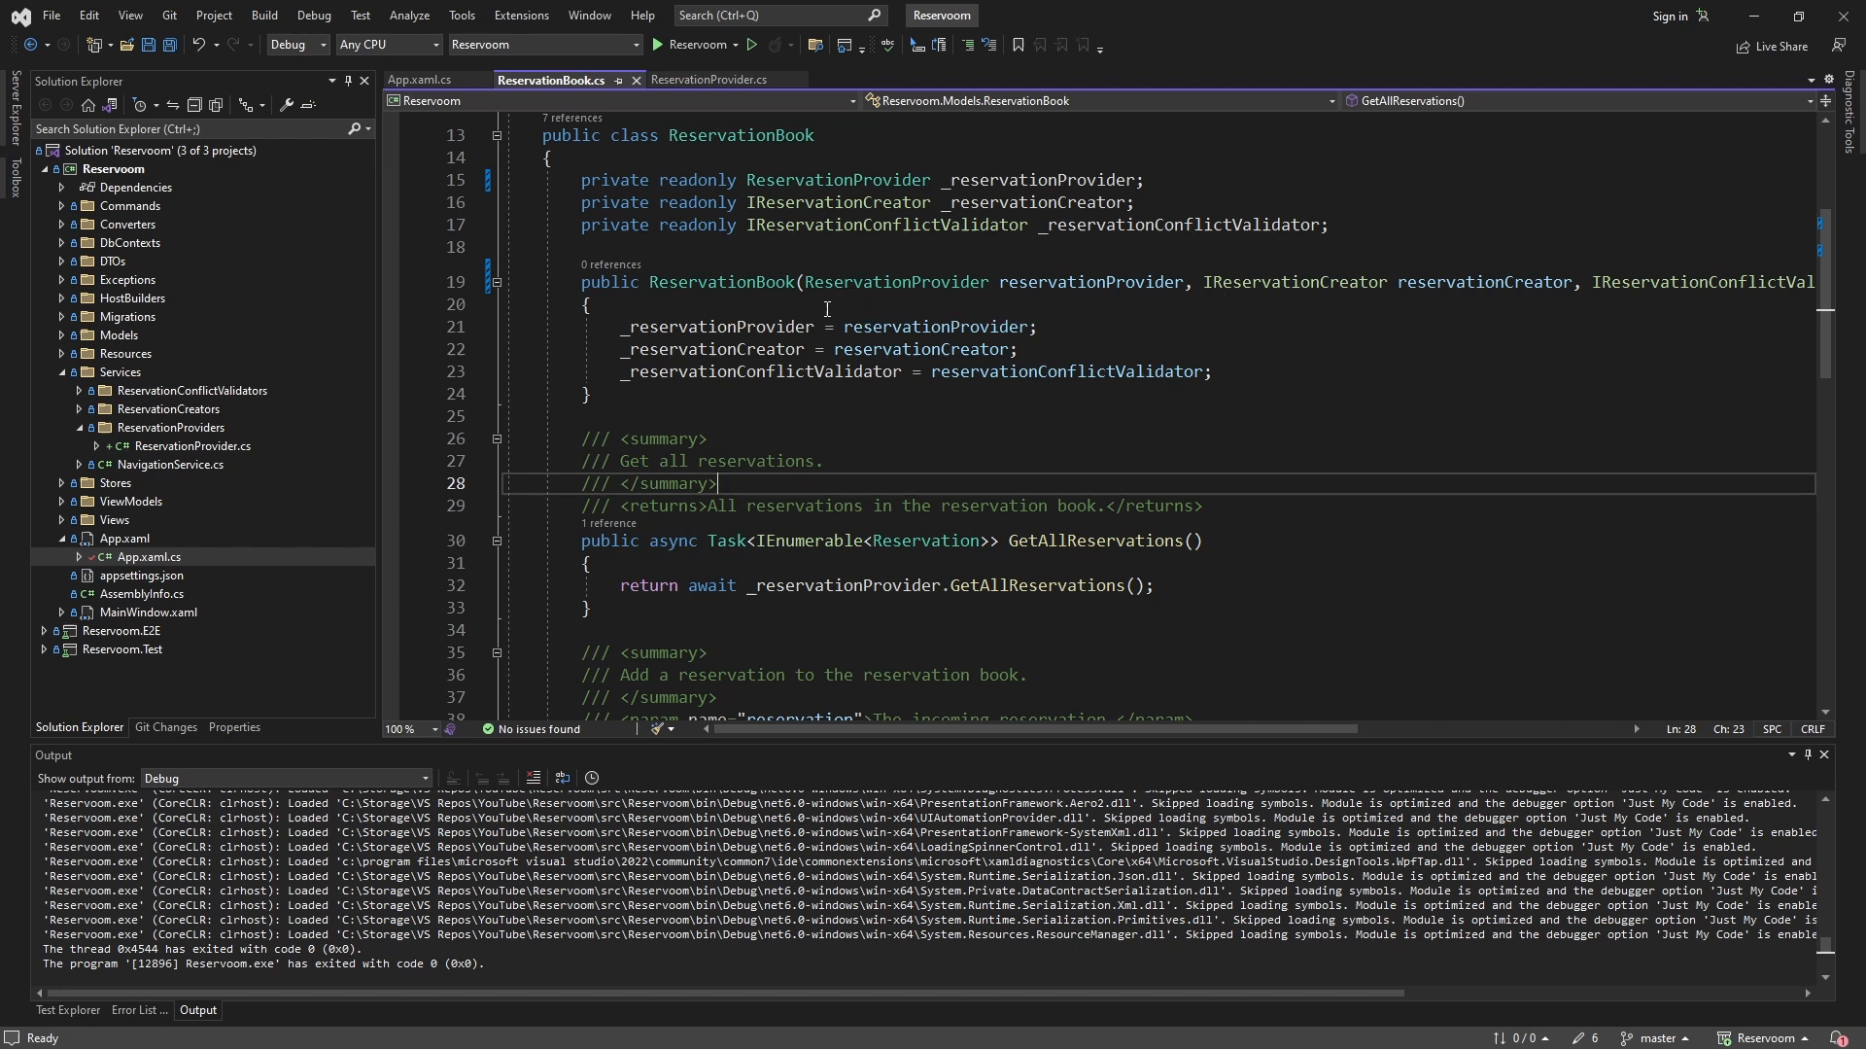
mouse_move(48, 654)
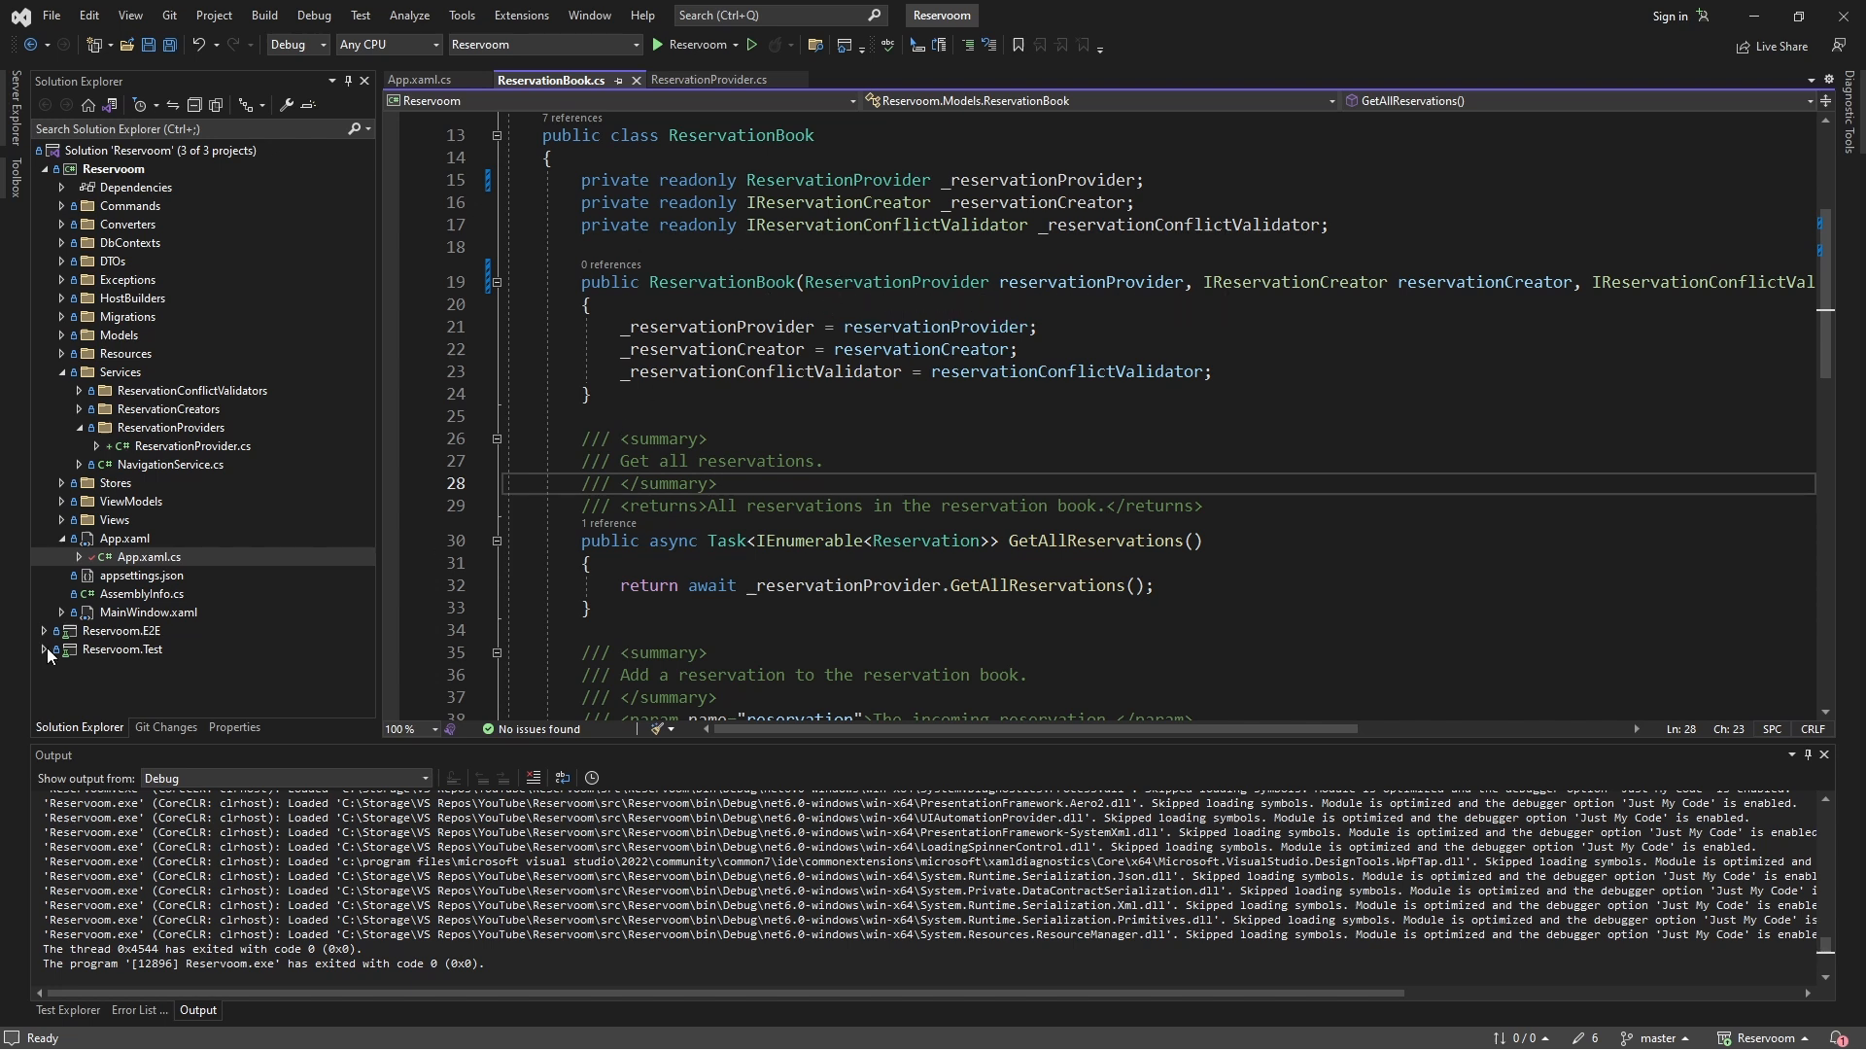
right_click(119, 647)
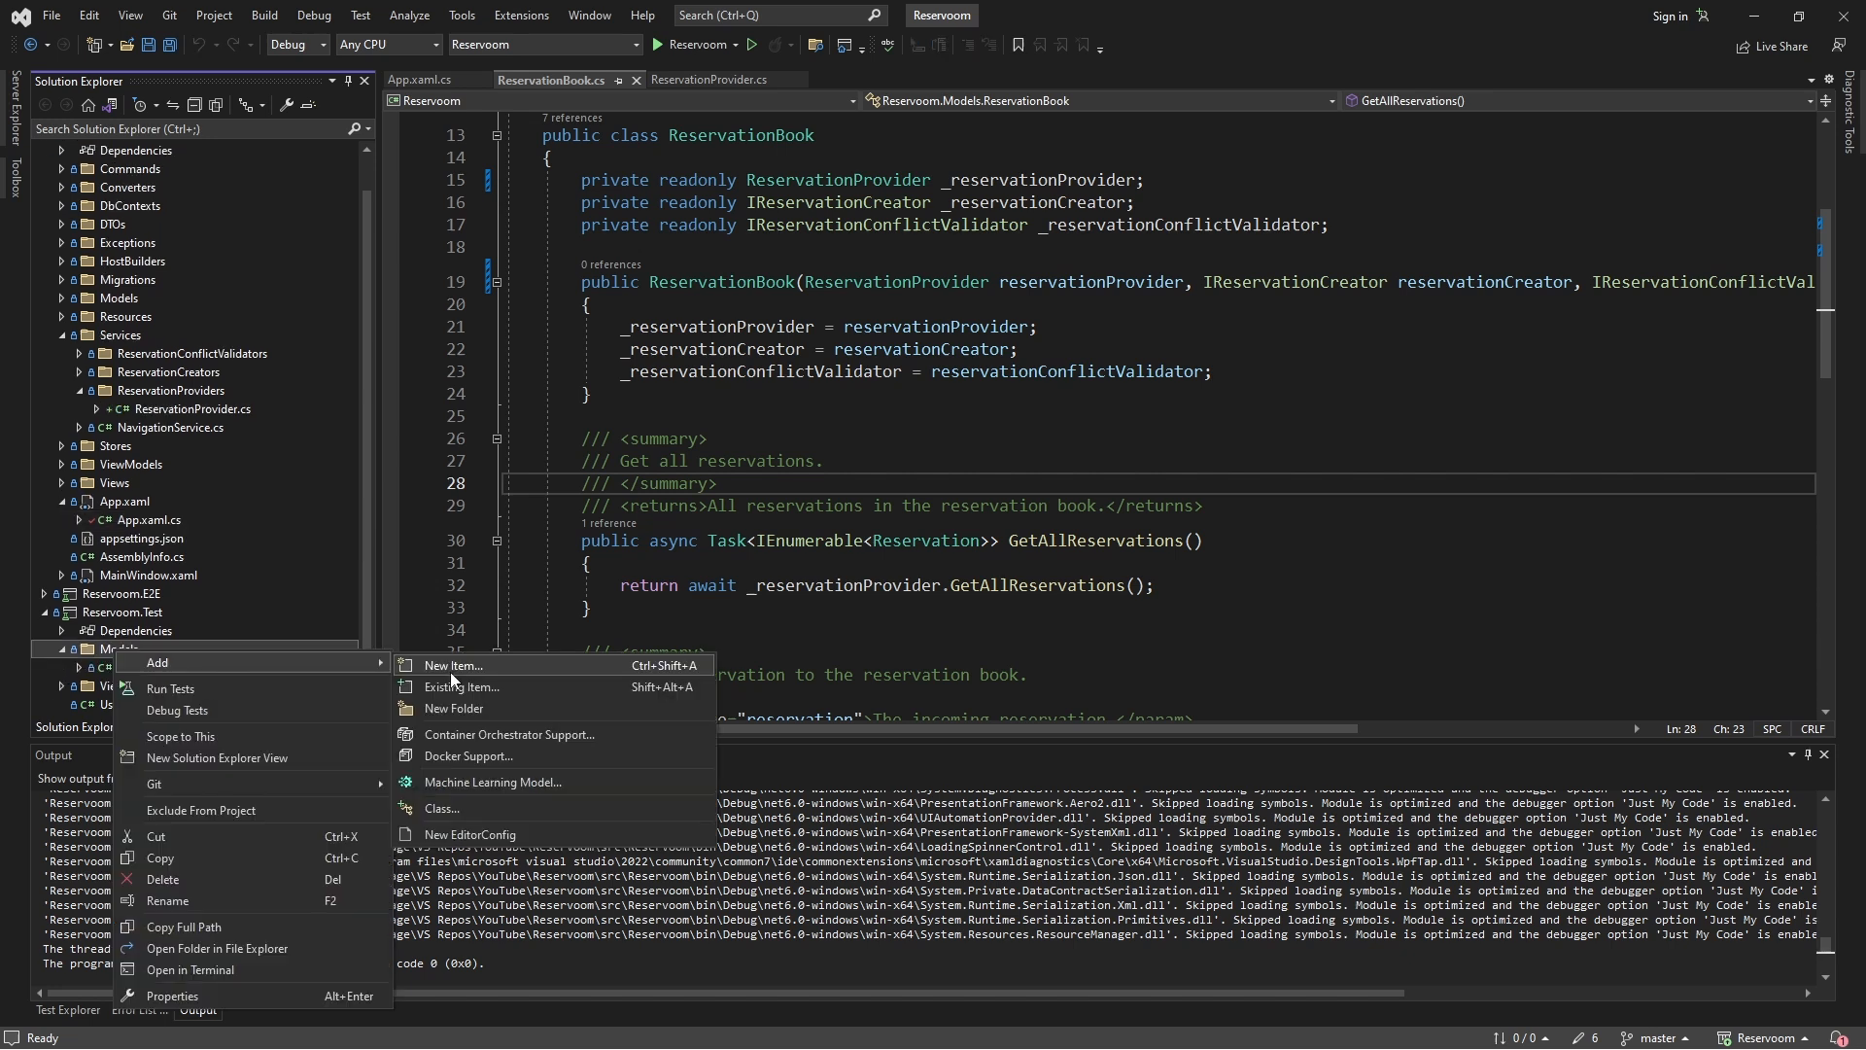
click(450, 665)
text(ReservationBookTe)
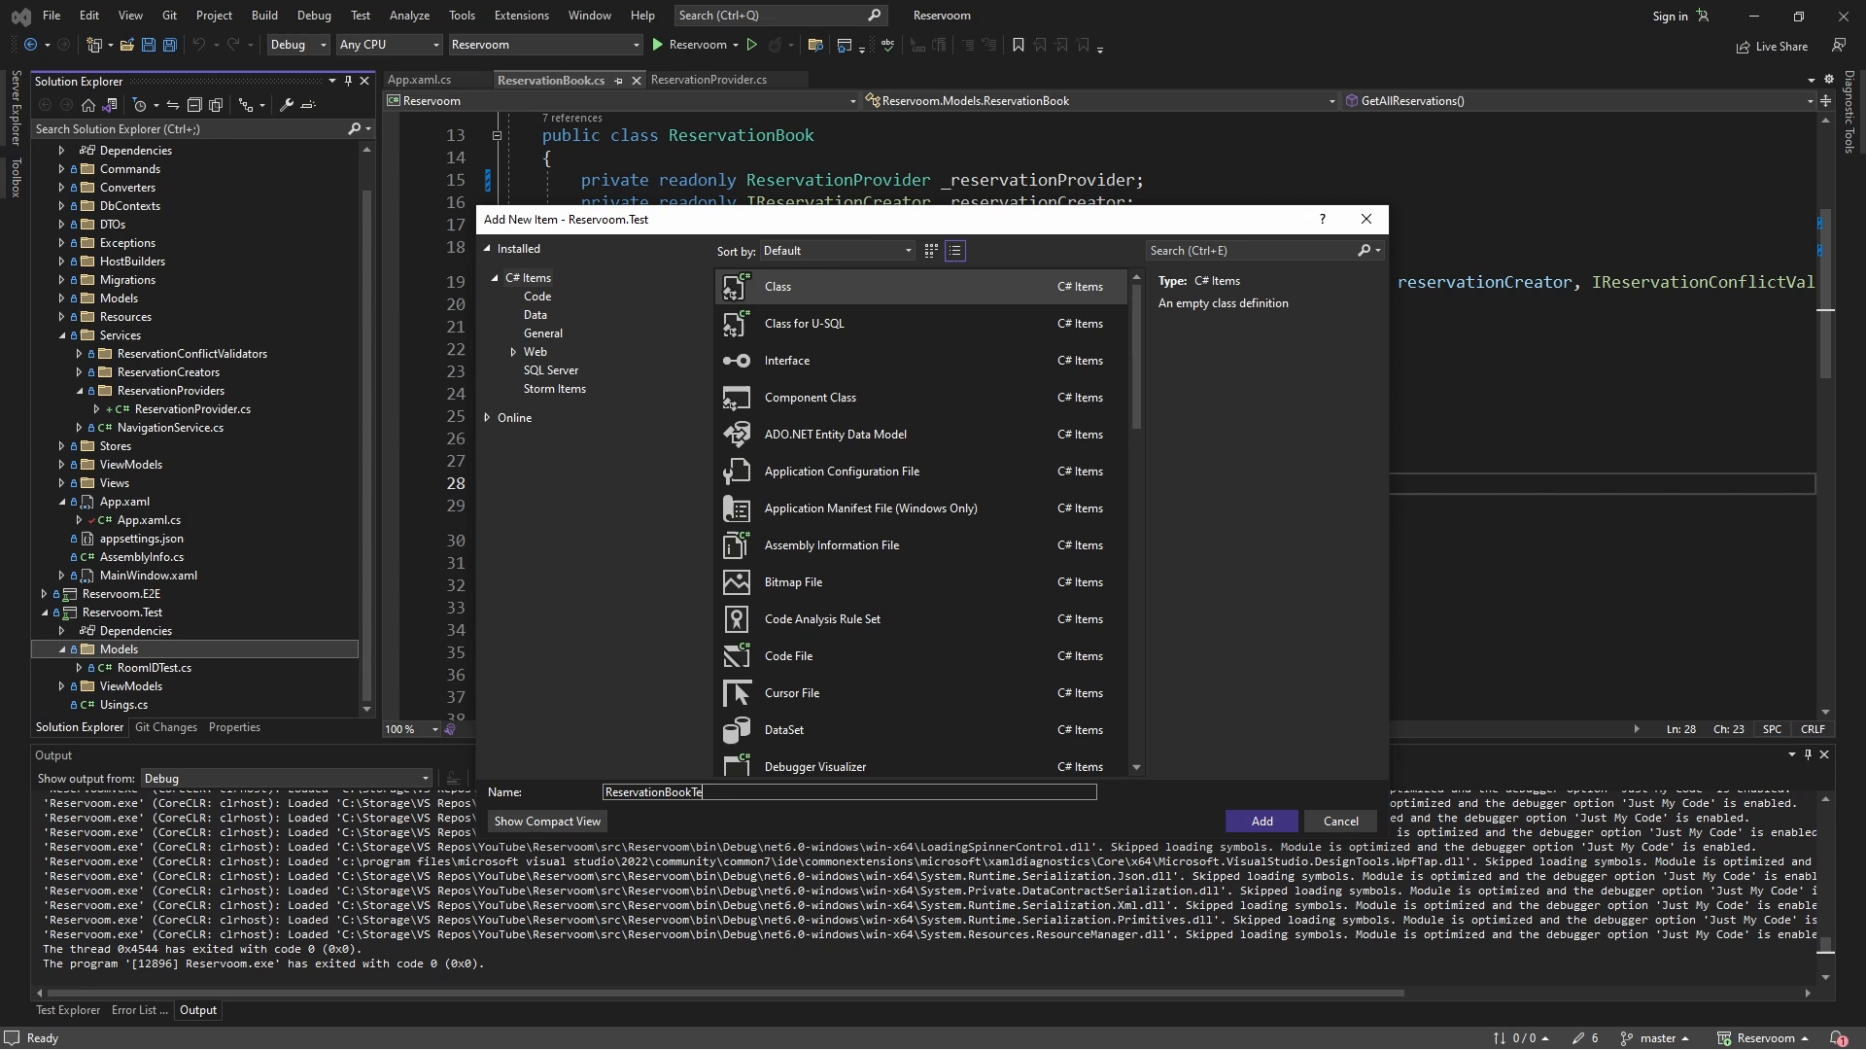
Step: Add ReservationBookTest.cs and inspect the parameterless ReservationBook constructor error
click(1260, 821)
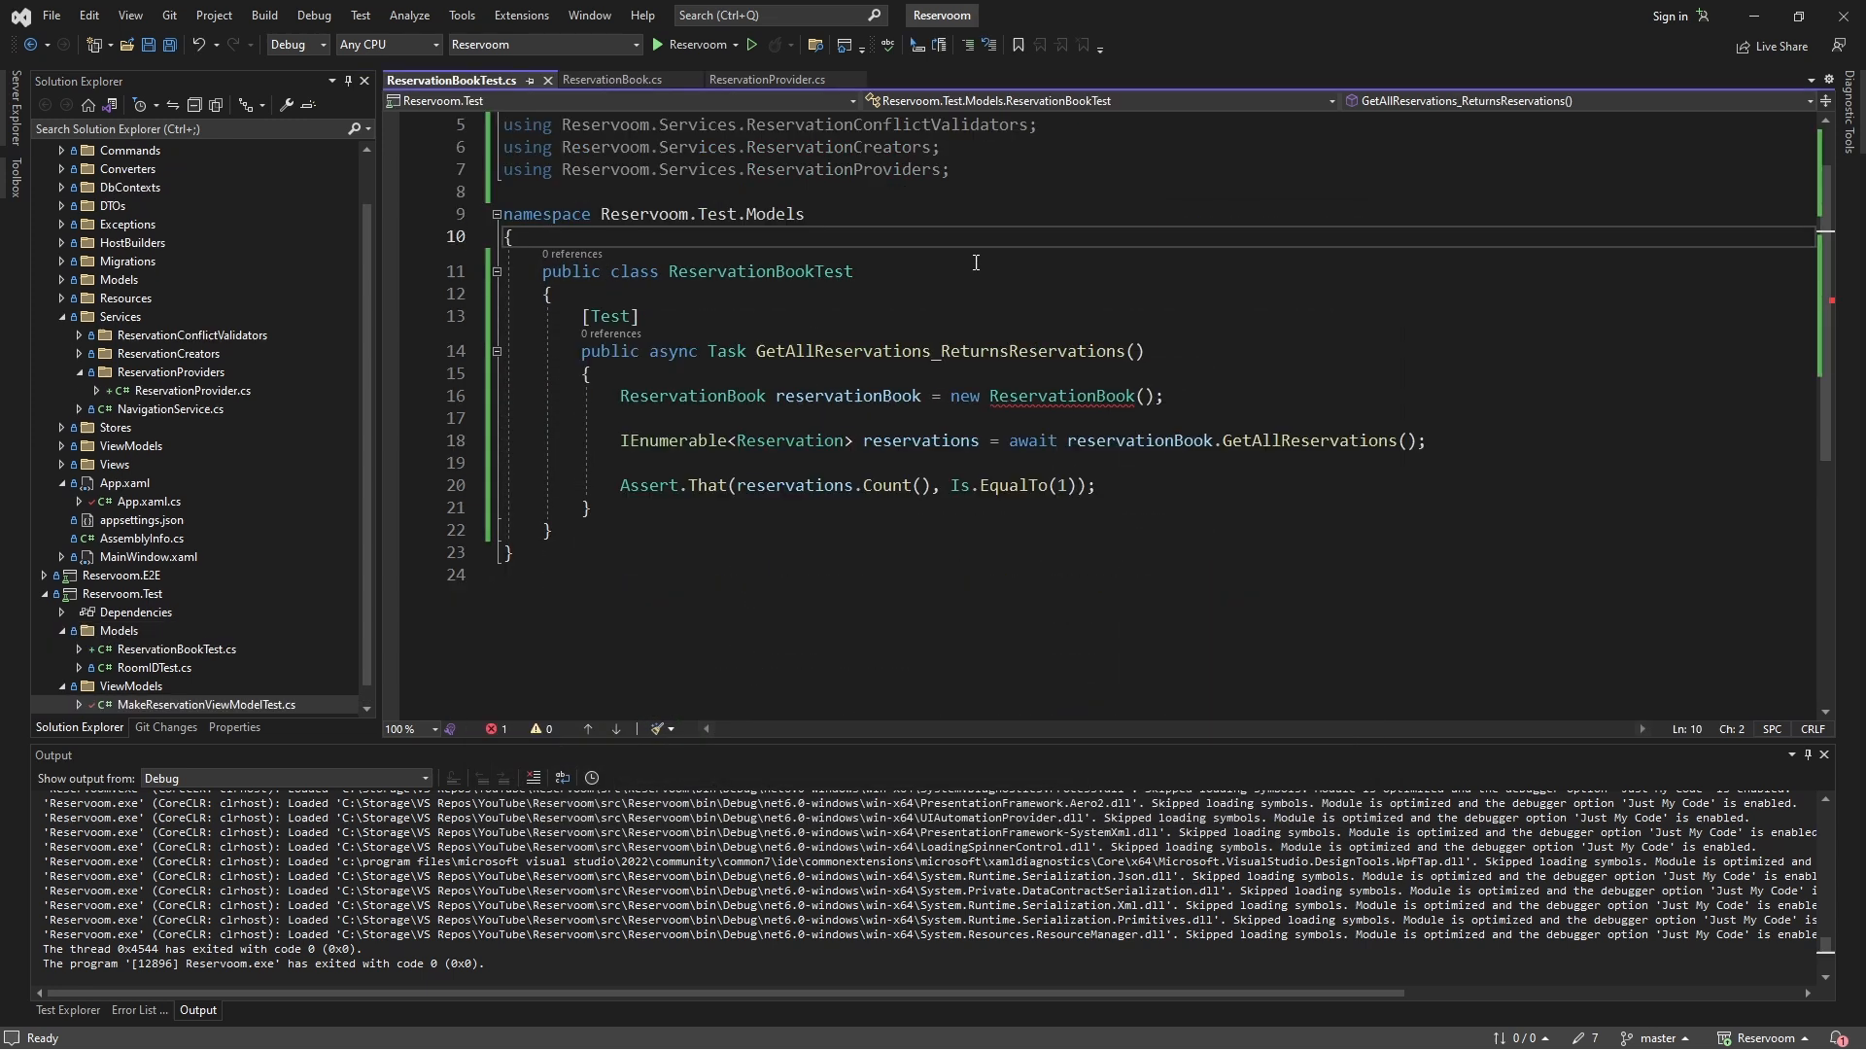
mouse_move(599, 397)
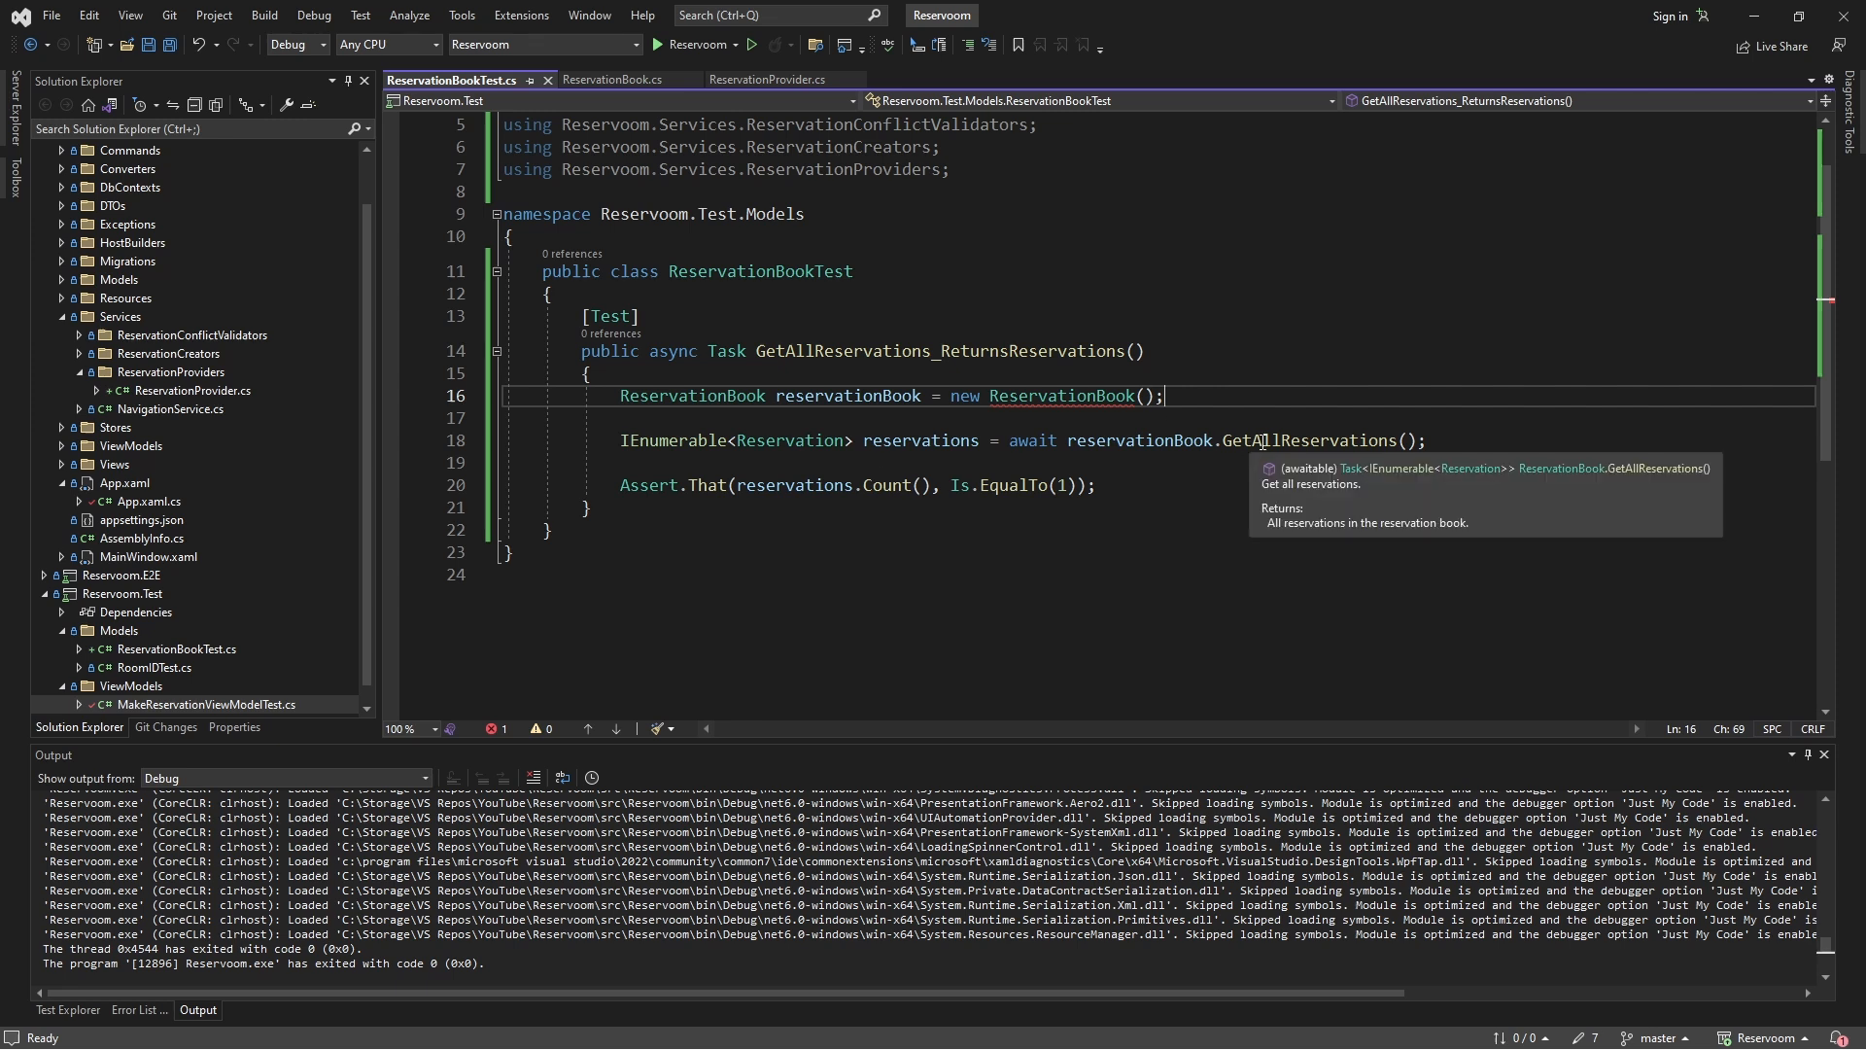
mouse_move(785, 484)
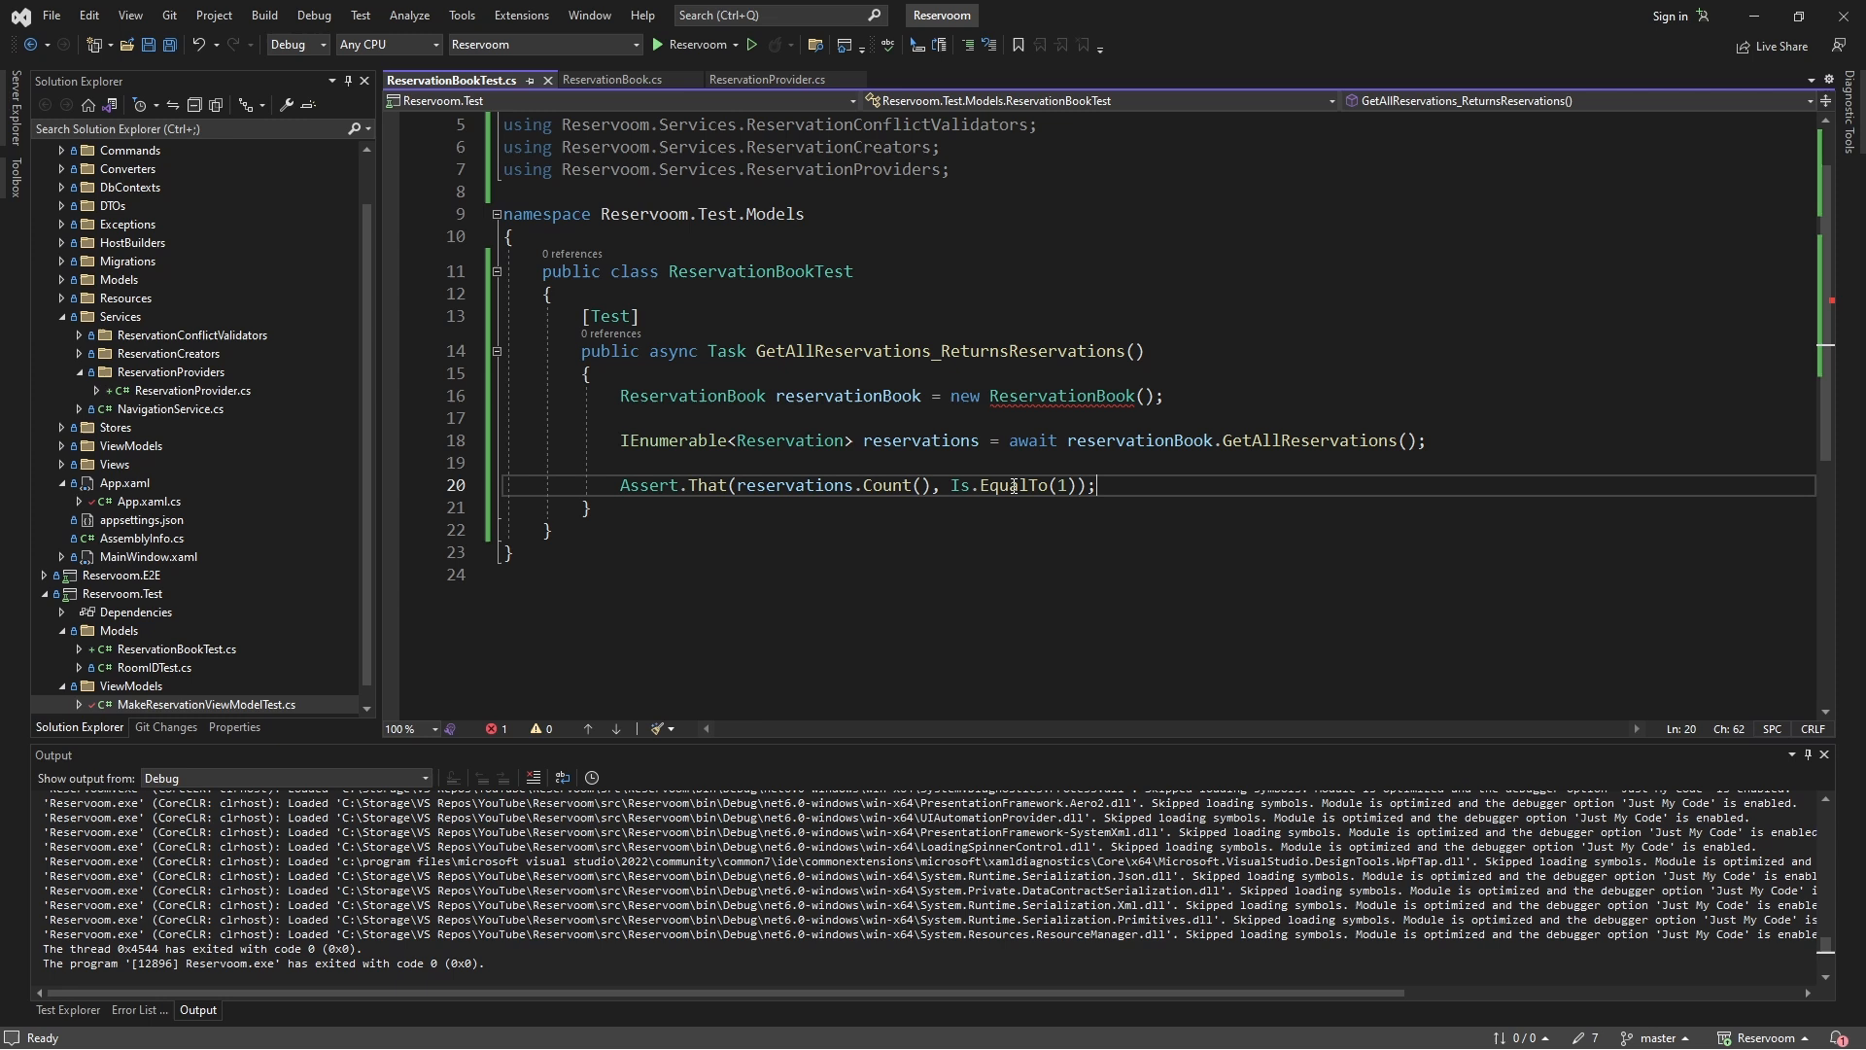
click(1169, 395)
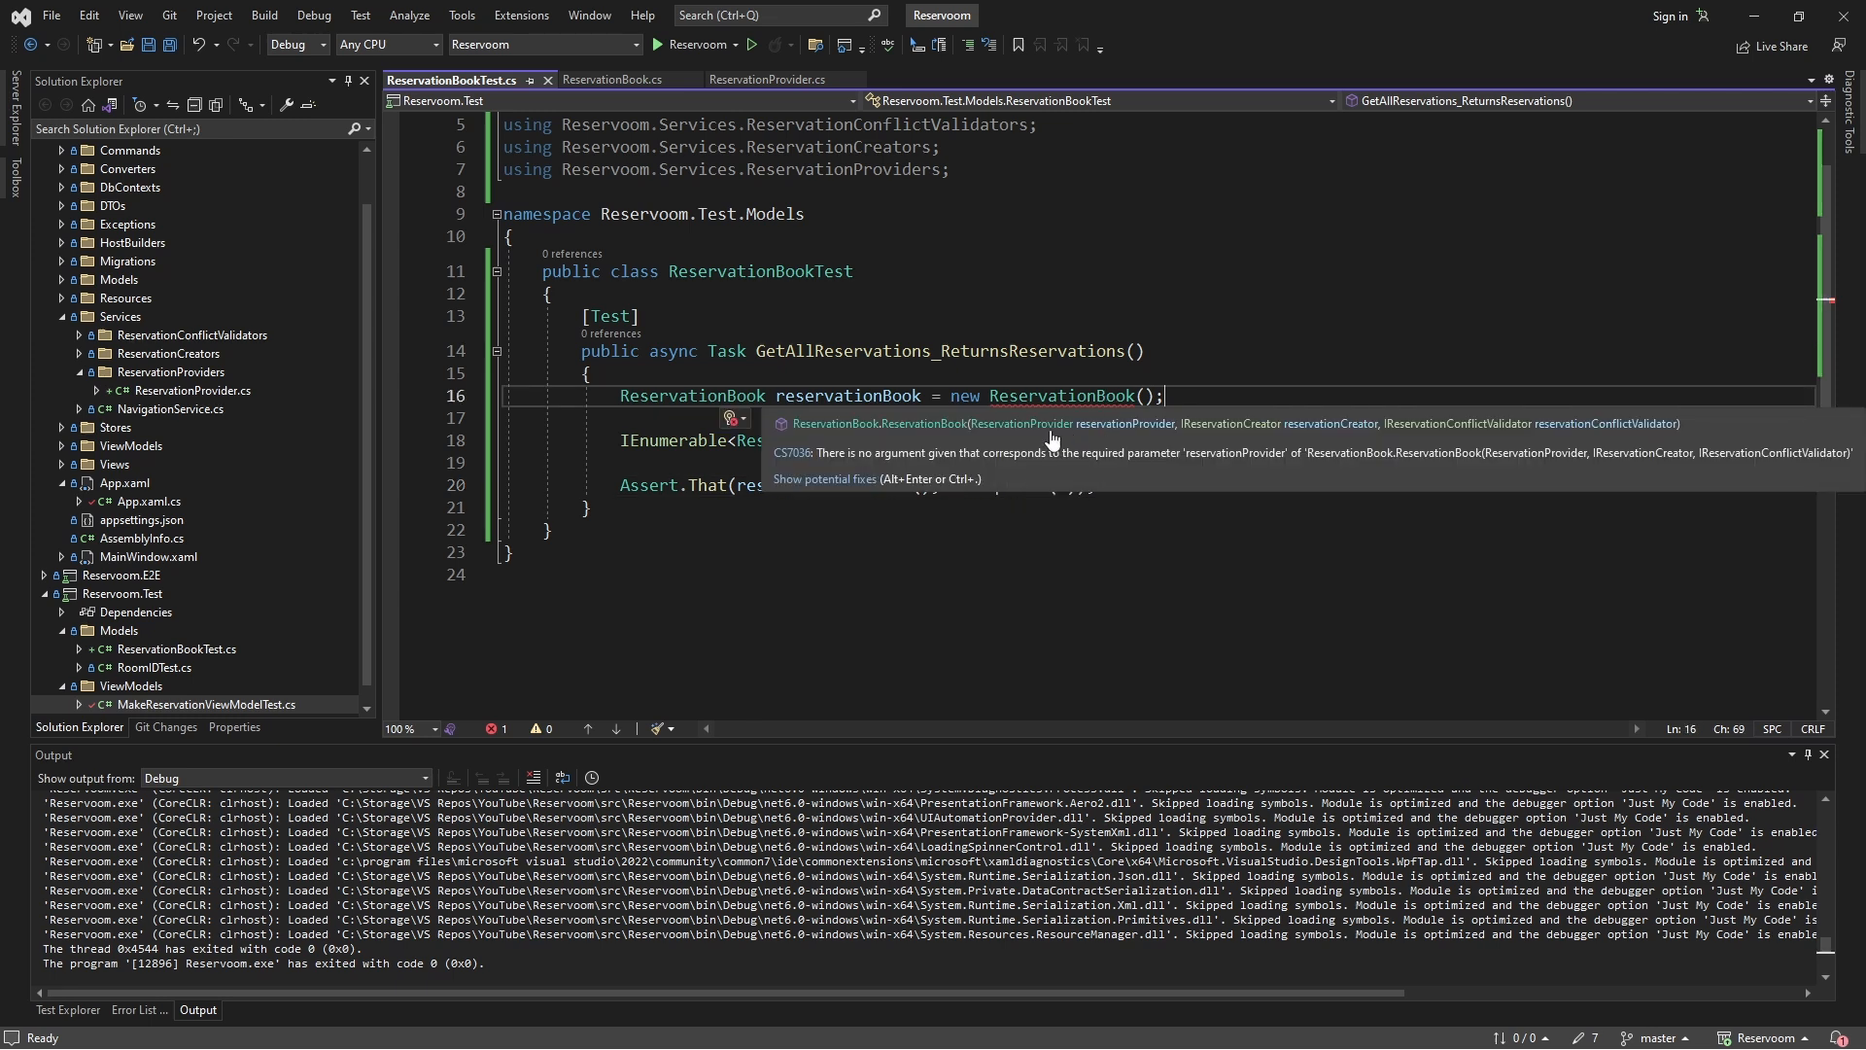
mouse_move(1000, 441)
text(new ReservationProvider());)
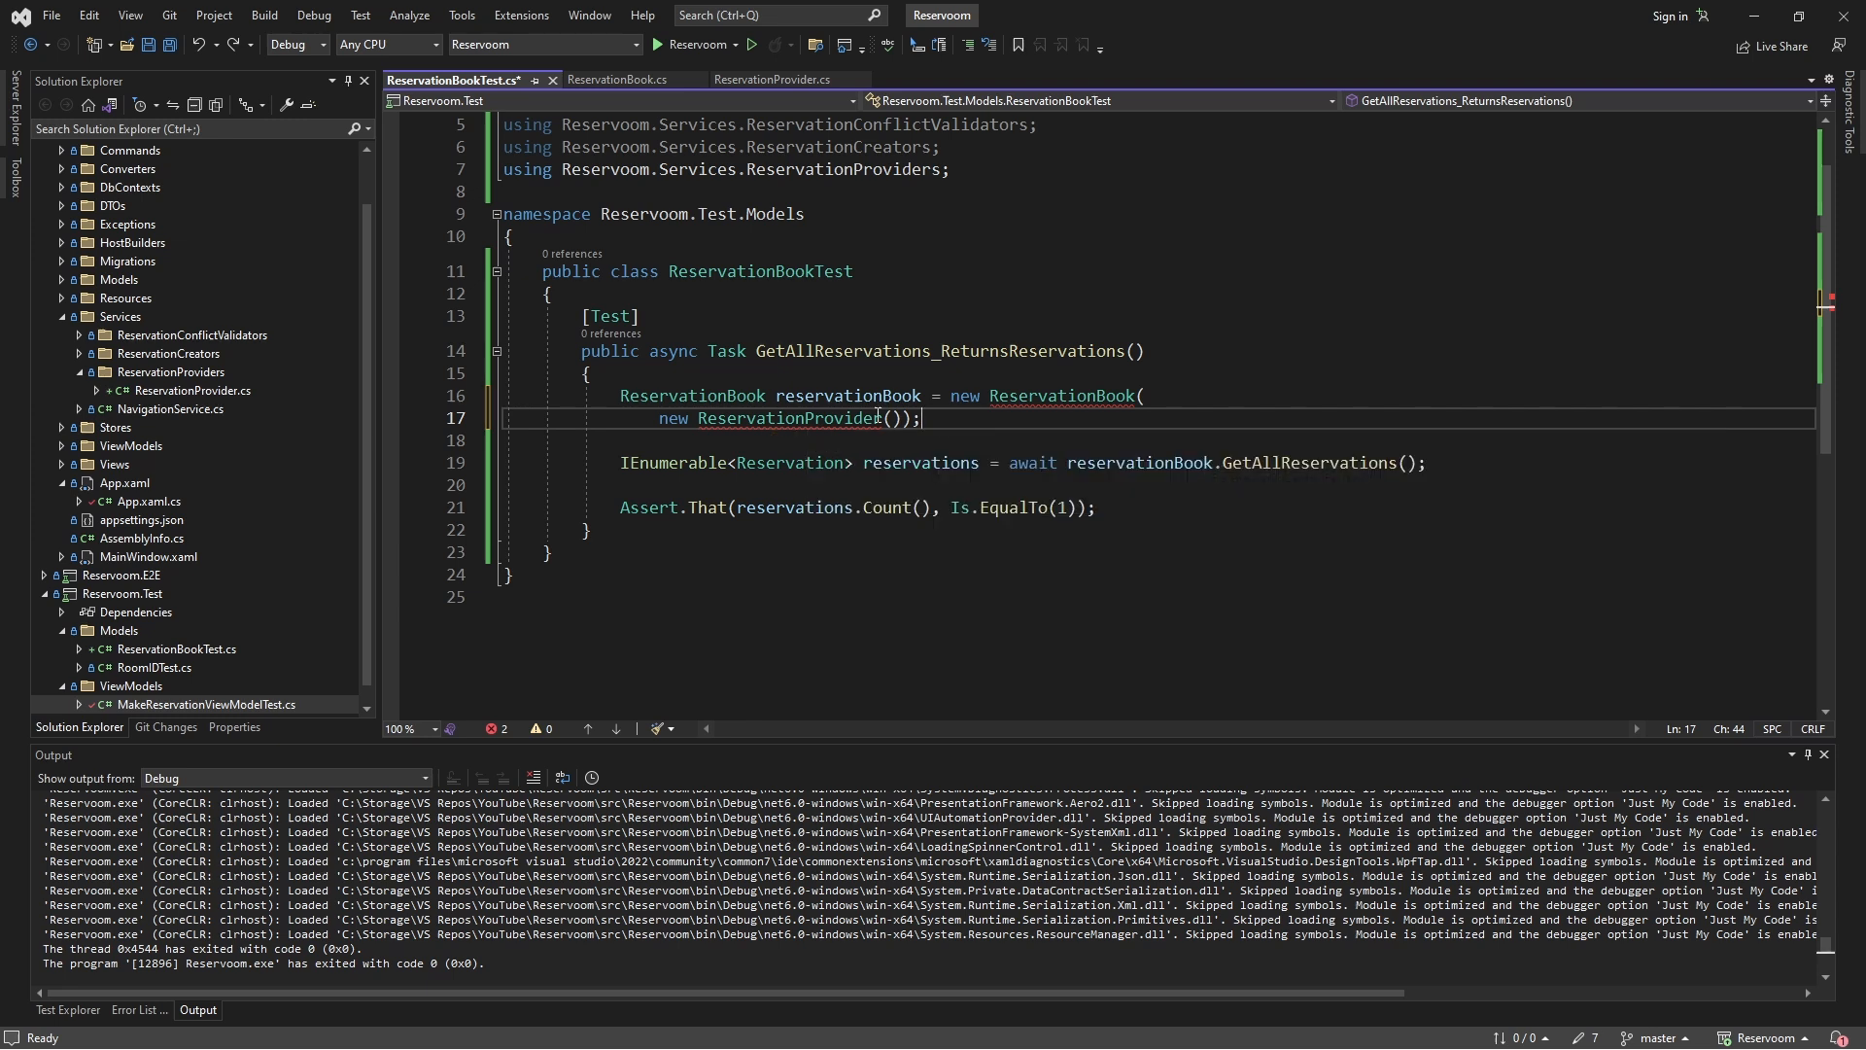
Step: Pass the in-memory dbContextFactory to ReservationProvider, DatabaseReservationCreator and DatabaseReservationConflictValidator
text(dbContextFactory)
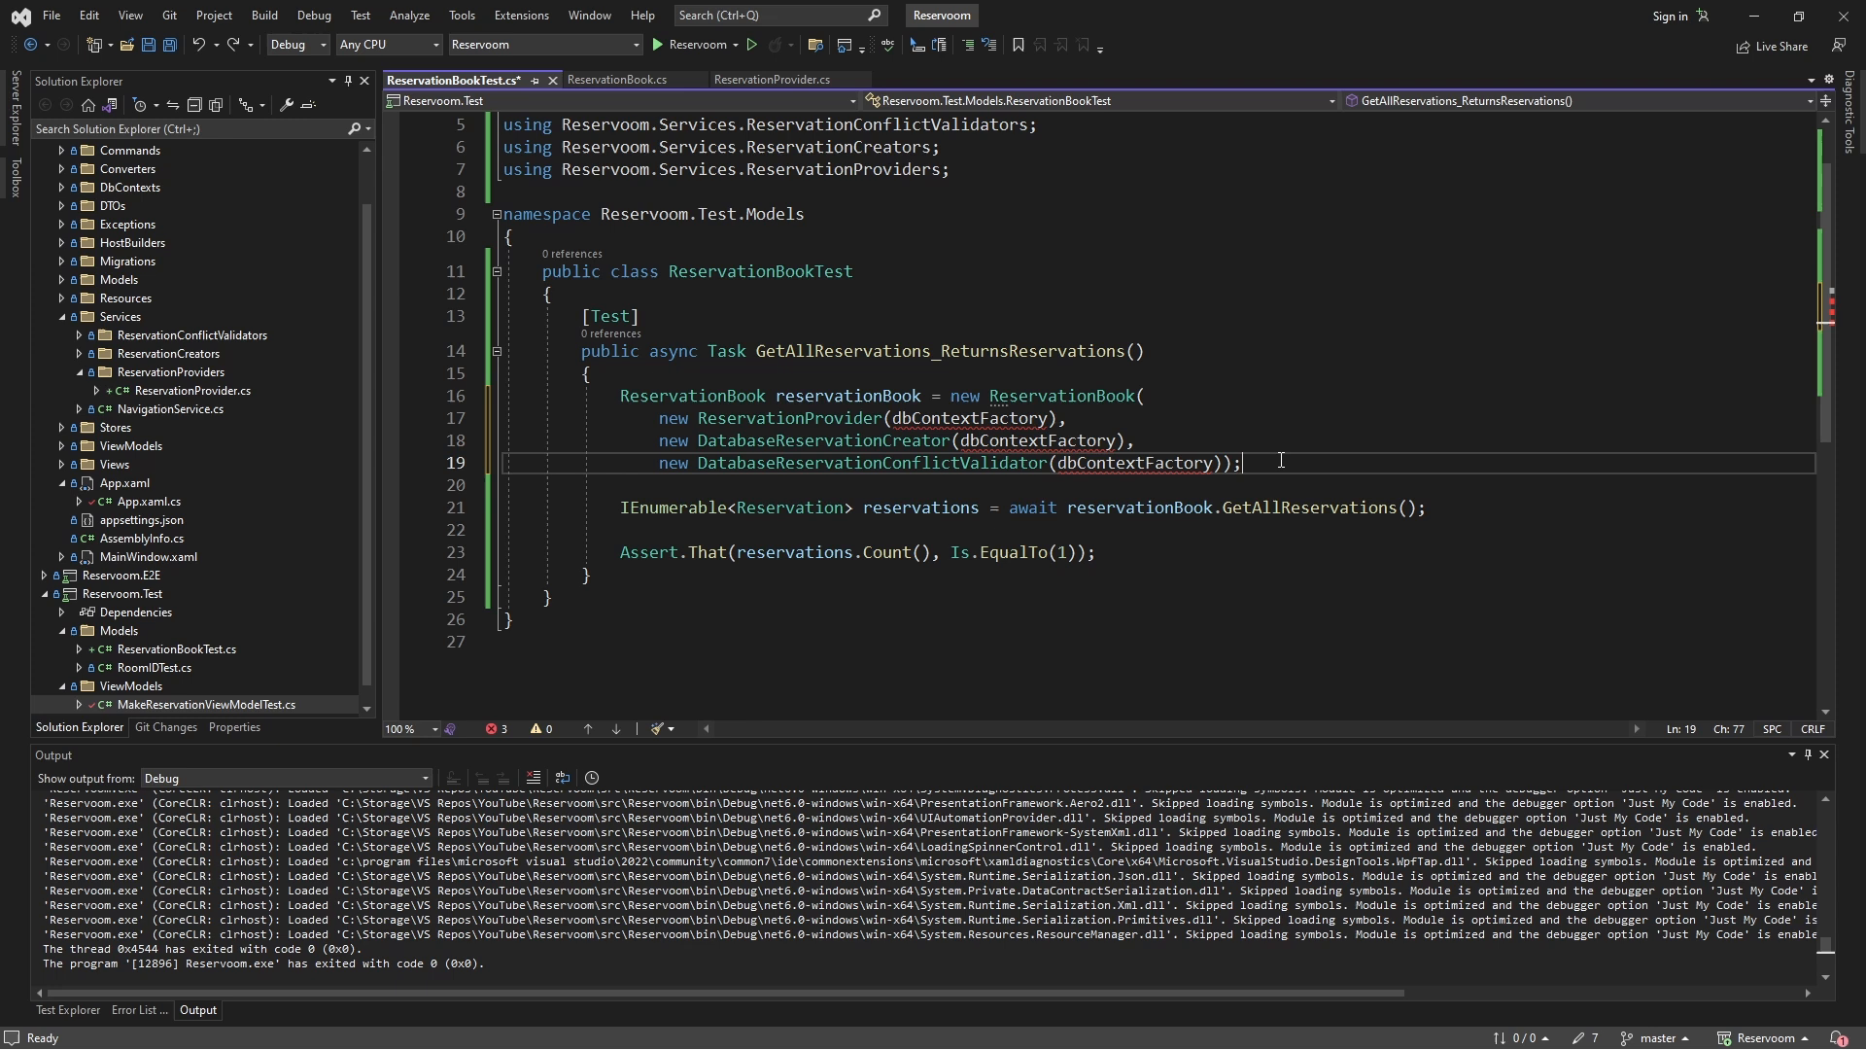
mouse_move(958, 419)
text(IReservoomDbContextFactory dbContextFactory = new InMemoryReservoomDbContextFactory();)
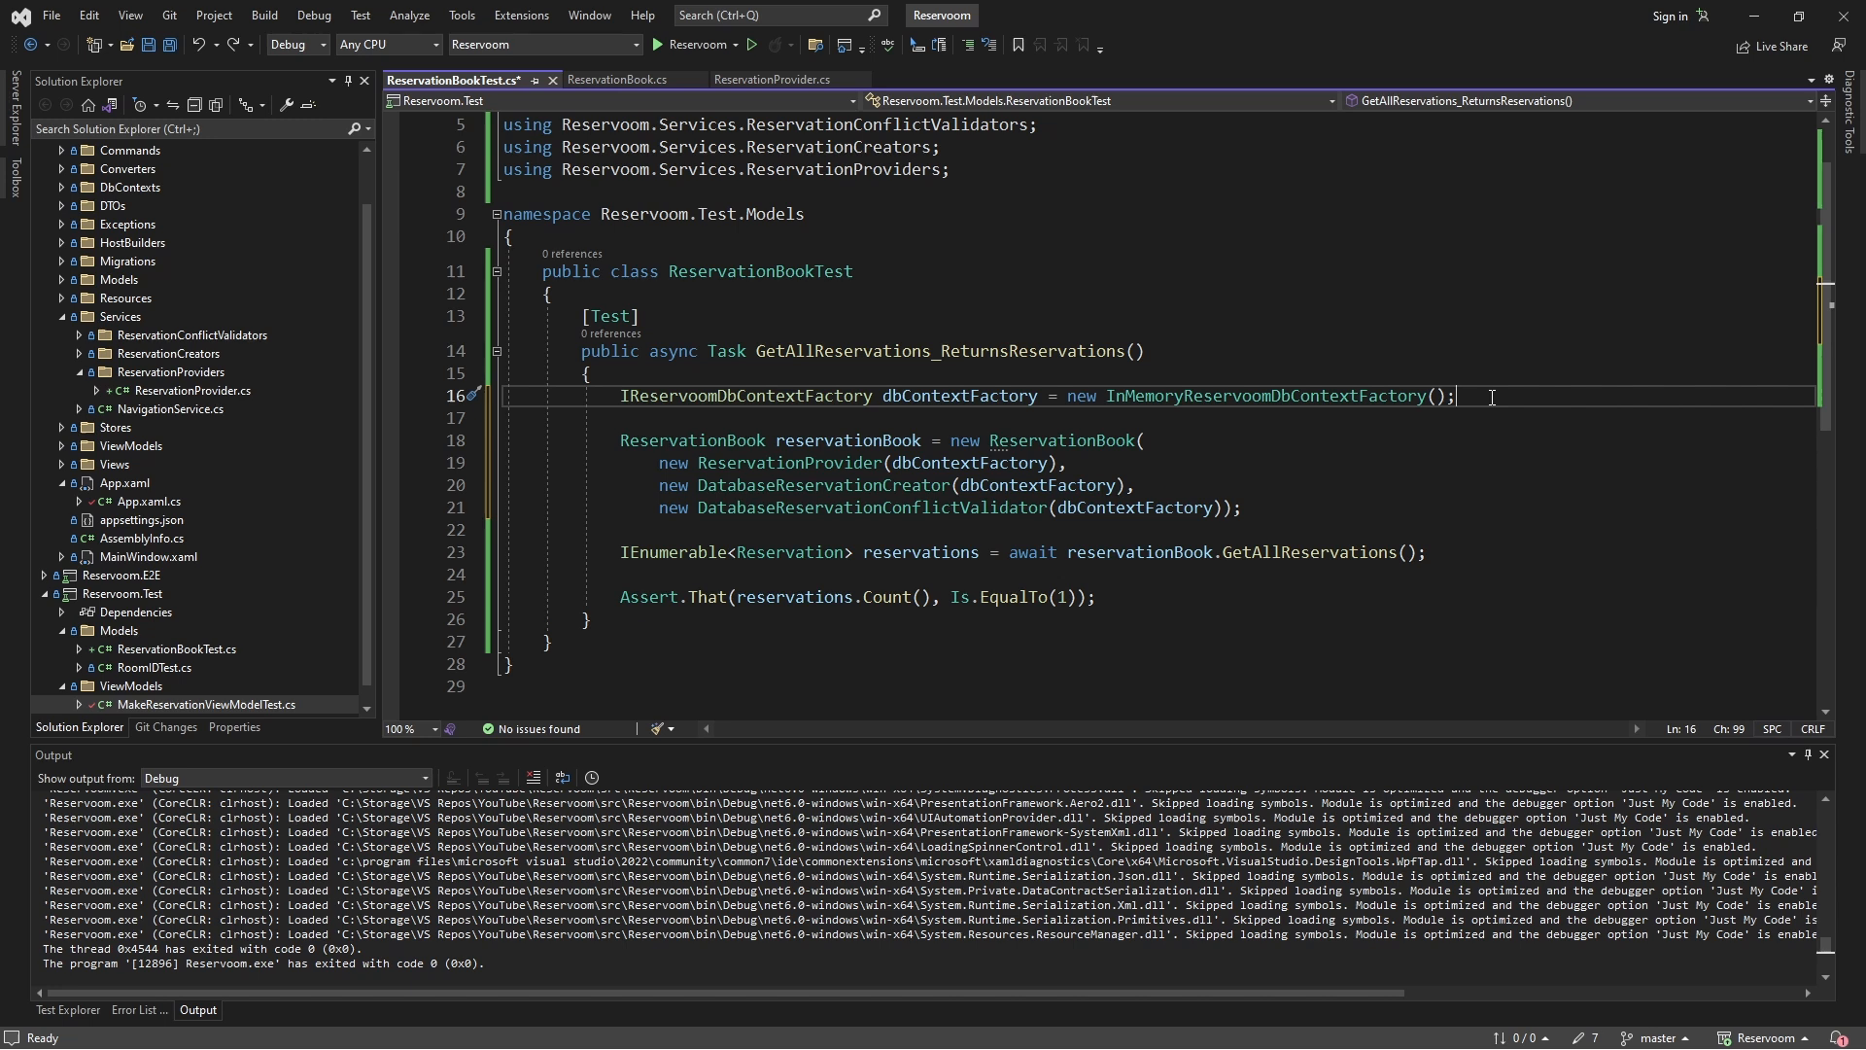
mouse_move(1457, 396)
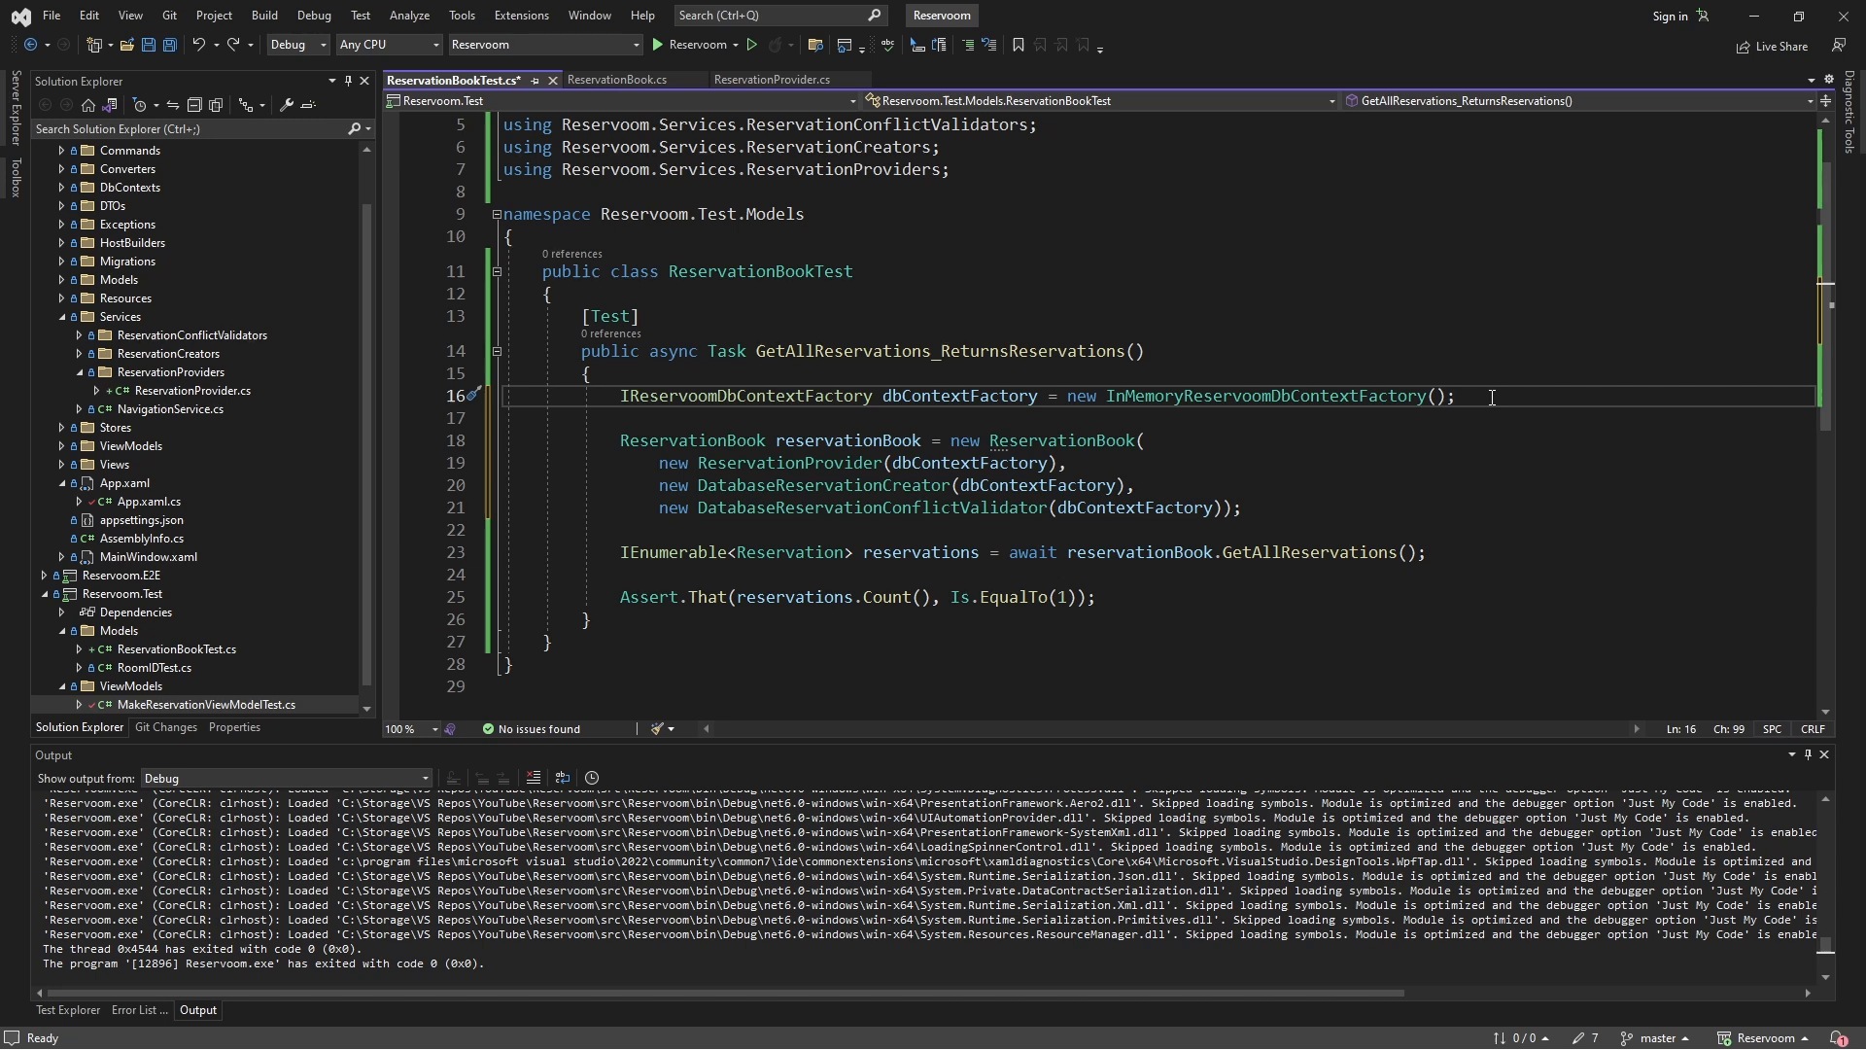
mouse_move(792, 463)
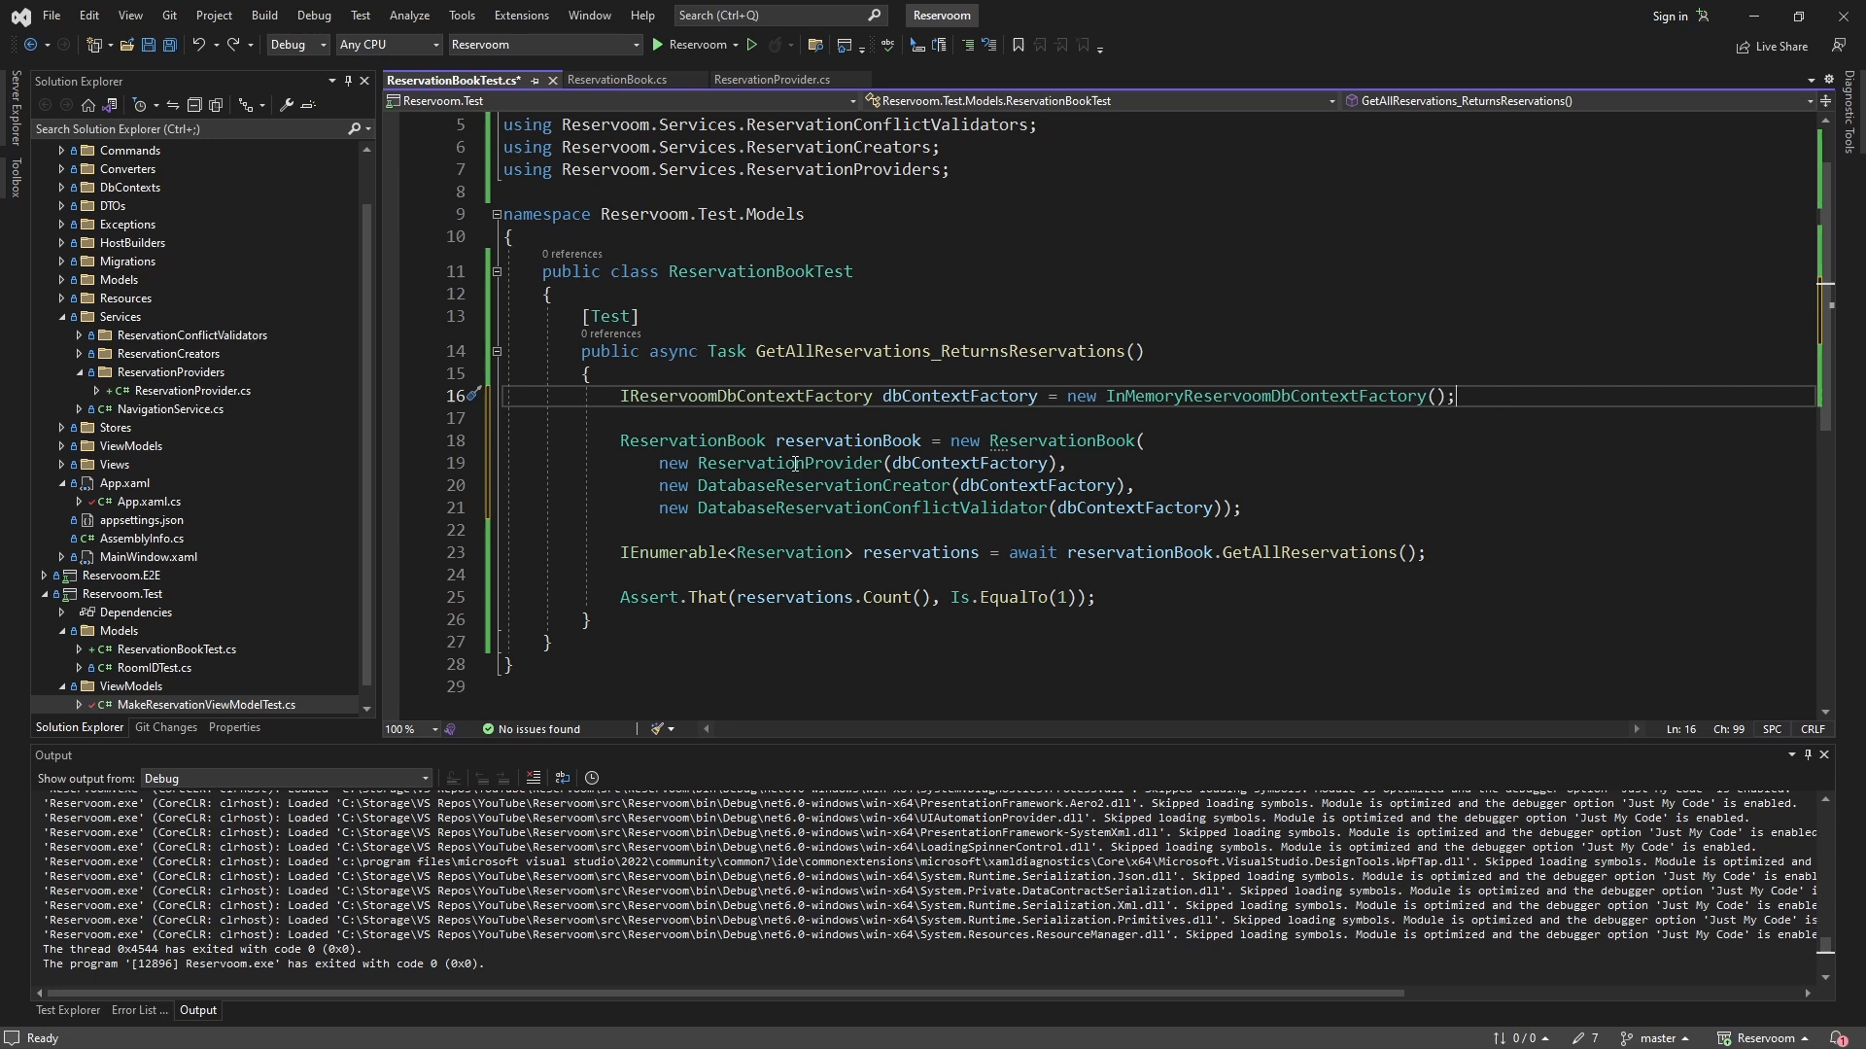
click(1071, 461)
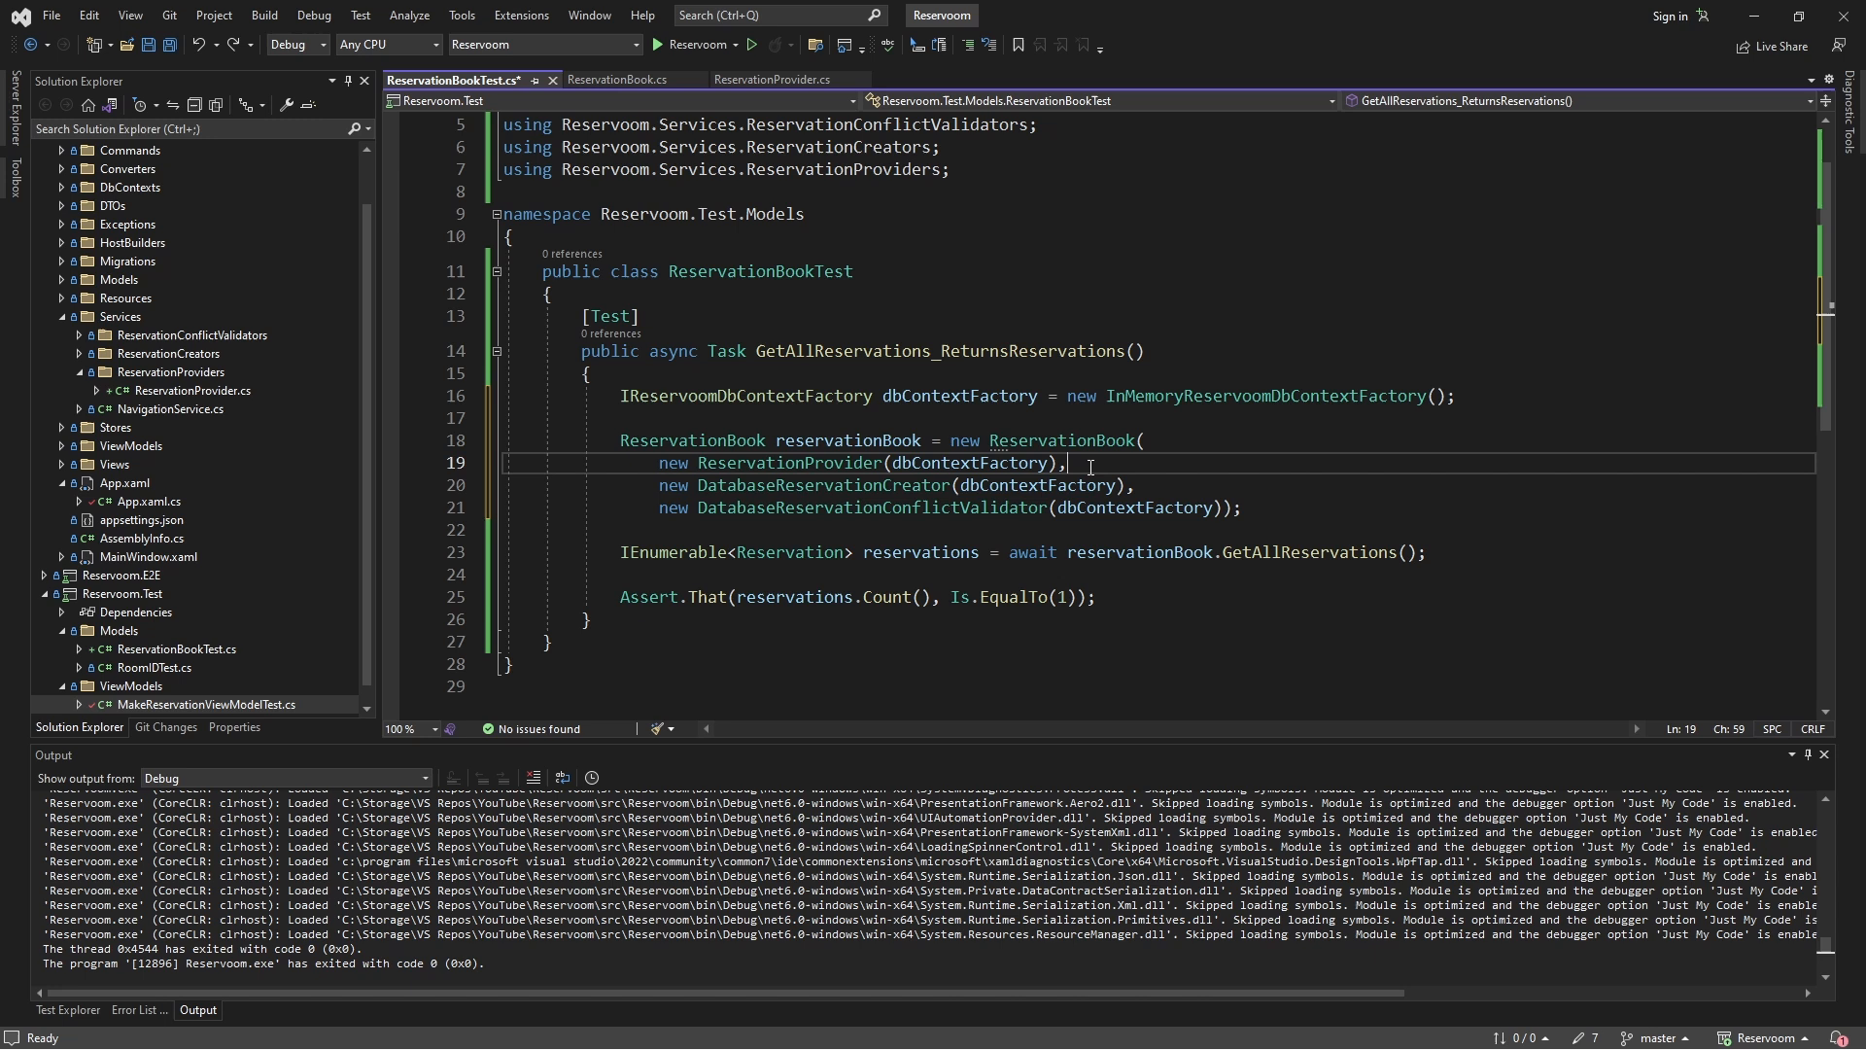
mouse_move(1117, 396)
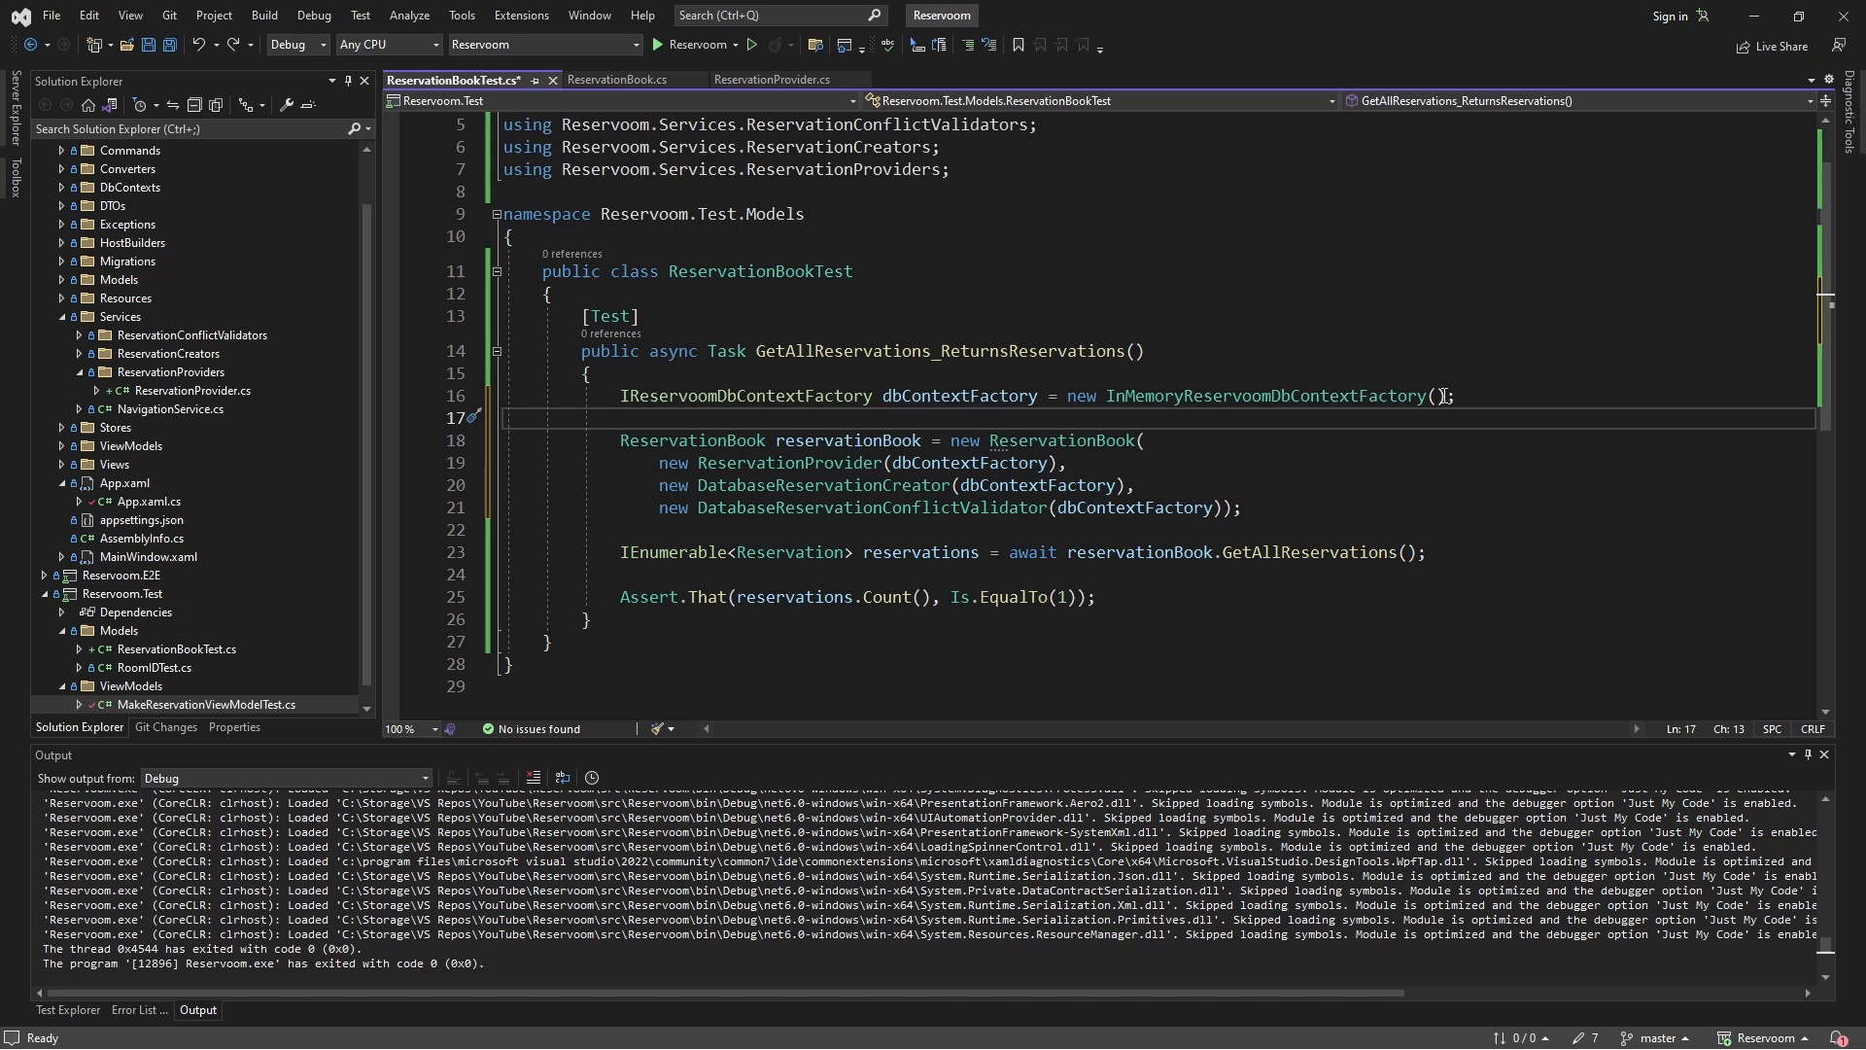
Step: Create seedDbContext from dbContextFactory and seed one floor 1, room 1 reservation
text(ReservoomDbContext seedDbContext = dbContextFactory.CreateDbContext();)
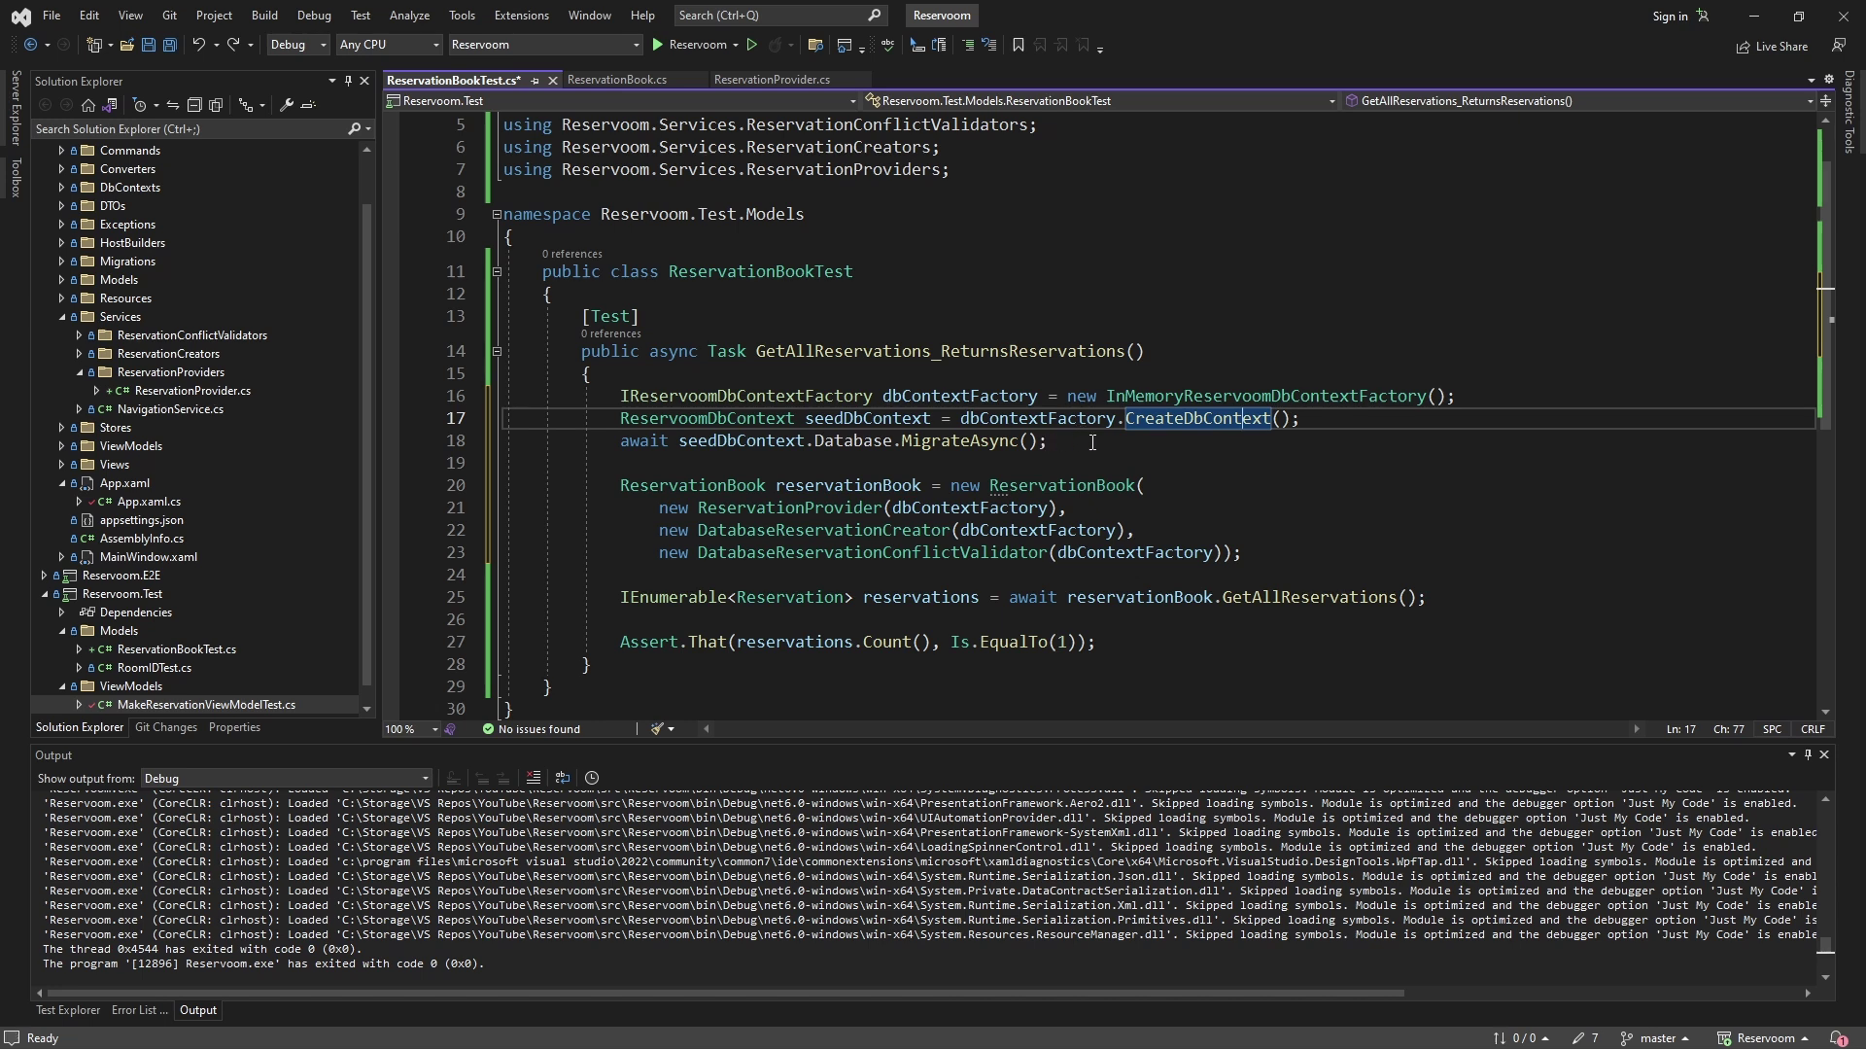
click(1045, 441)
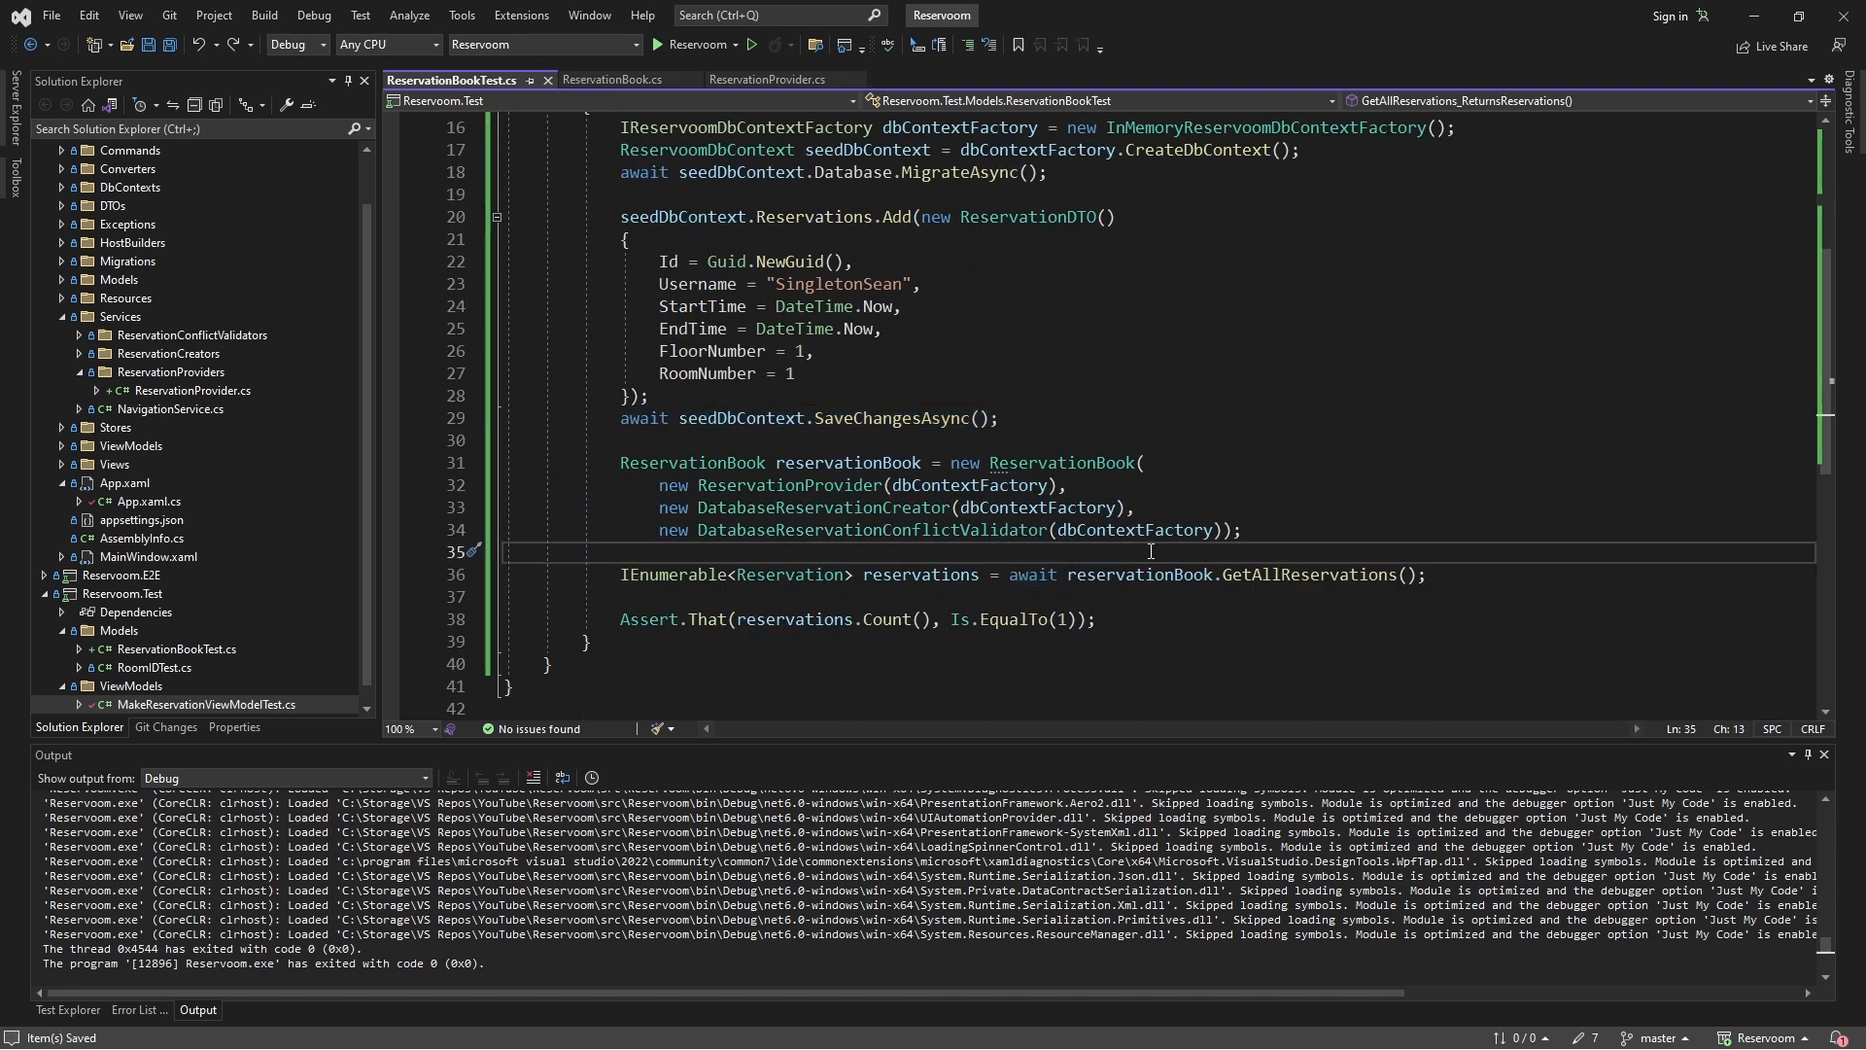
Step: Open Test Explorer and run the ReservationBookTest tests, returning to the seeding code
click(67, 1009)
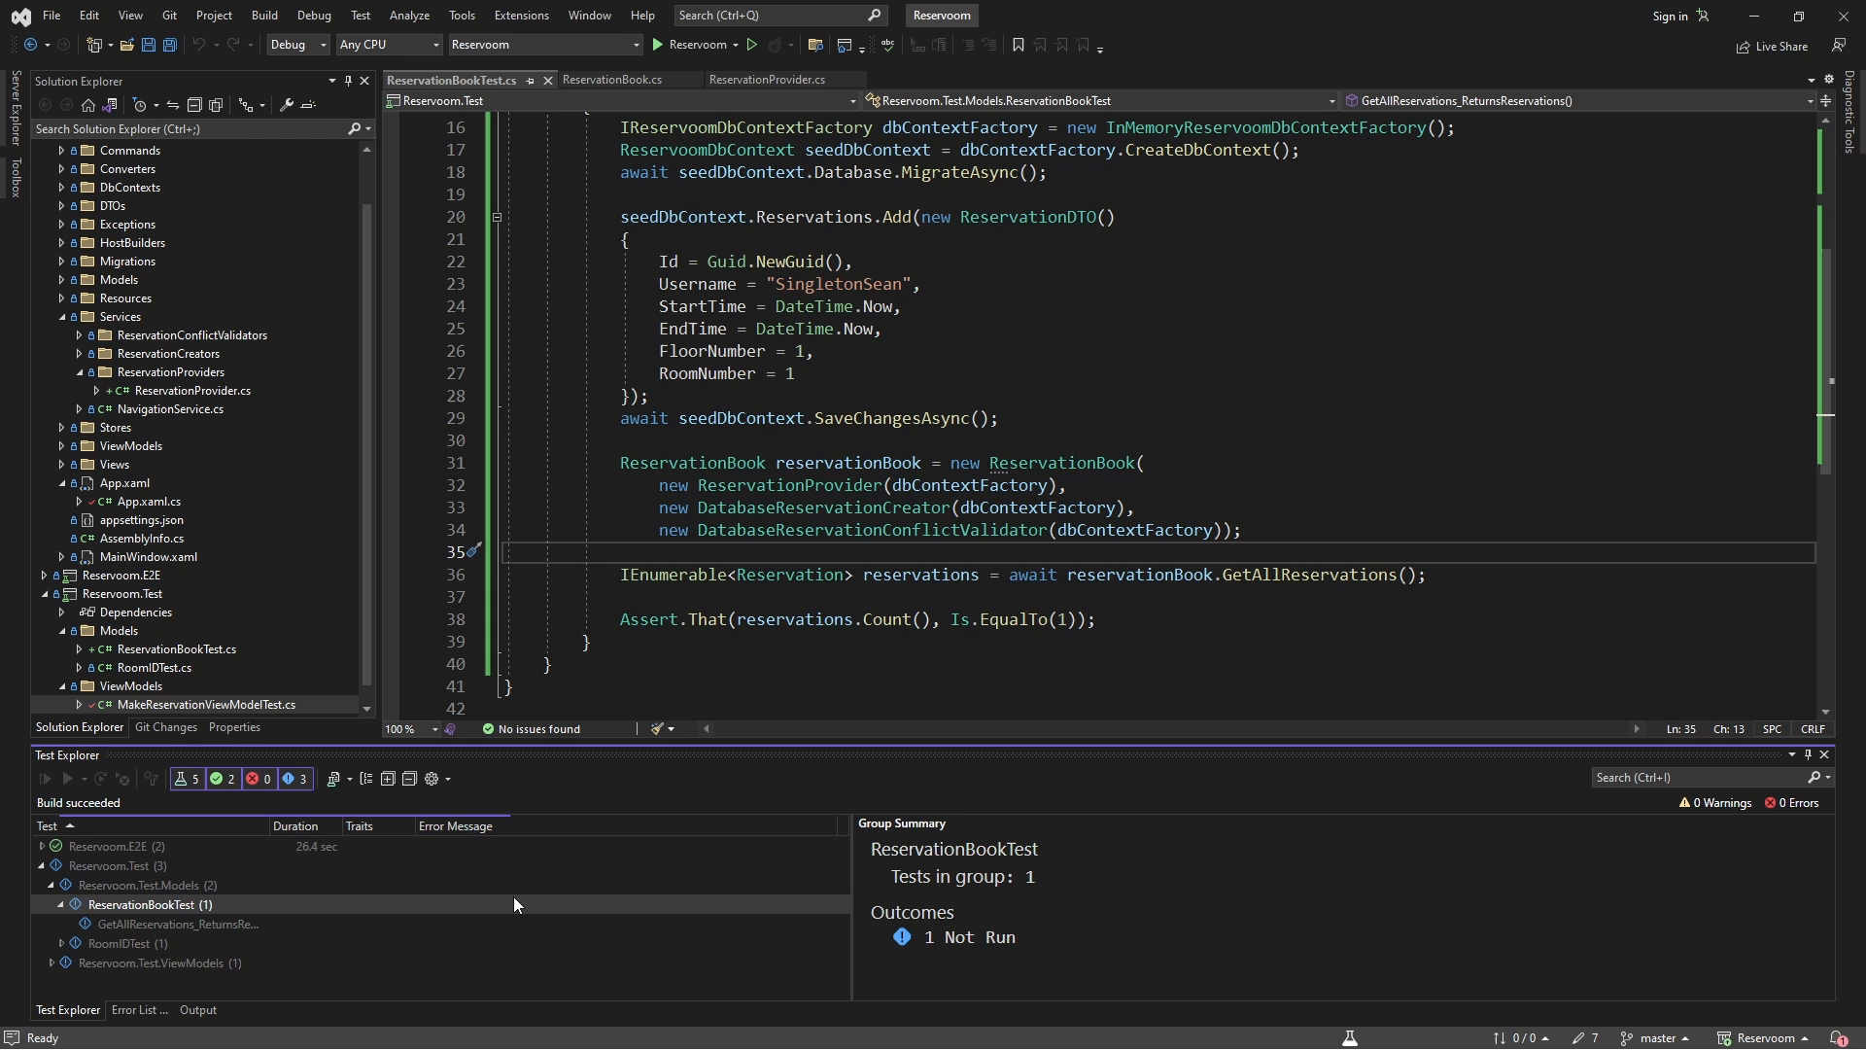
click(196, 1009)
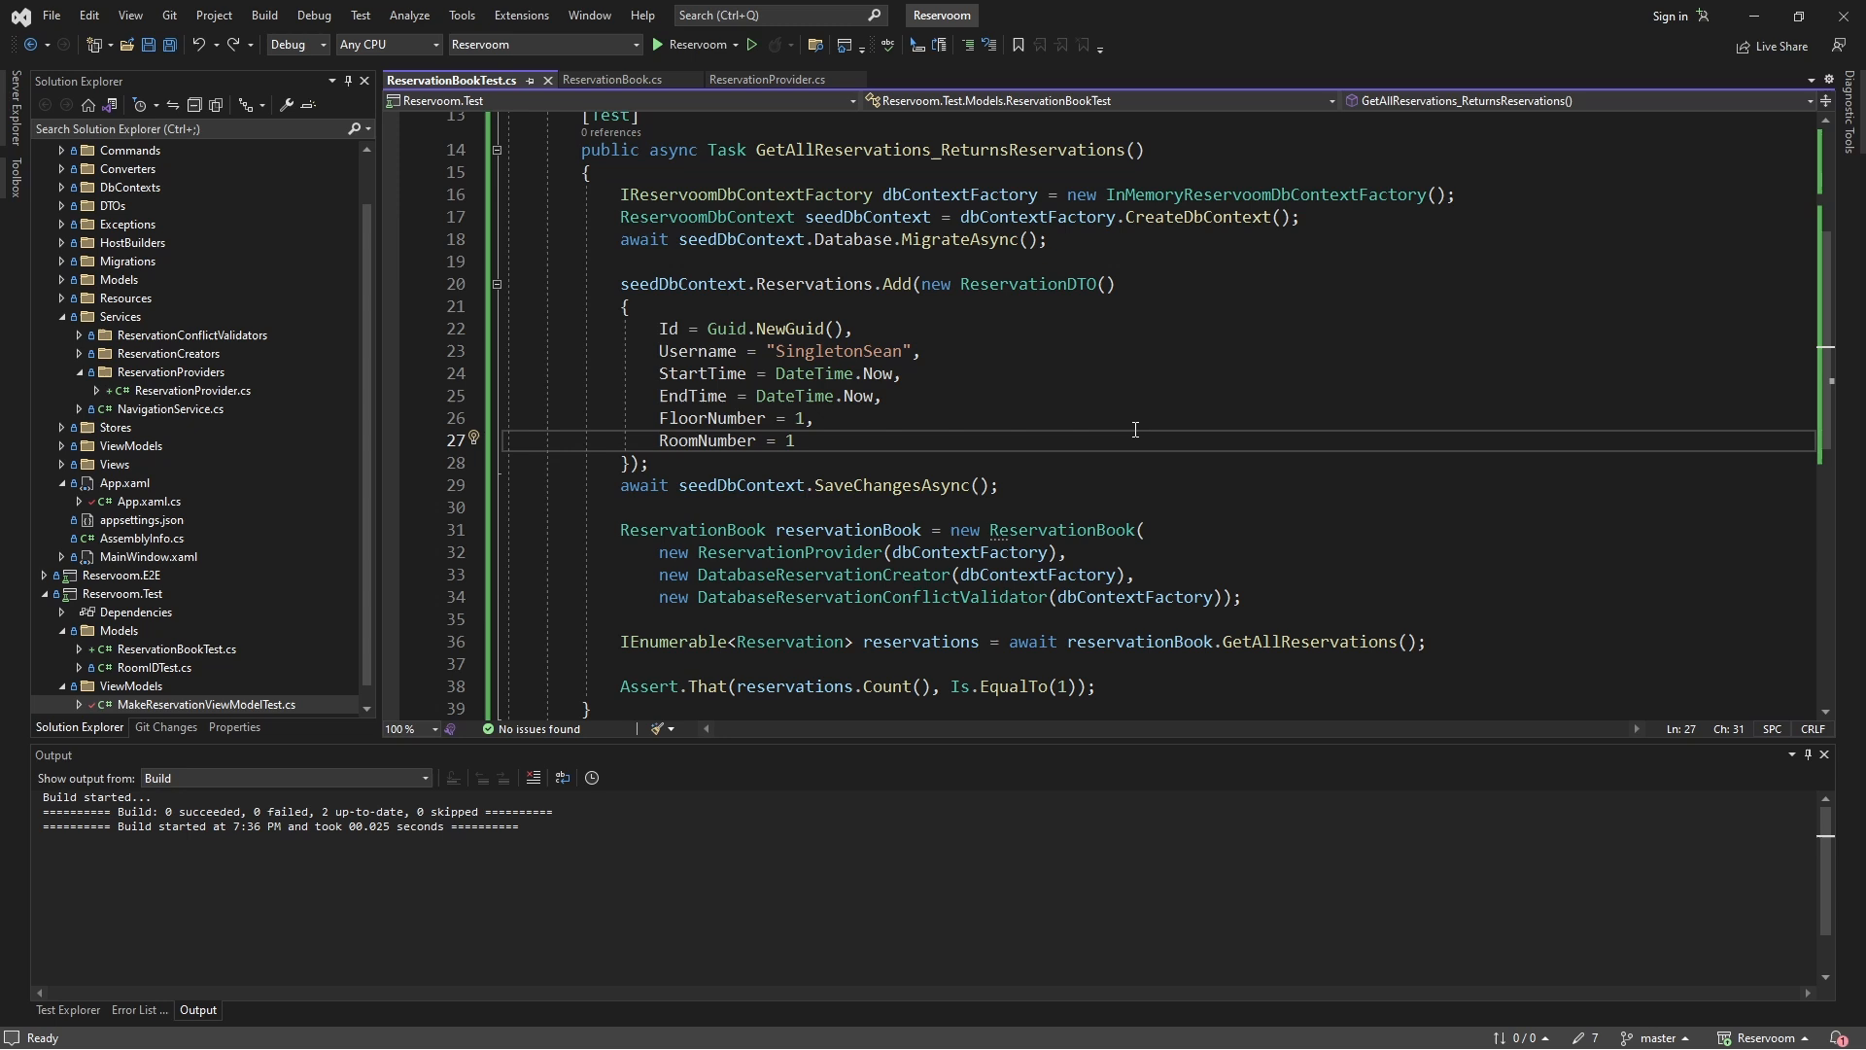
click(795, 441)
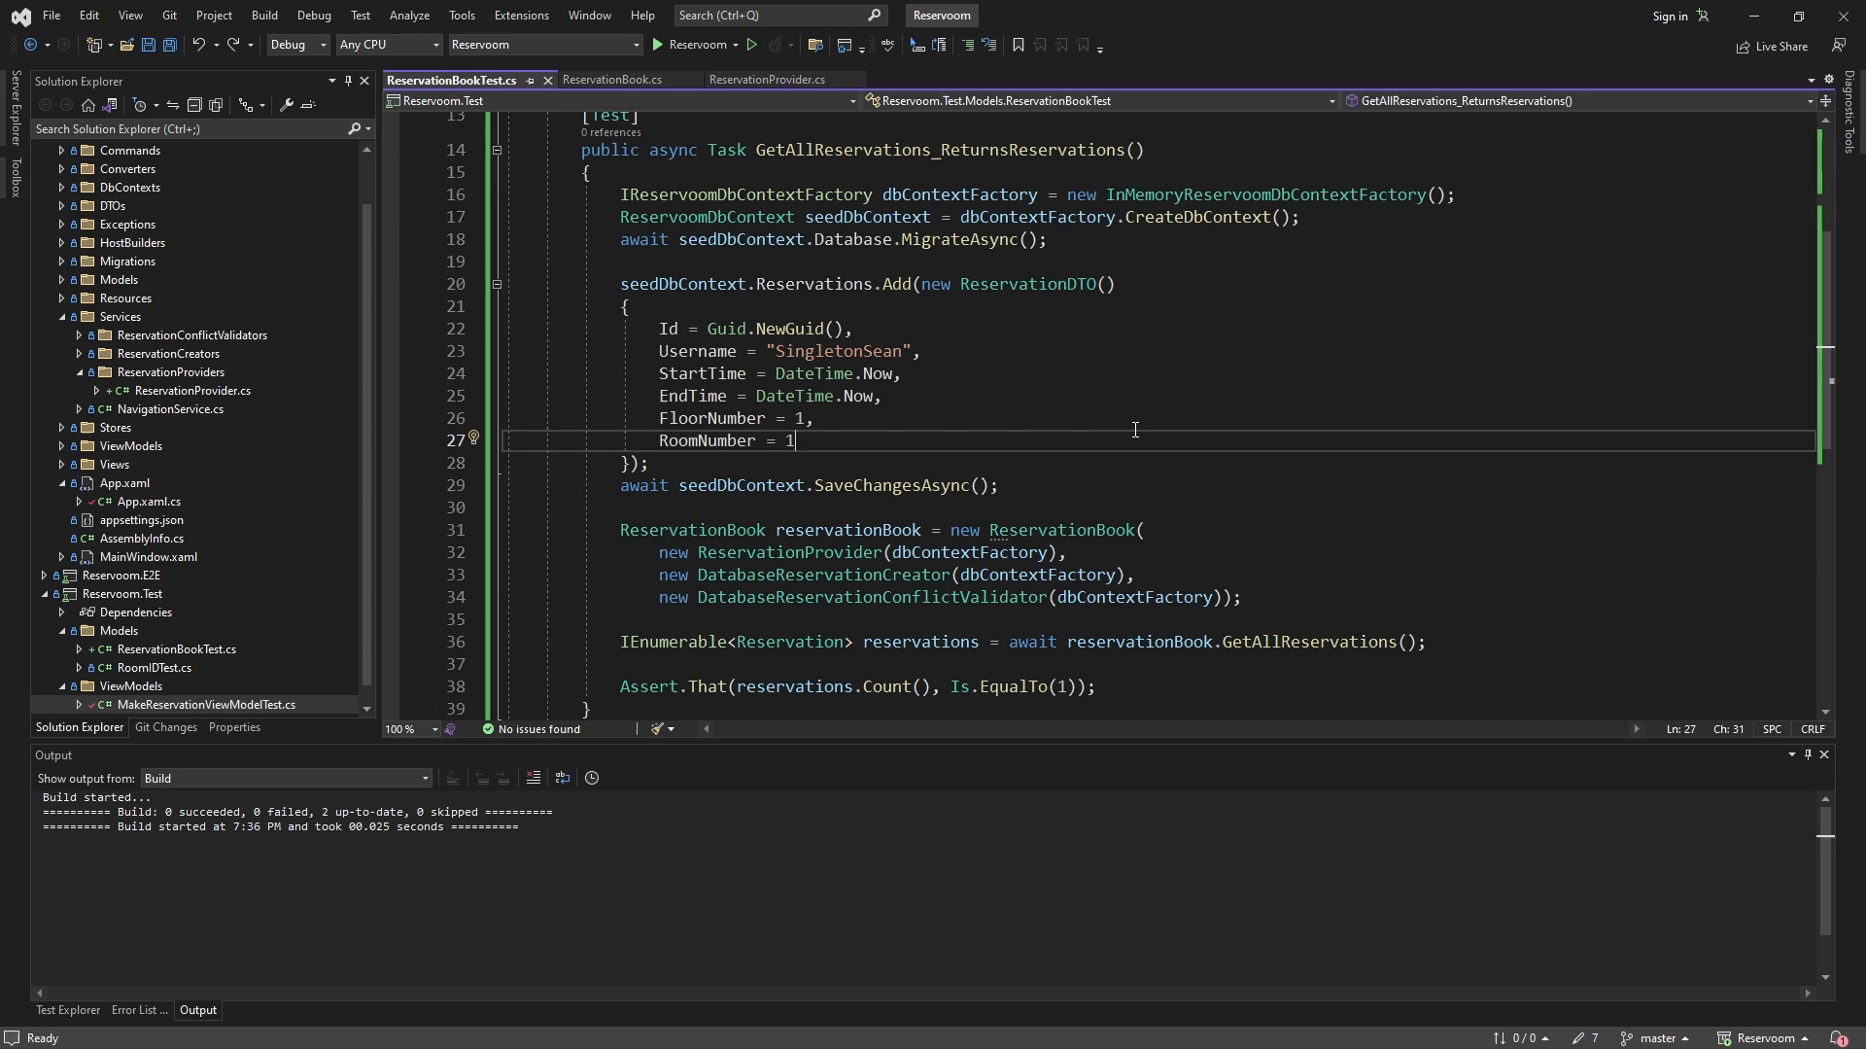